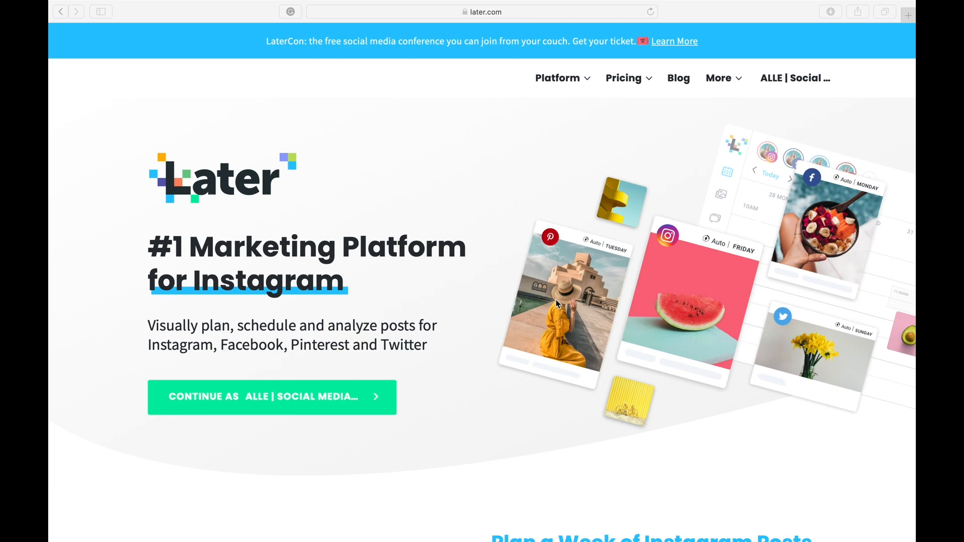
mouse_move(300, 404)
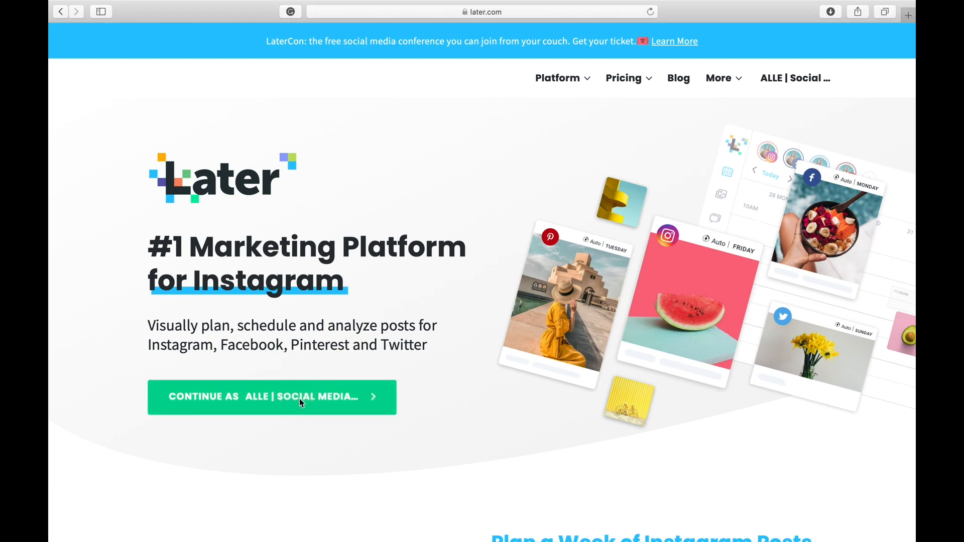
mouse_move(530, 261)
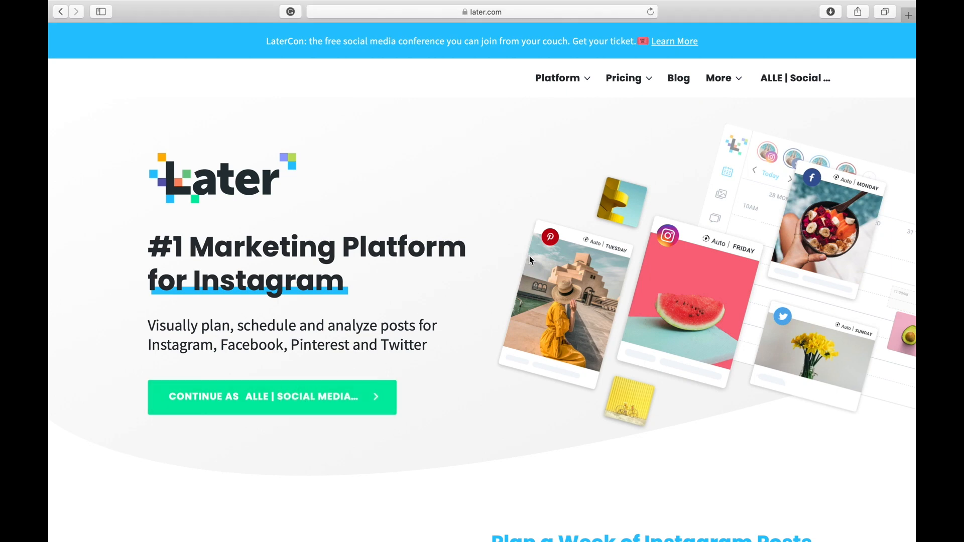
mouse_move(597, 275)
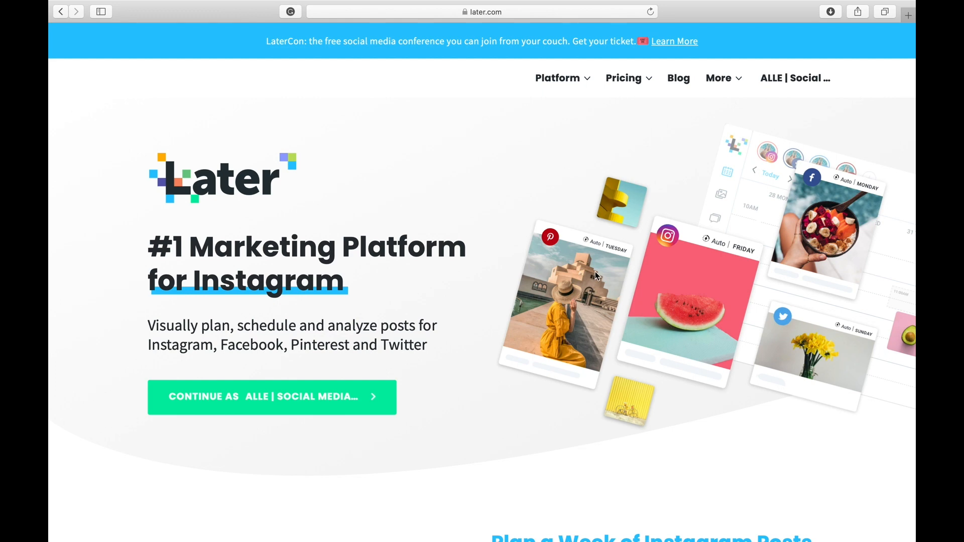
mouse_move(672, 249)
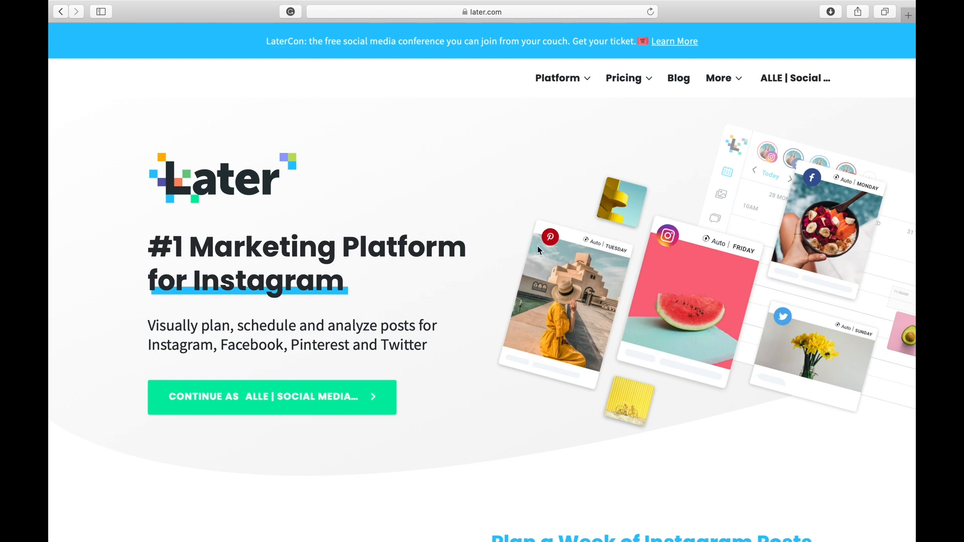
Step: Enter the scheduling dashboard and show the August 2020 calendar as a month overview
click(271, 398)
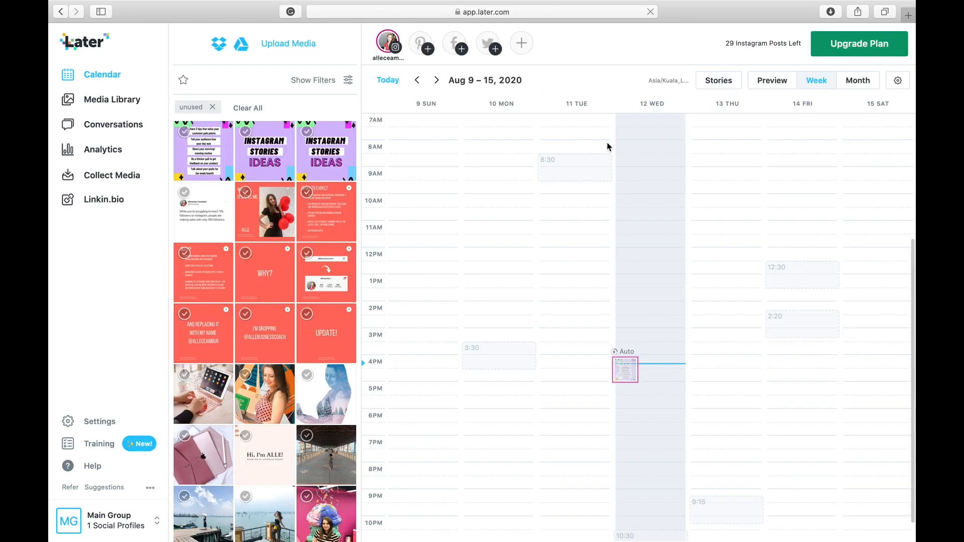
click(858, 80)
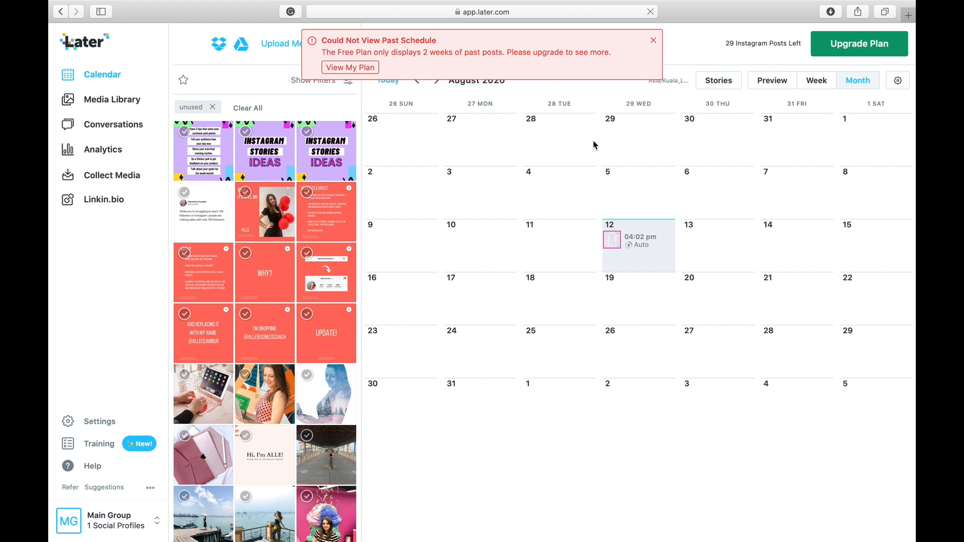
click(653, 40)
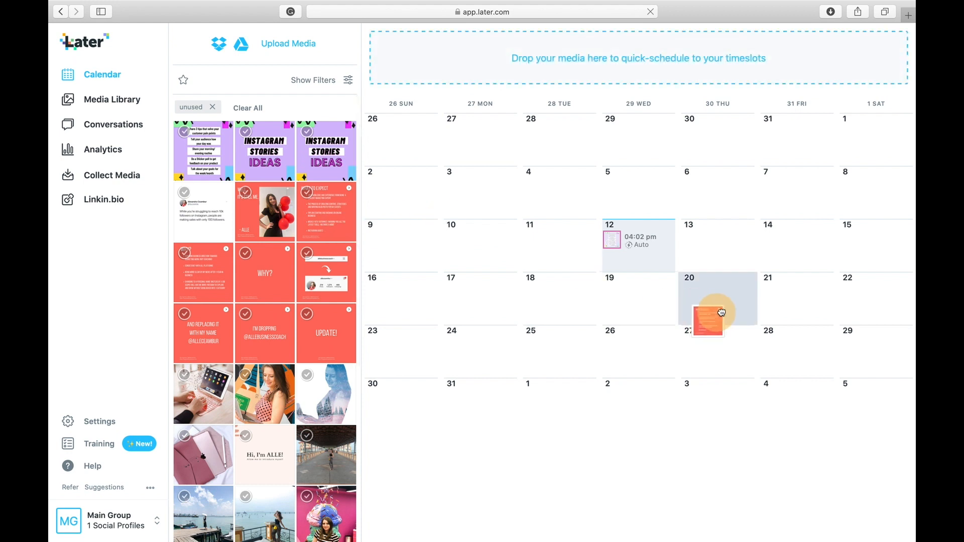
Step: Try placing a media post on August 20 and then August 21 in the calendar
drag(717, 311, 787, 317)
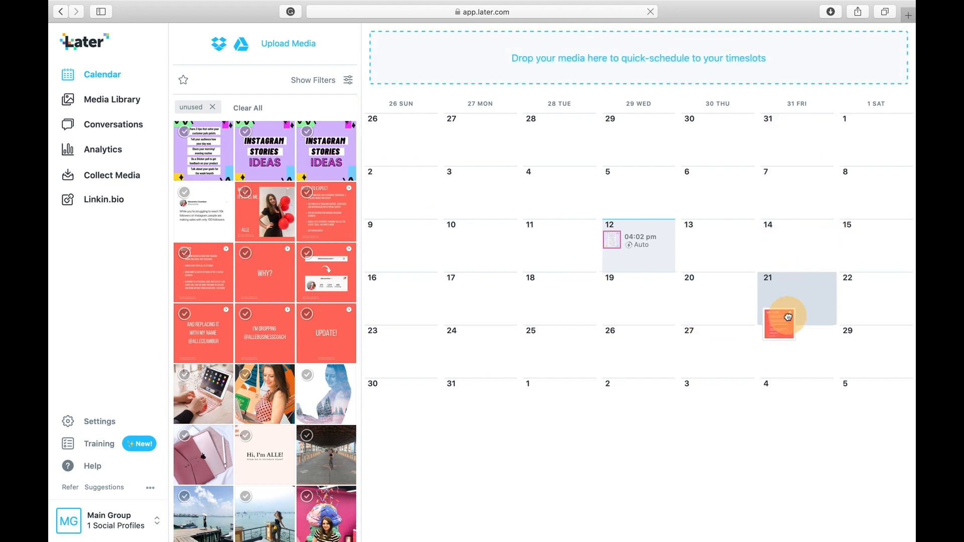
drag(778, 317, 848, 265)
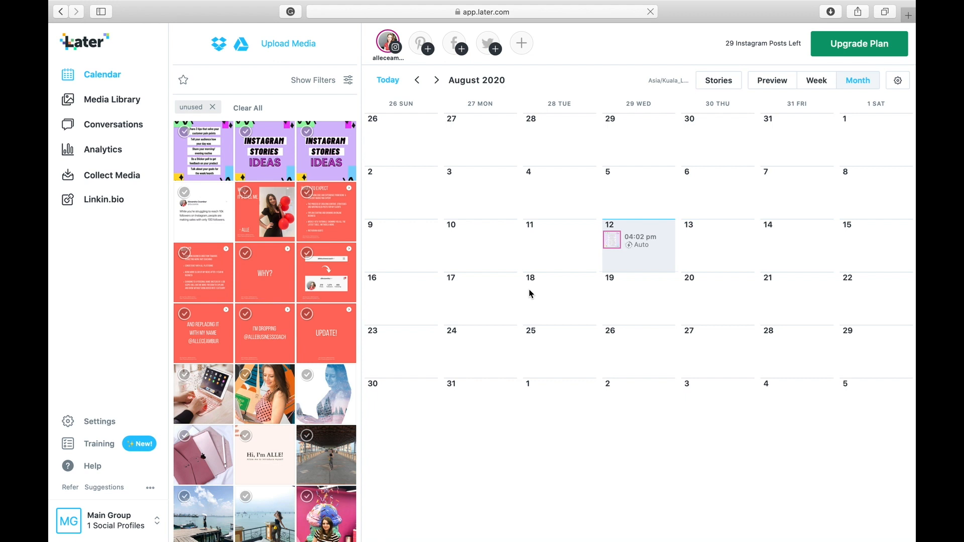
mouse_move(679, 201)
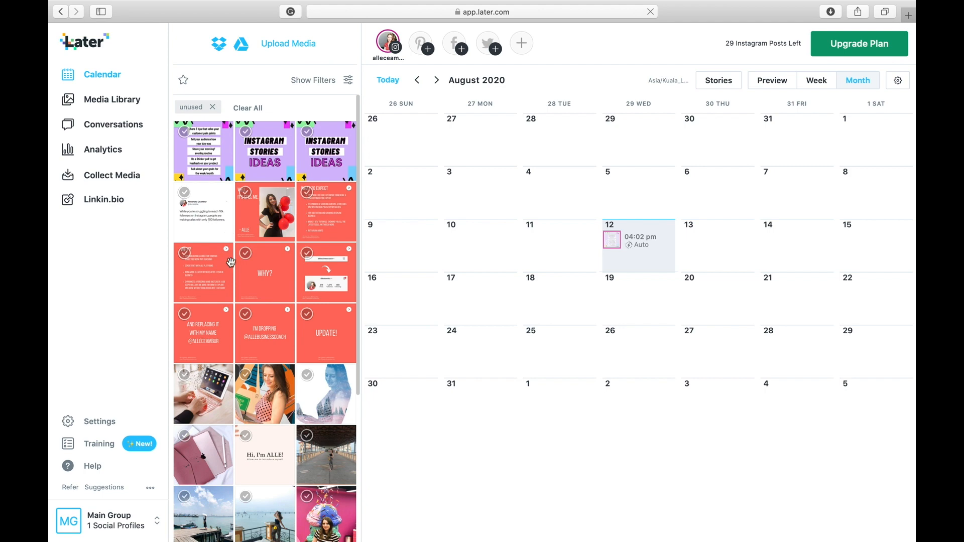
mouse_move(233, 320)
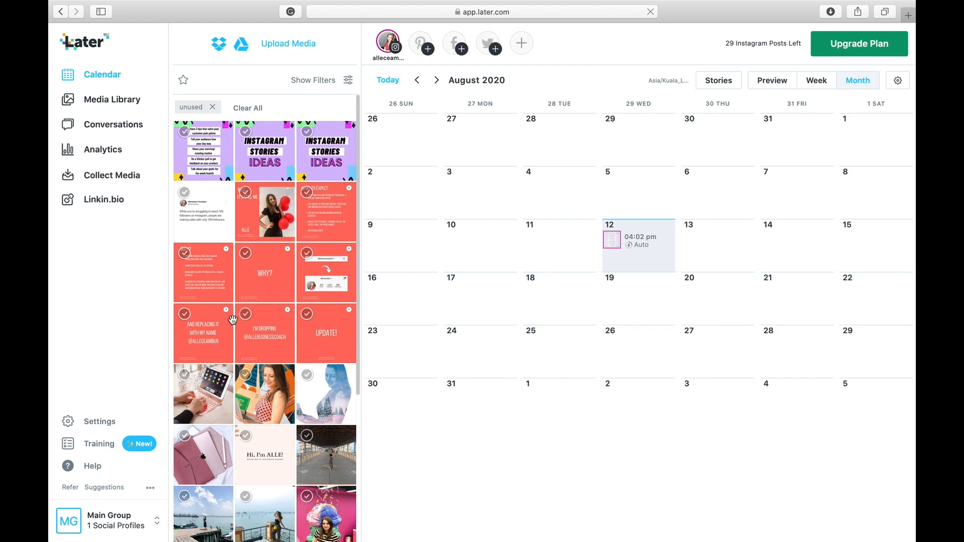
scroll(down, 3)
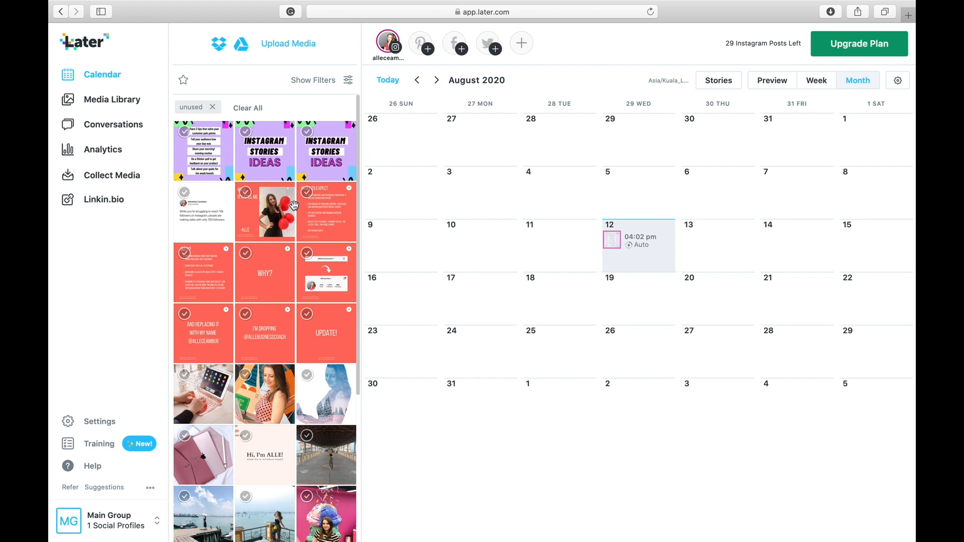
mouse_move(314, 217)
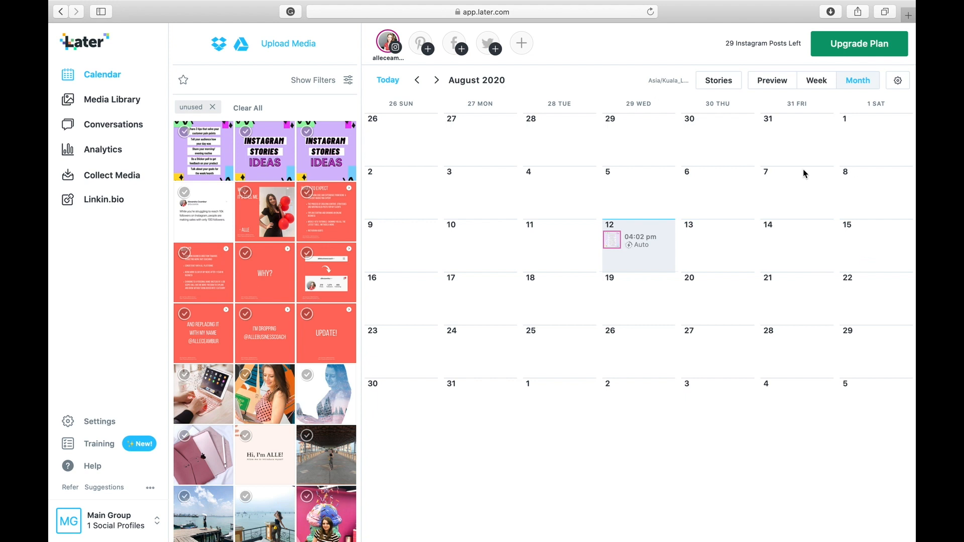
mouse_move(788, 71)
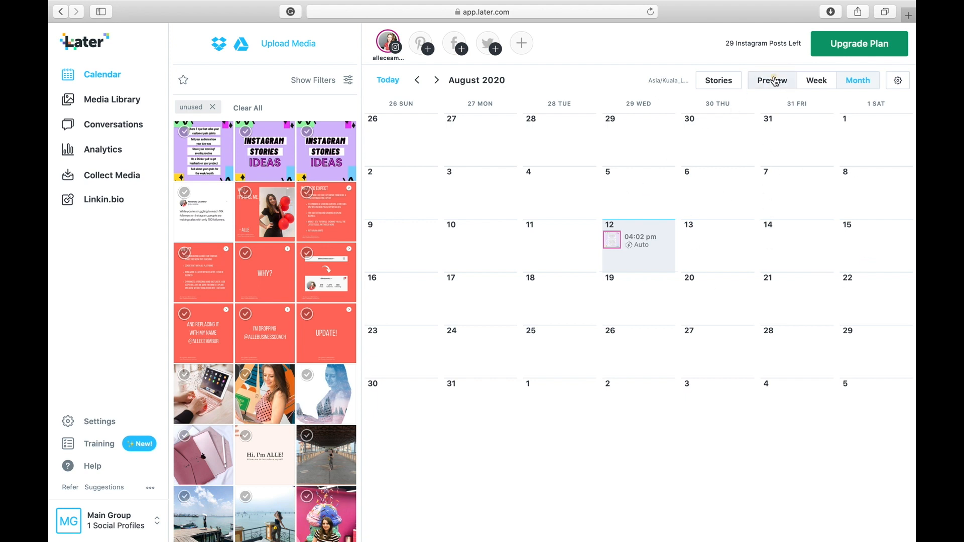
Step: Preview the Instagram feed grid of the profile's existing posts
click(772, 80)
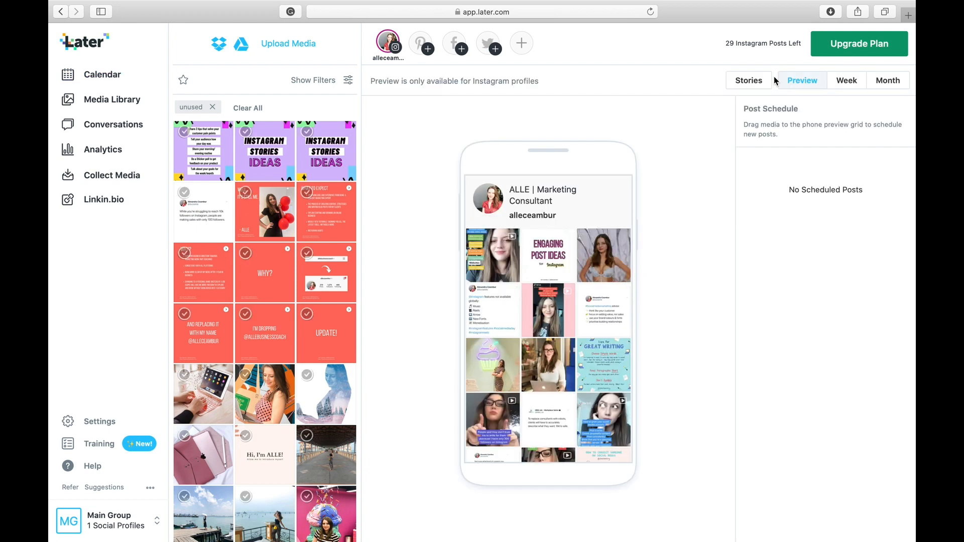
scroll(down, 3)
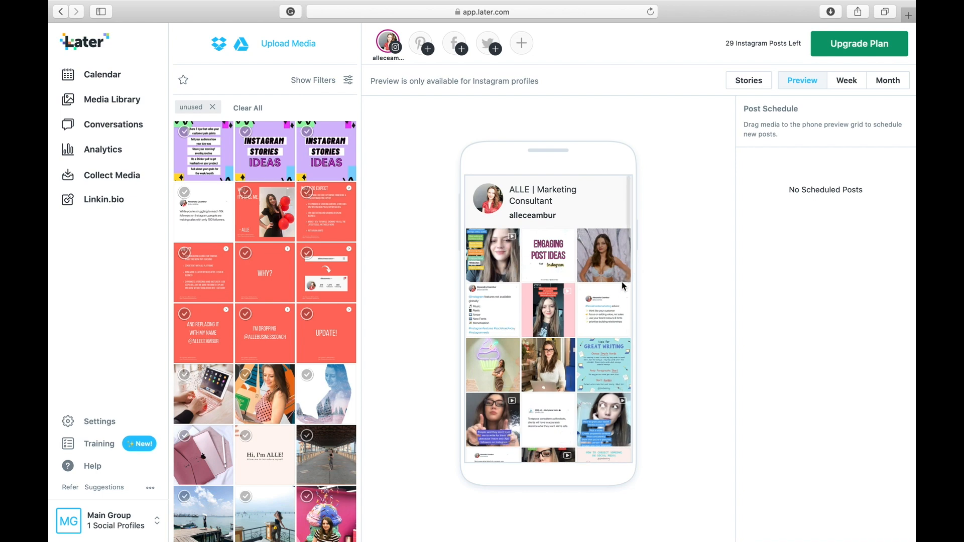
mouse_move(295, 55)
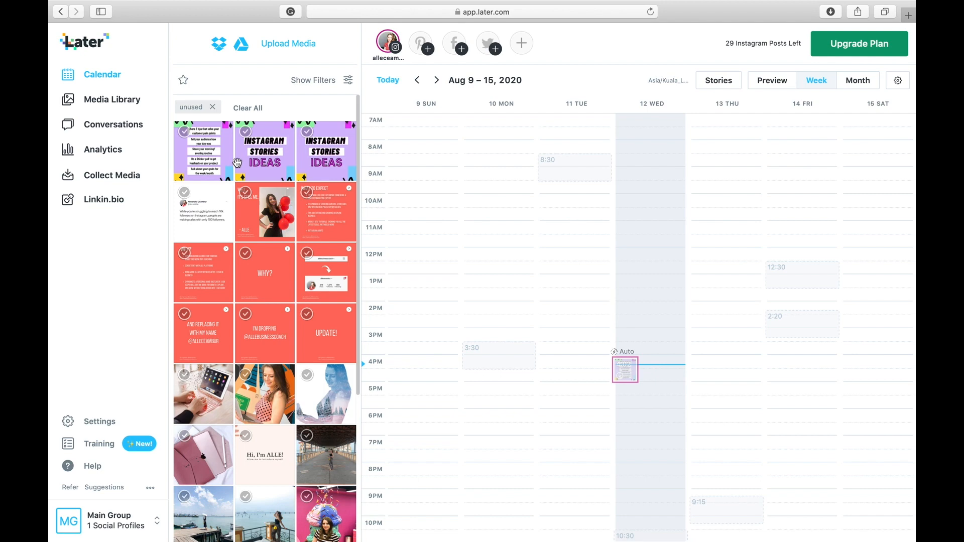
mouse_move(347, 193)
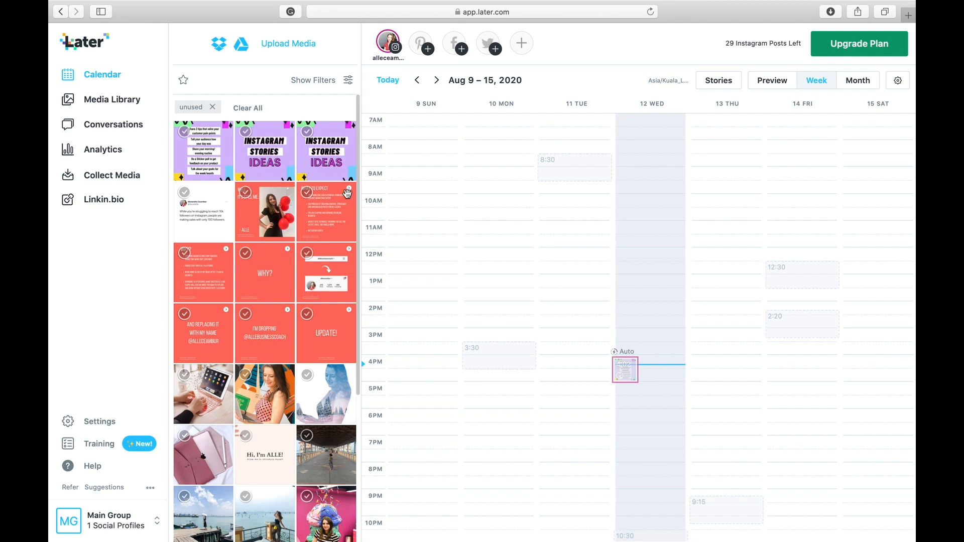
mouse_move(109, 130)
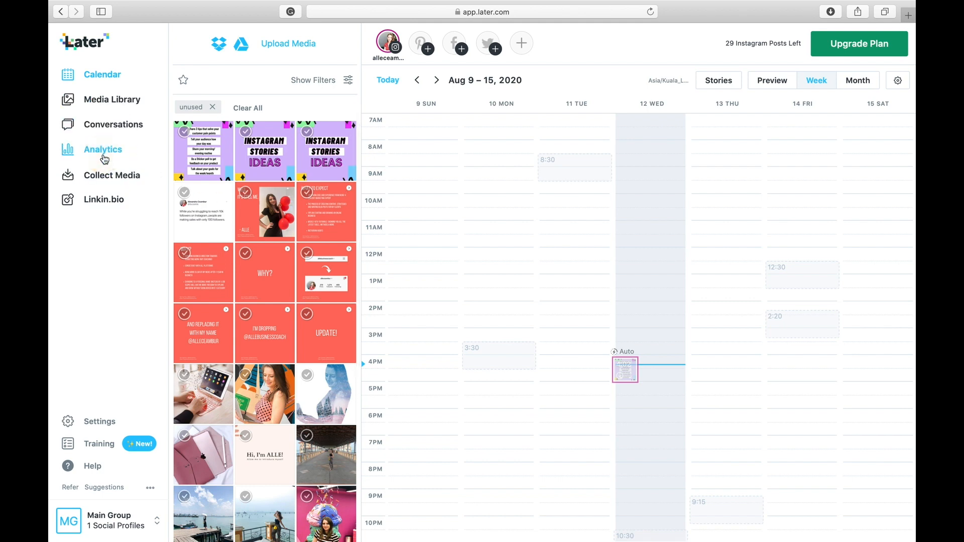
Step: Review the Instagram analytics overview: 238 posts, 1,374 followers, 349 following
click(103, 149)
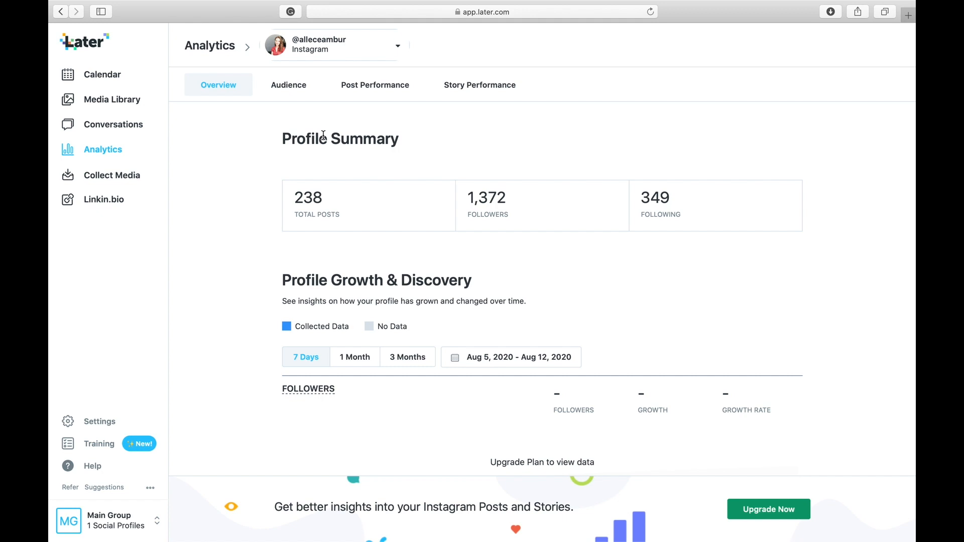
scroll(down, 3)
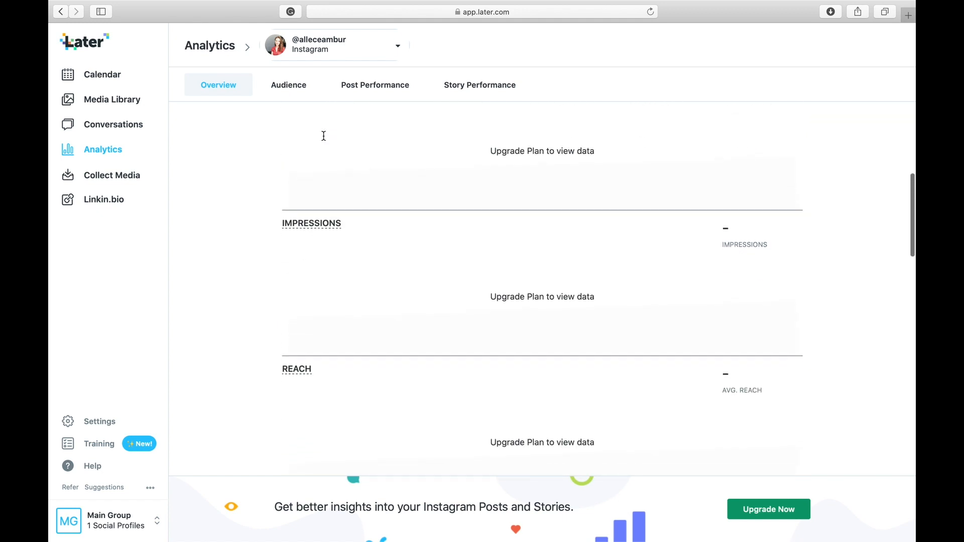
scroll(down, 3)
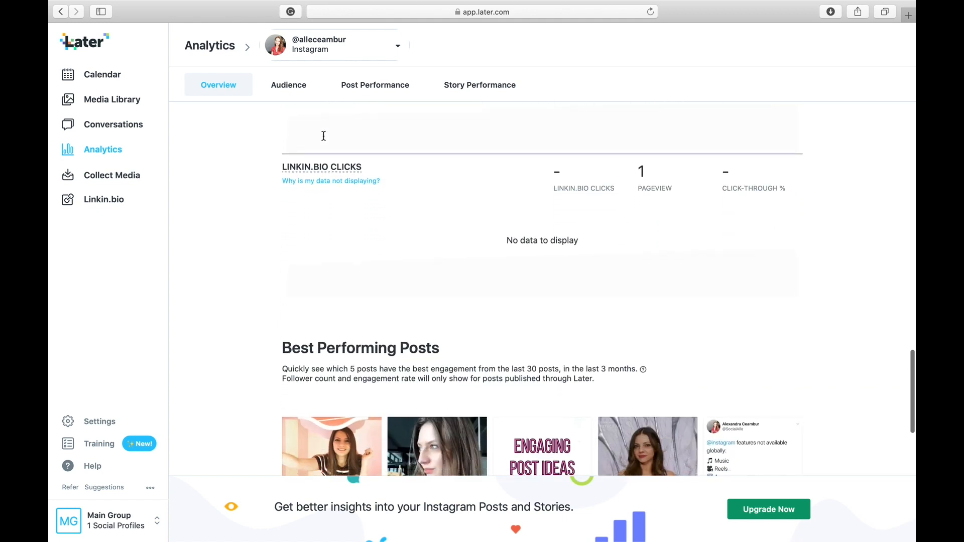
scroll(down, 3)
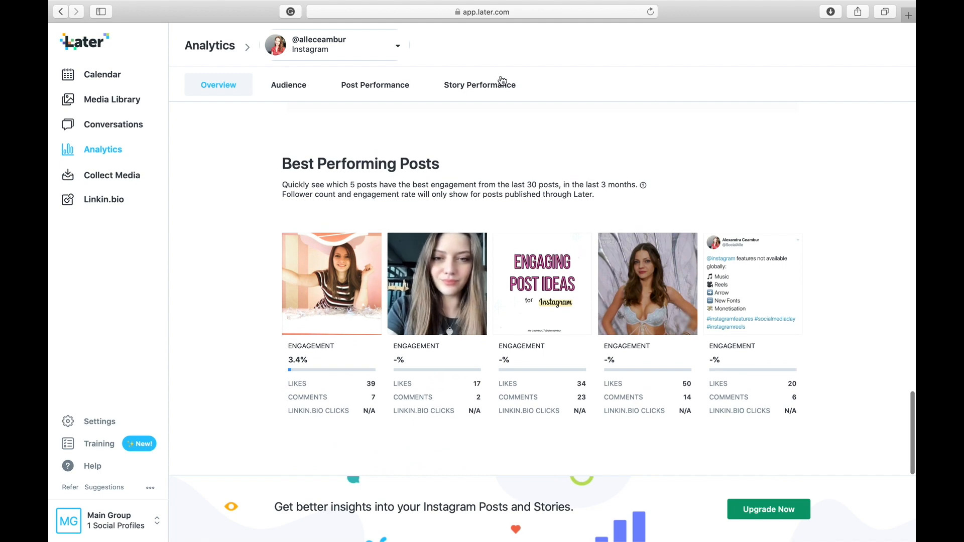
scroll(up, 3)
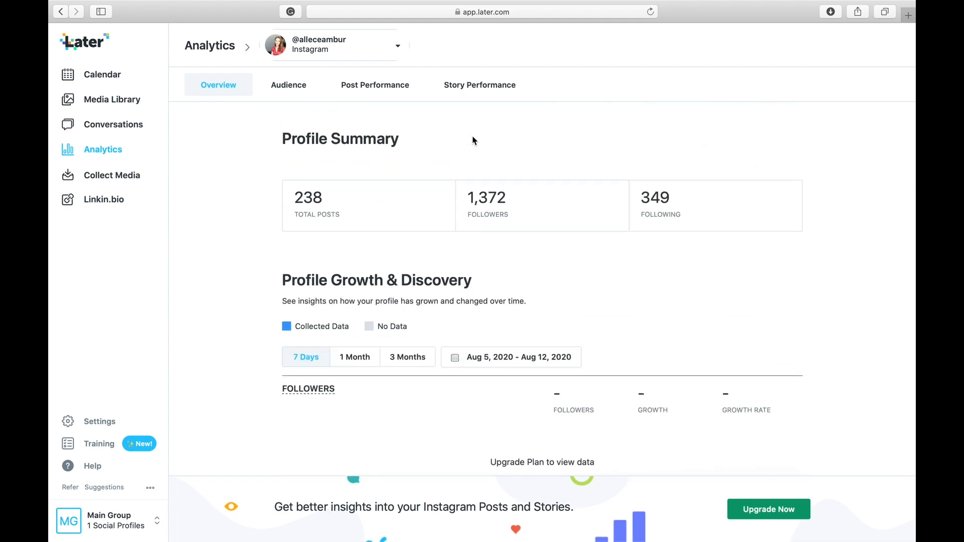
Step: Check the Audience, Post and Story performance tabs, then return to the Overview
click(288, 84)
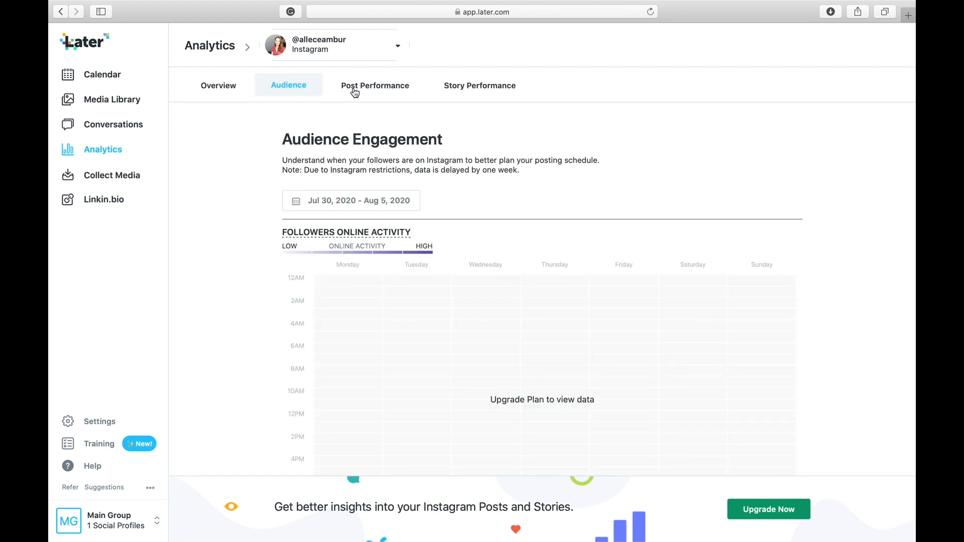
click(374, 85)
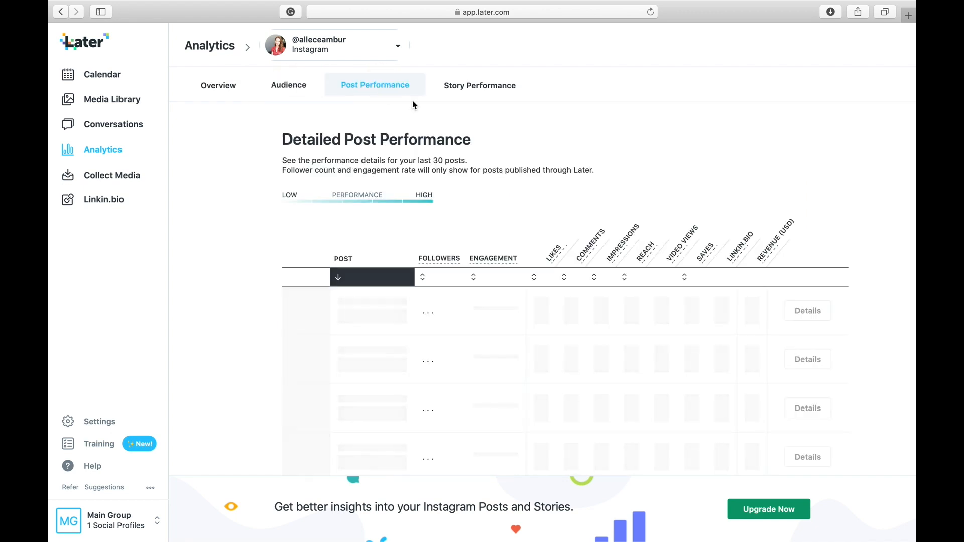
click(480, 85)
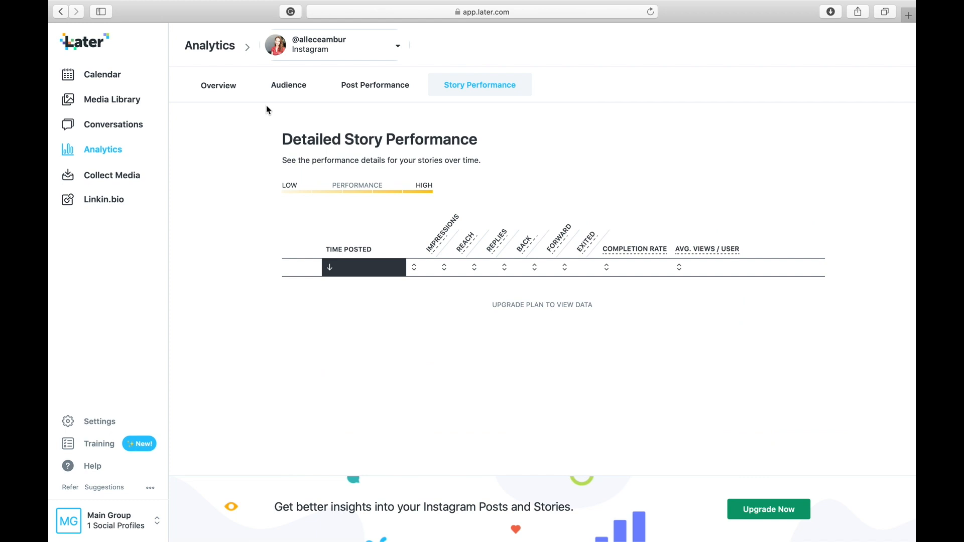
mouse_move(222, 91)
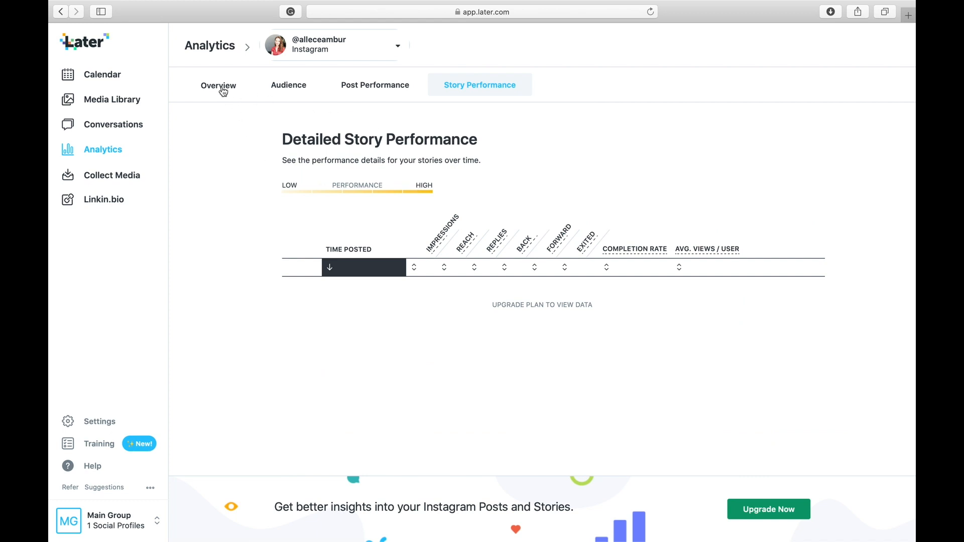
click(219, 85)
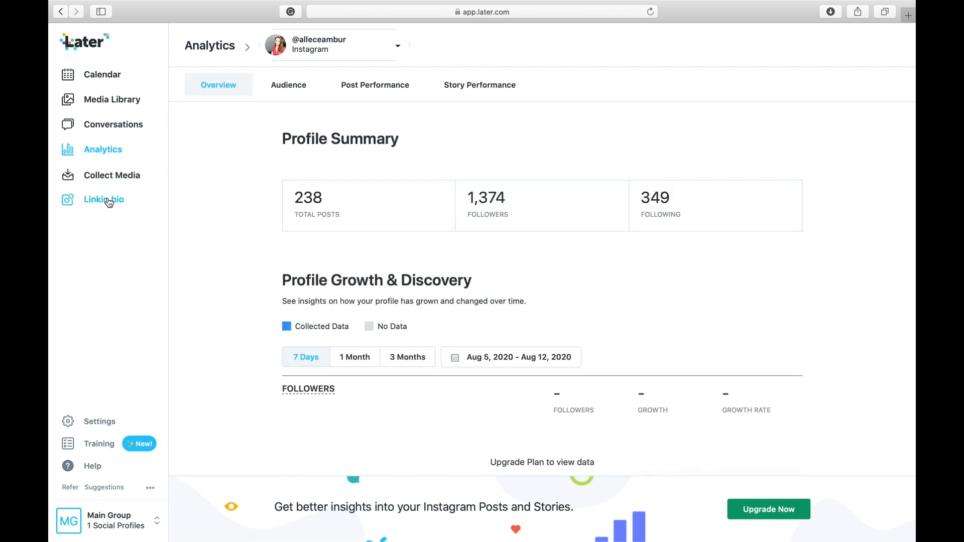
mouse_move(619, 146)
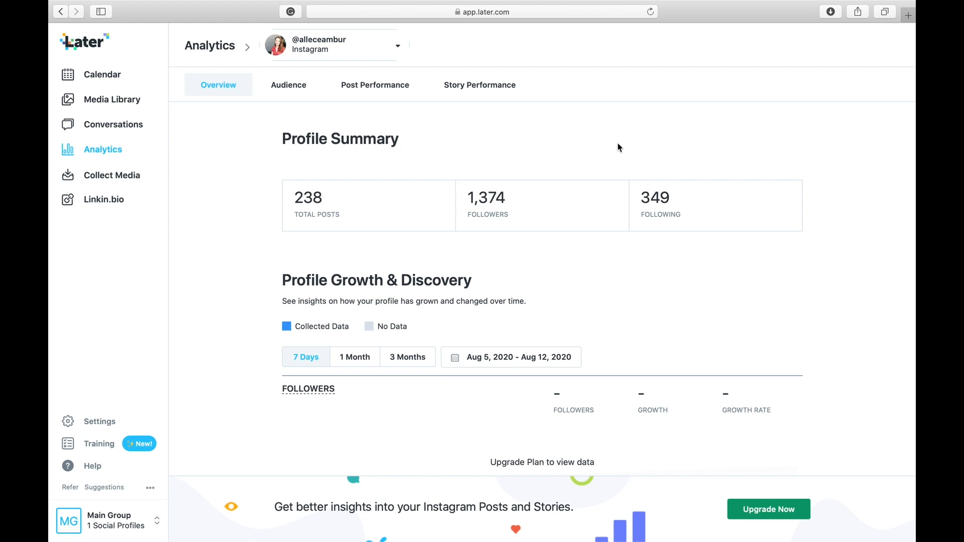
Step: Compare the Free, Starter ($9), Growth ($15) and Advanced ($30) plans and their feature tables
click(769, 510)
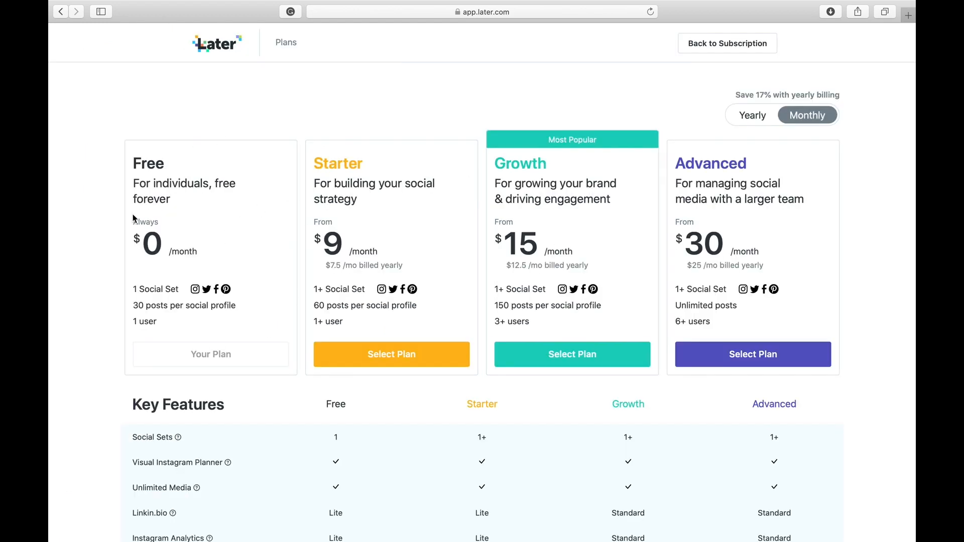
mouse_move(197, 158)
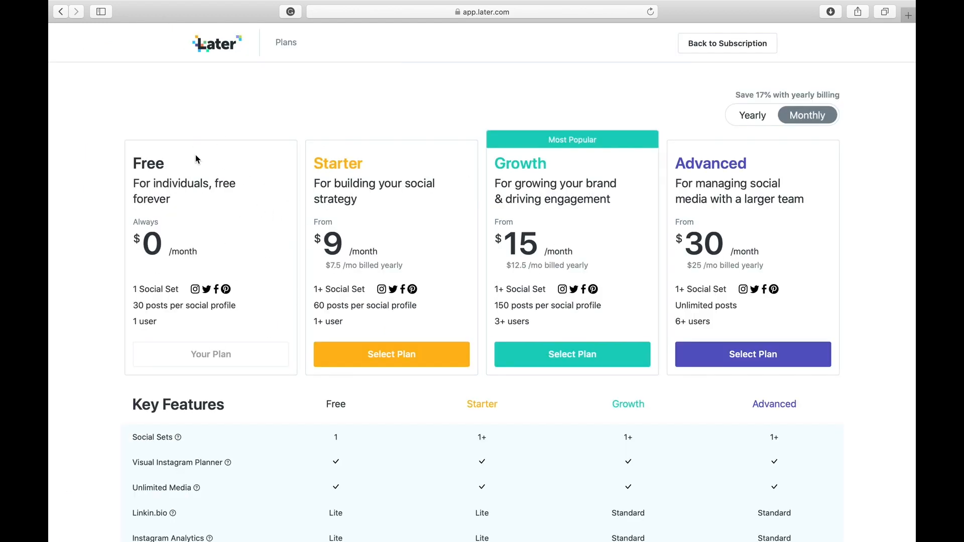
mouse_move(173, 207)
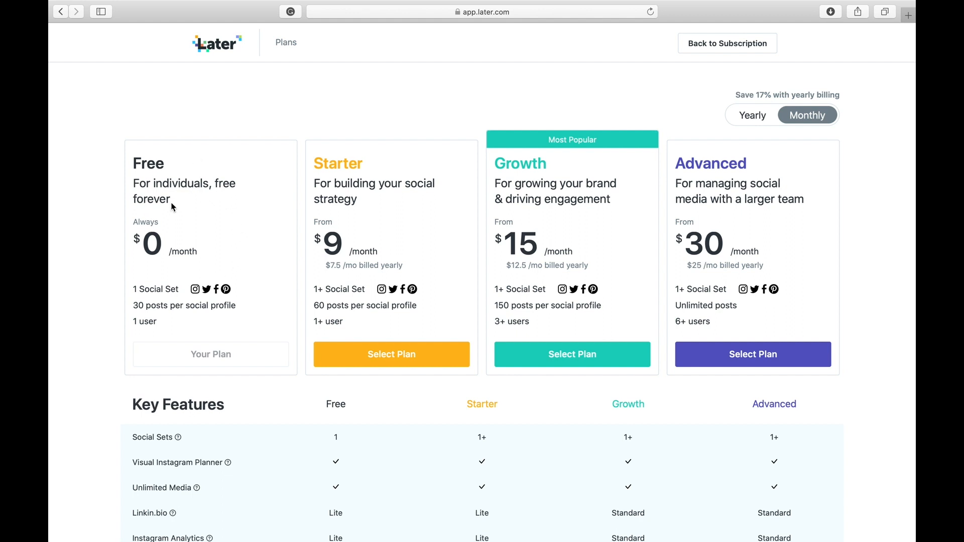
mouse_move(221, 242)
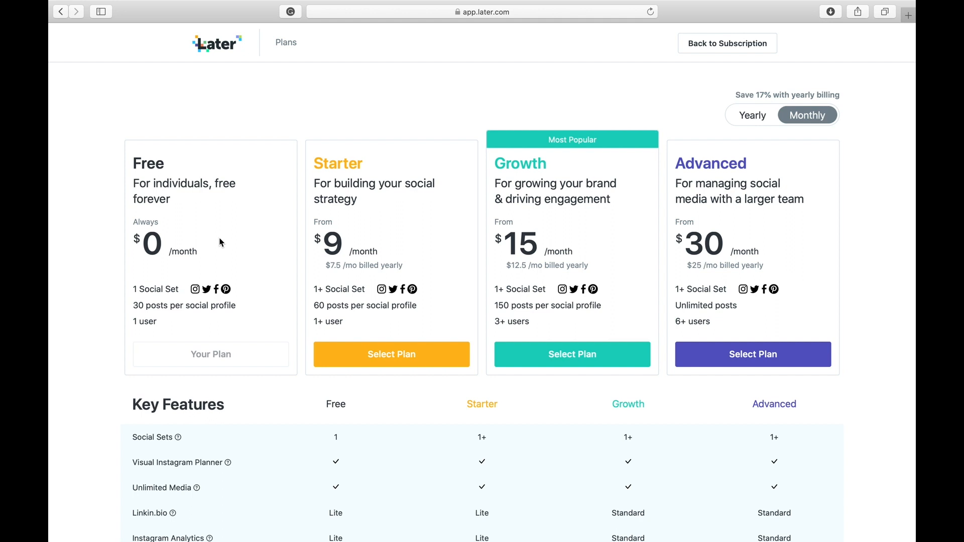
mouse_move(266, 278)
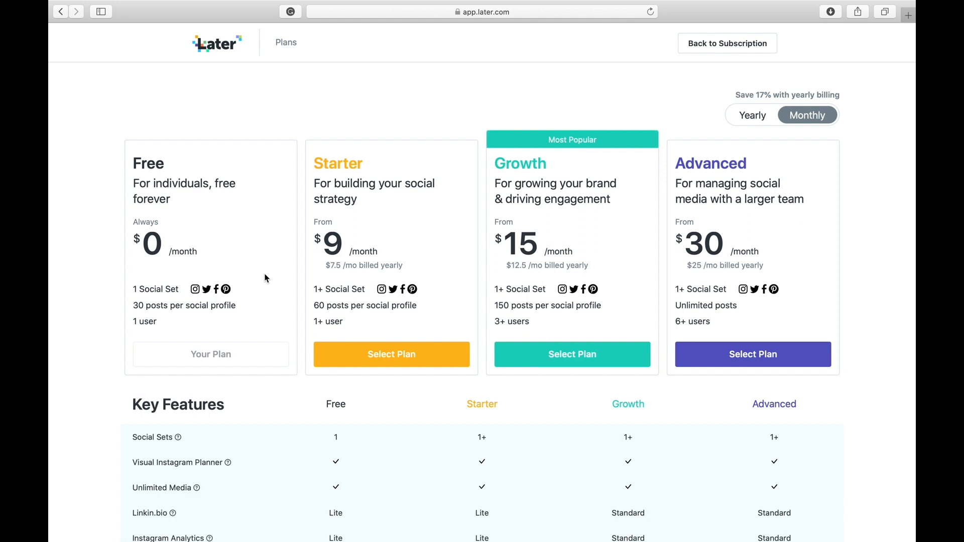
scroll(down, 3)
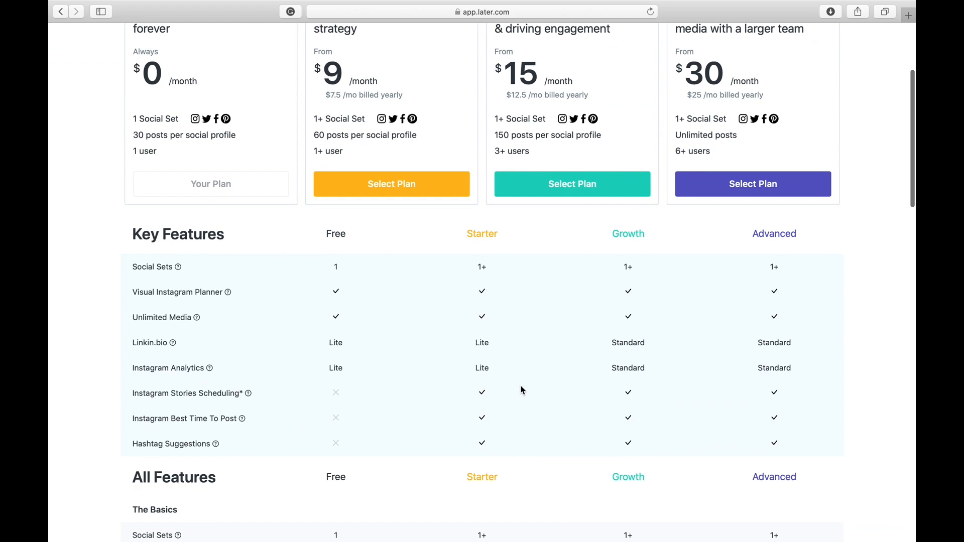
scroll(down, 3)
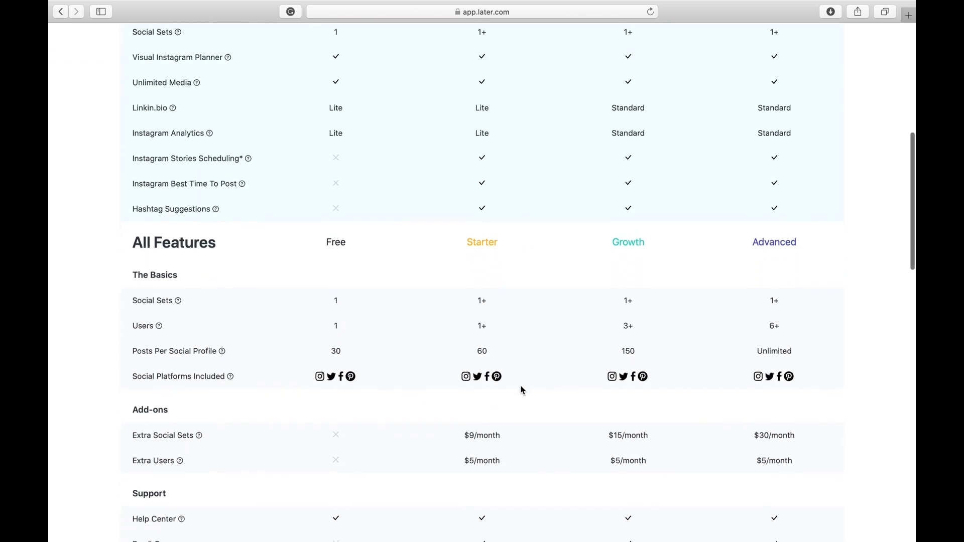
scroll(up, 3)
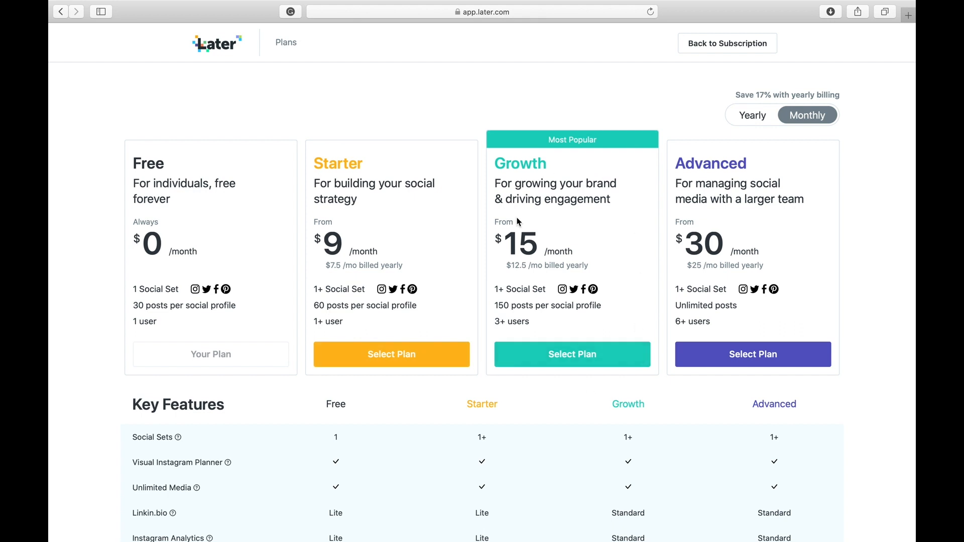
mouse_move(578, 257)
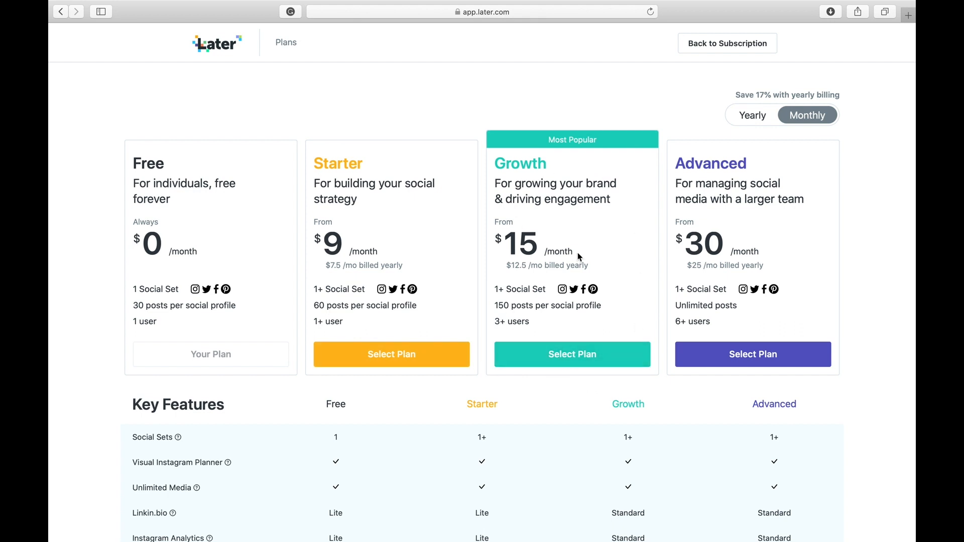
scroll(down, 3)
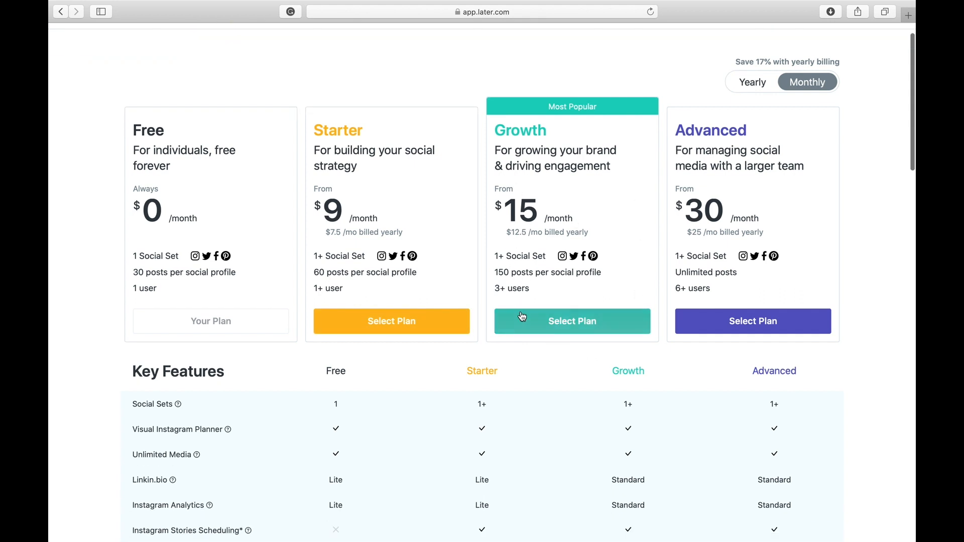
scroll(down, 3)
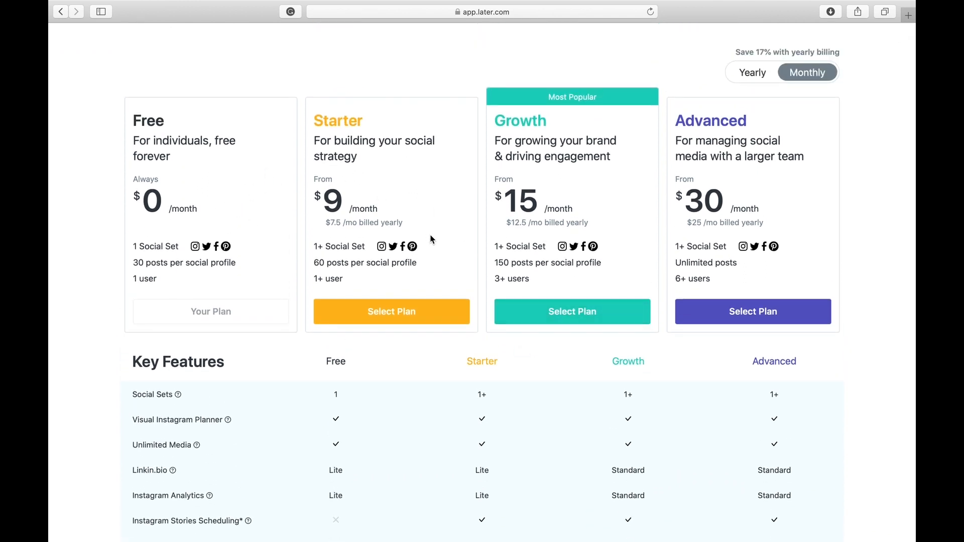
mouse_move(440, 239)
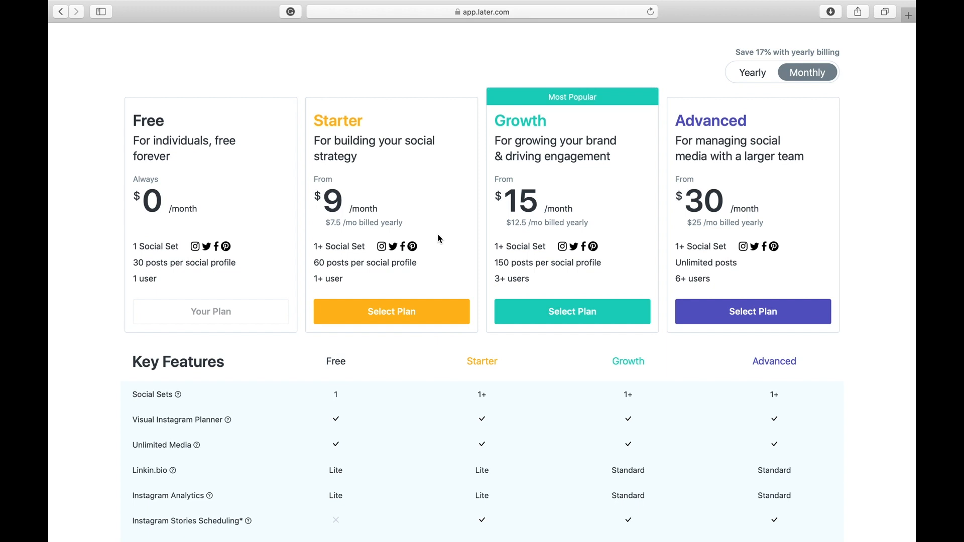
scroll(down, 3)
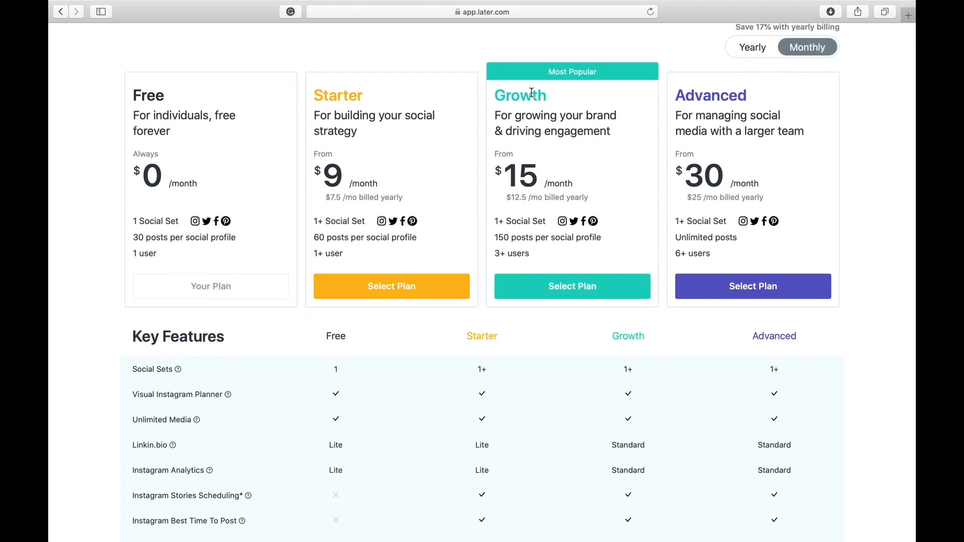
mouse_move(551, 179)
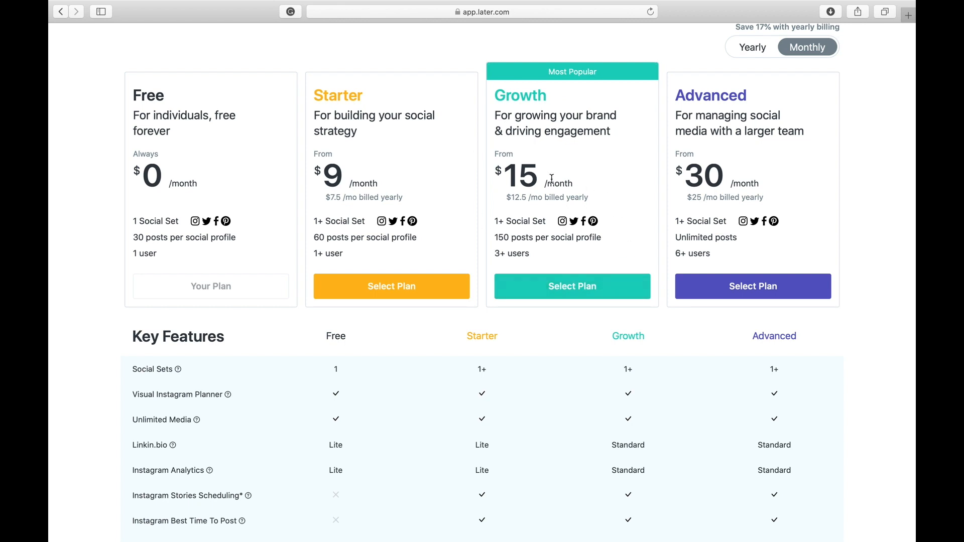
scroll(down, 3)
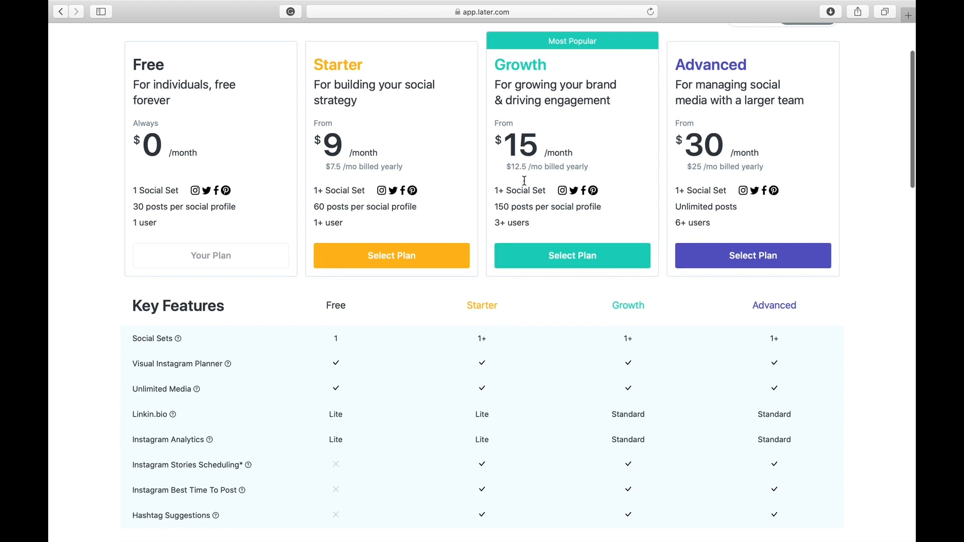
scroll(down, 3)
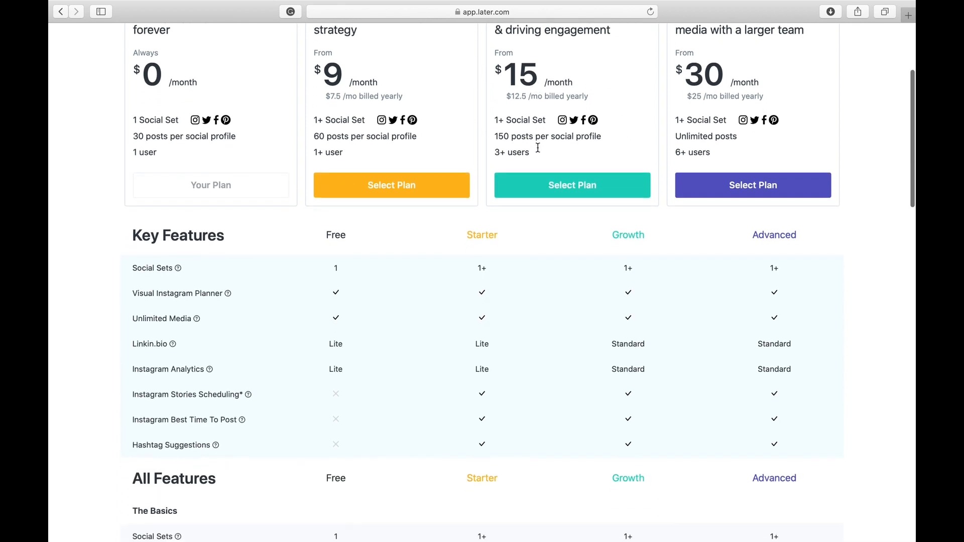
scroll(down, 3)
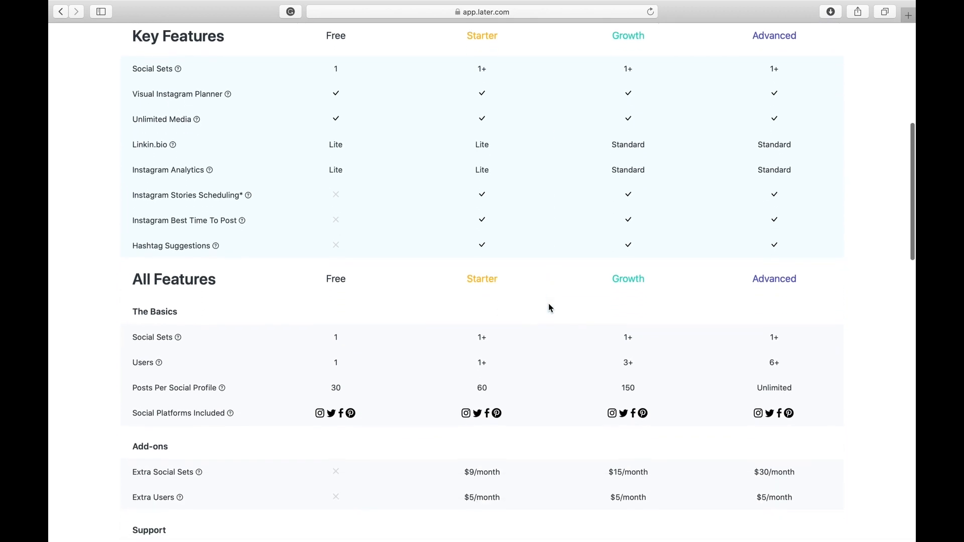
scroll(down, 3)
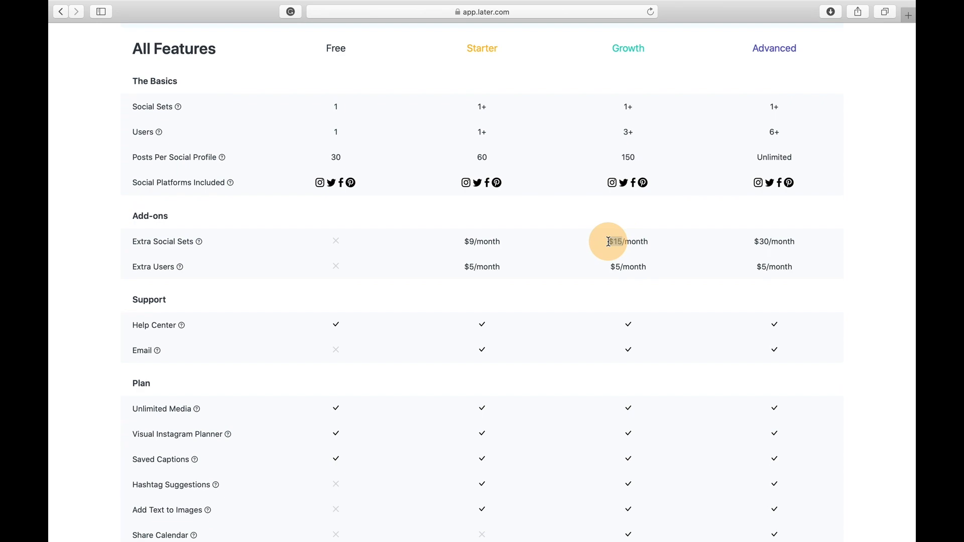
mouse_move(661, 249)
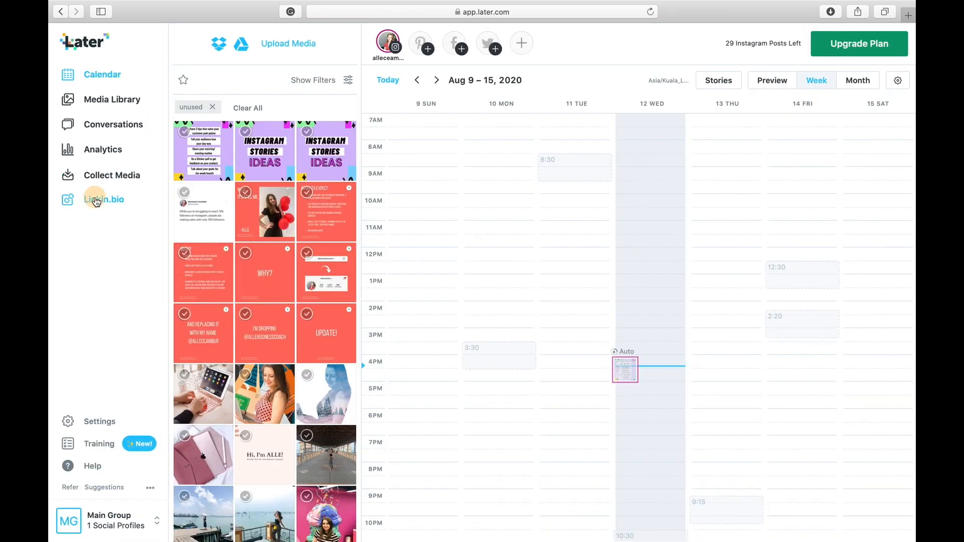
Step: View the Linkin.bio page with its Instagram grid phone preview and shareable link
click(103, 199)
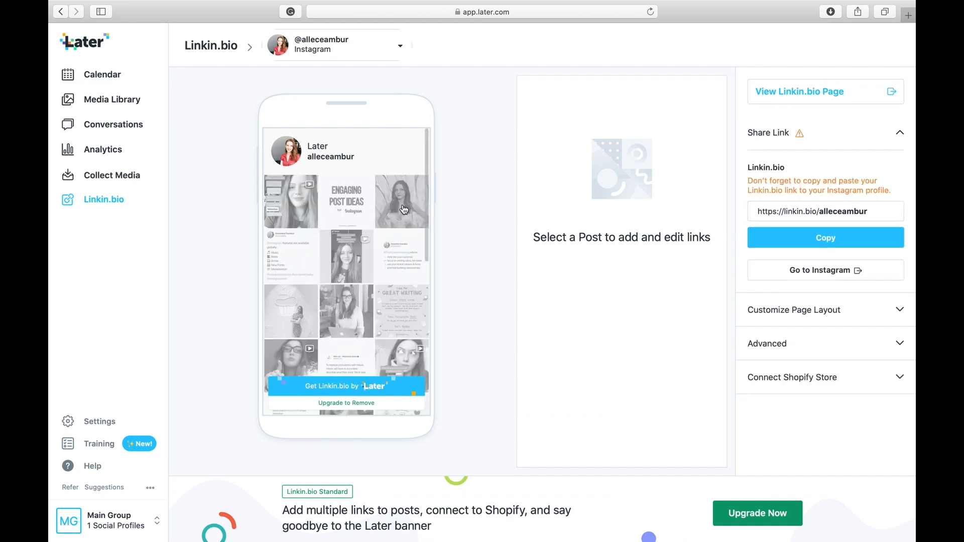
mouse_move(811, 187)
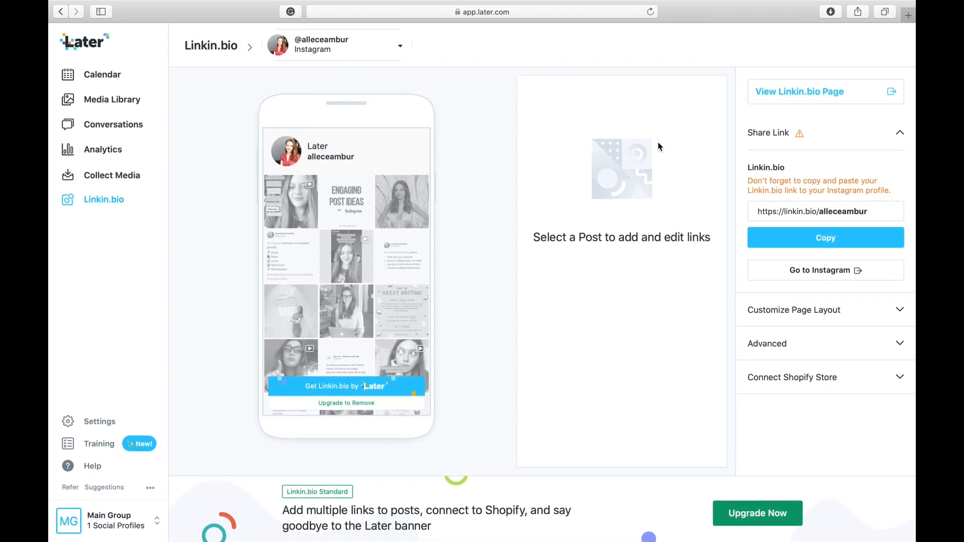
mouse_move(422, 215)
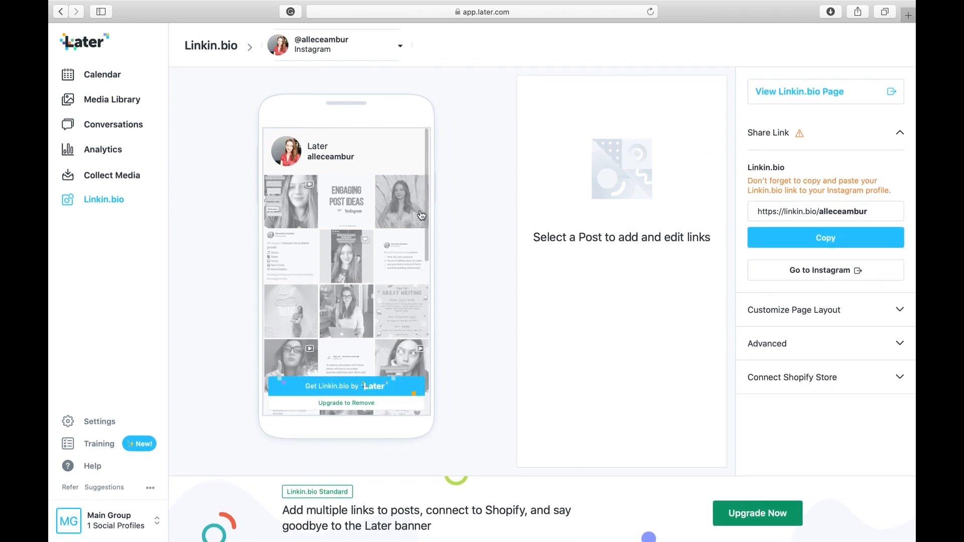
mouse_move(609, 391)
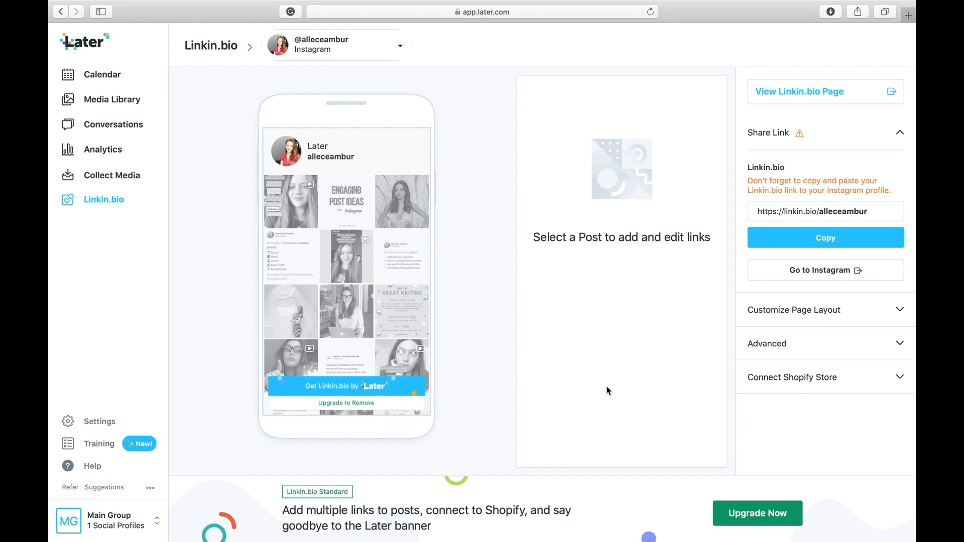
mouse_move(541, 505)
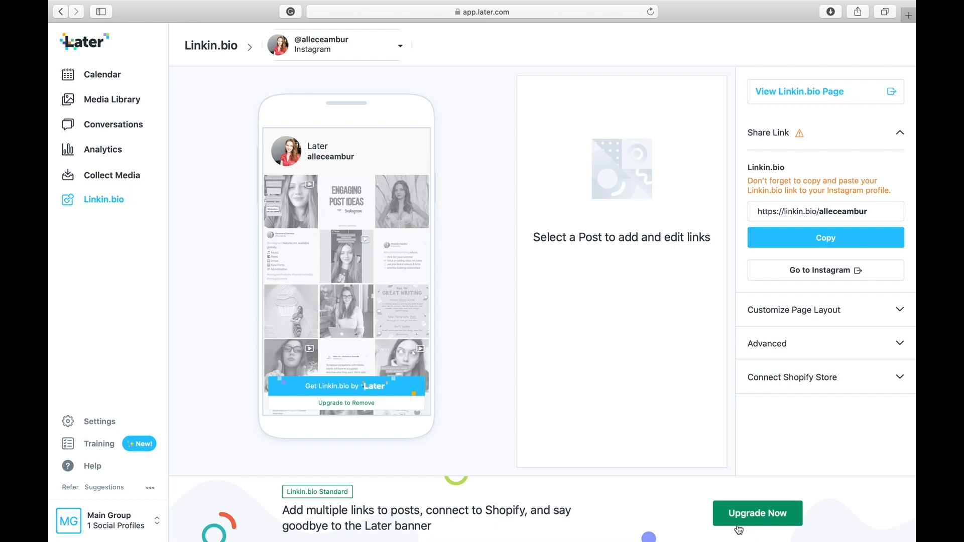
mouse_move(887, 140)
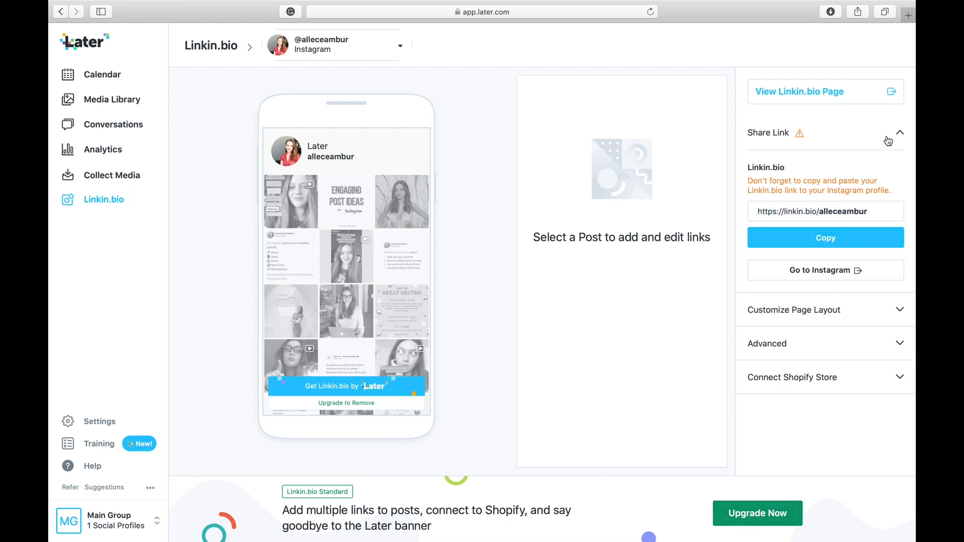
click(95, 74)
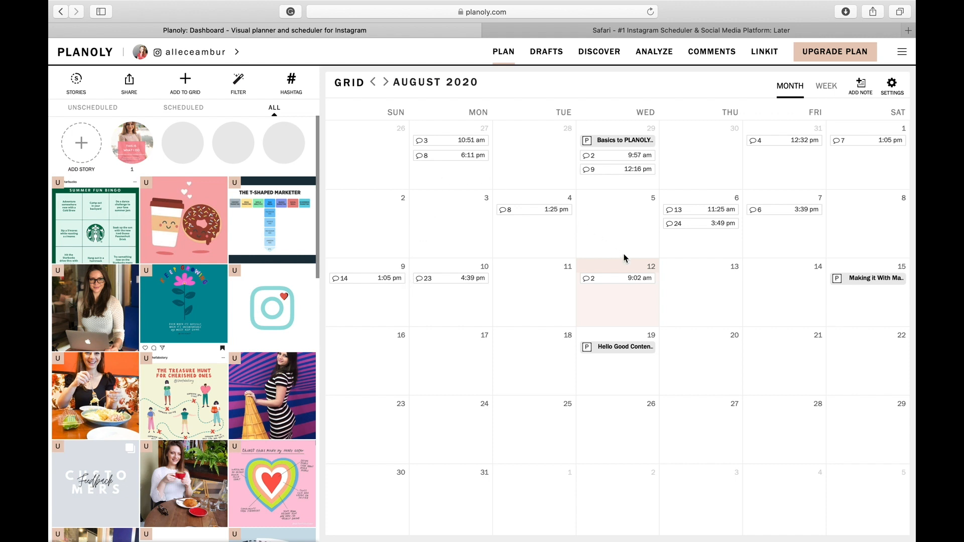
mouse_move(527, 304)
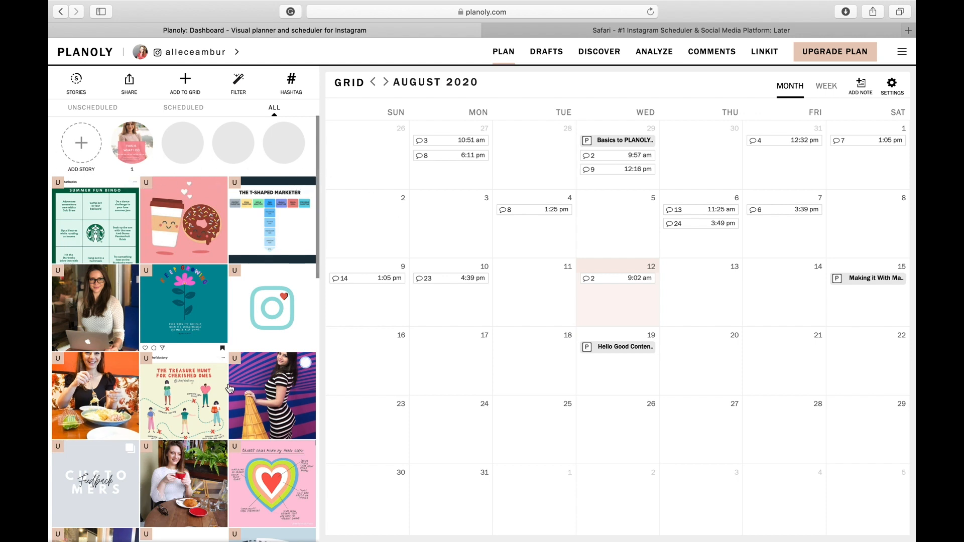
Step: Browse the Planoly grid and view the Engaging Post Ideas post scheduled Aug 10, 4:39 pm
scroll(down, 3)
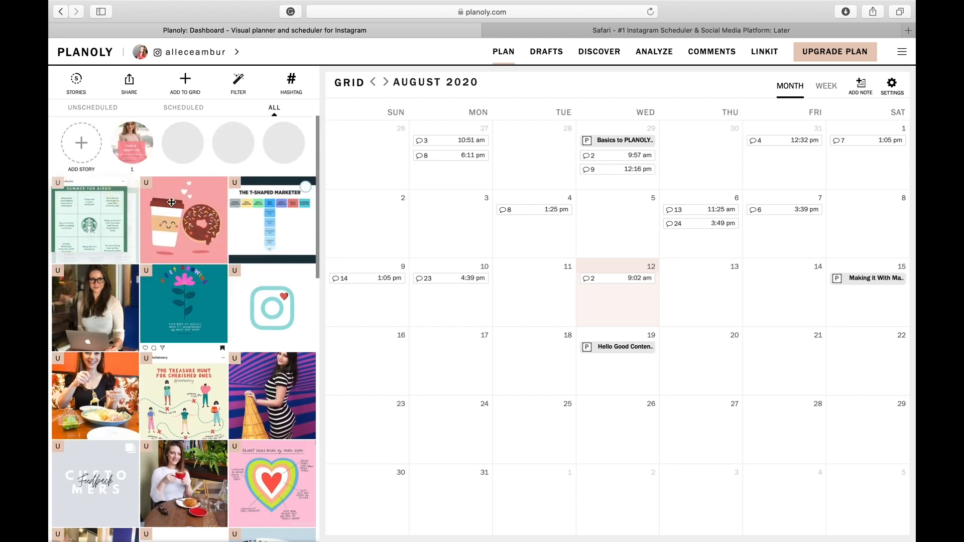
scroll(down, 3)
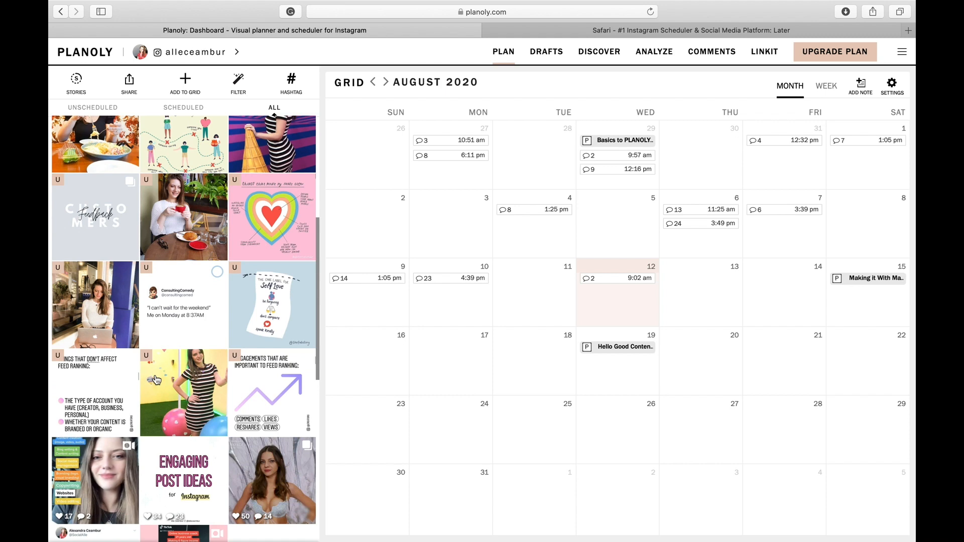
scroll(down, 3)
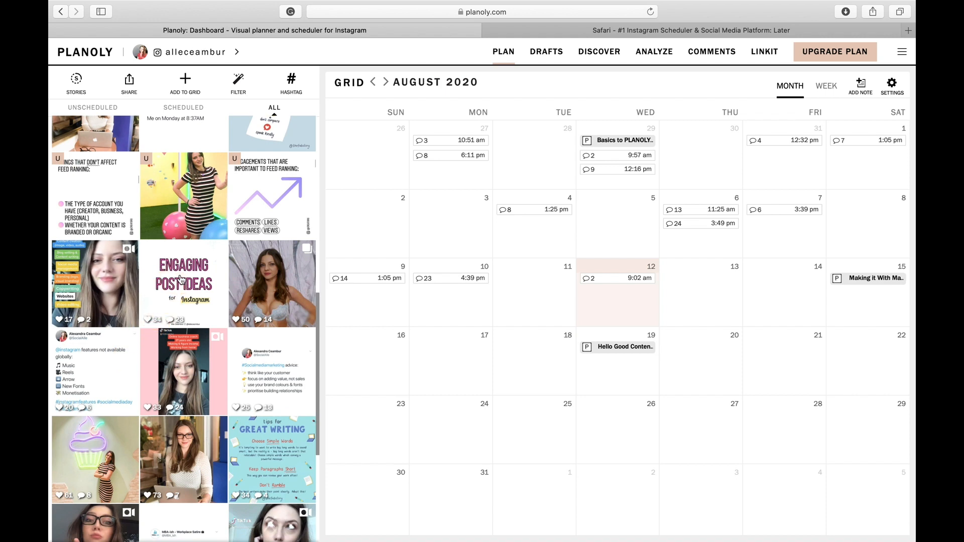
click(182, 283)
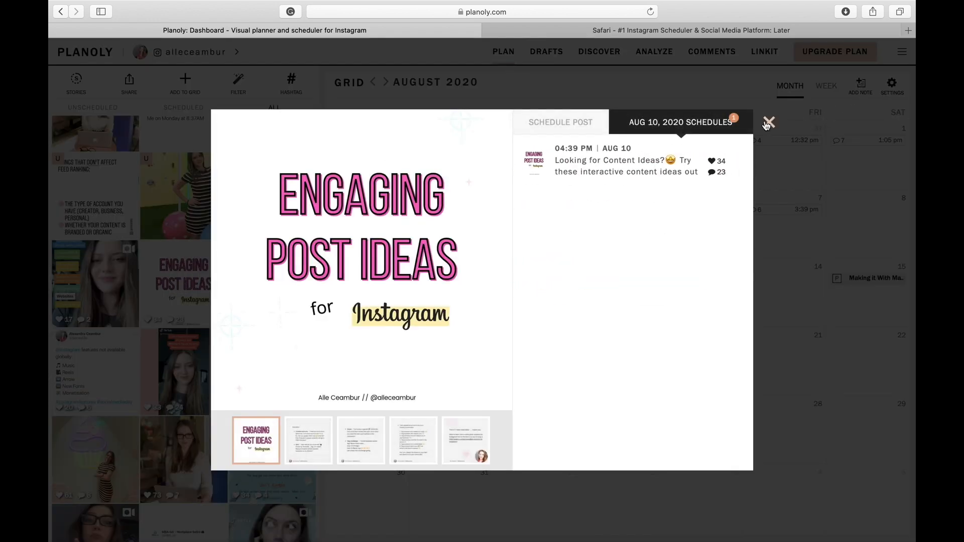
click(768, 121)
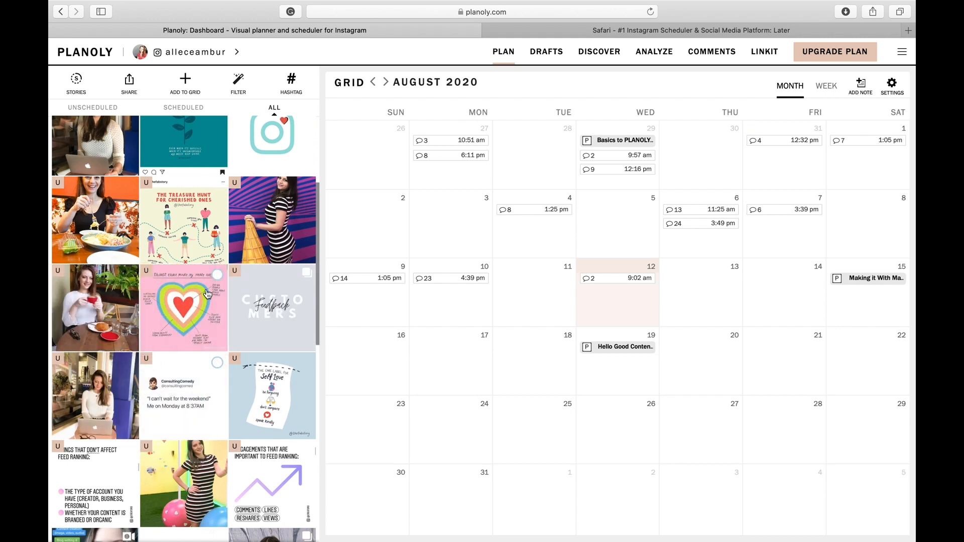
scroll(down, 3)
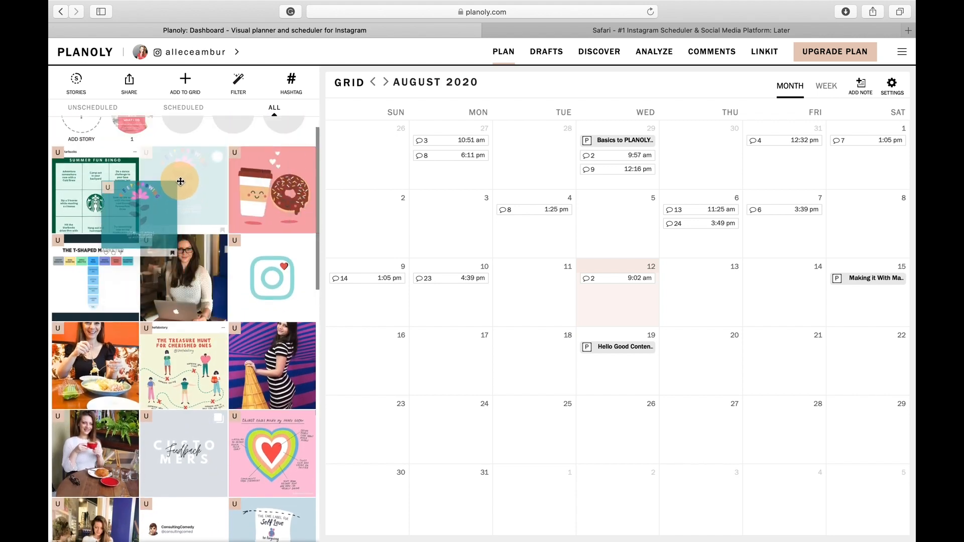
Step: Start a new hashtag group and try entering '#', 'hashtags' and '#love'
click(290, 82)
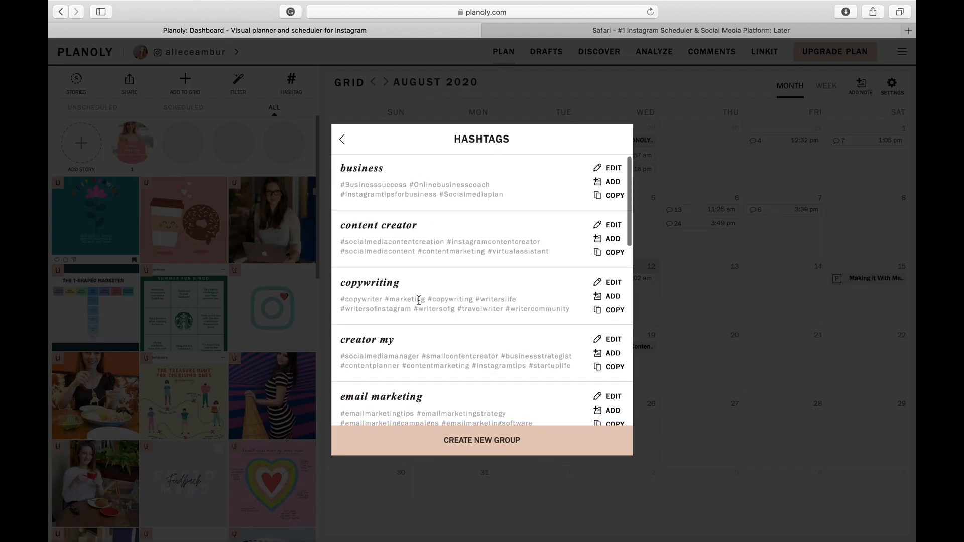
click(482, 440)
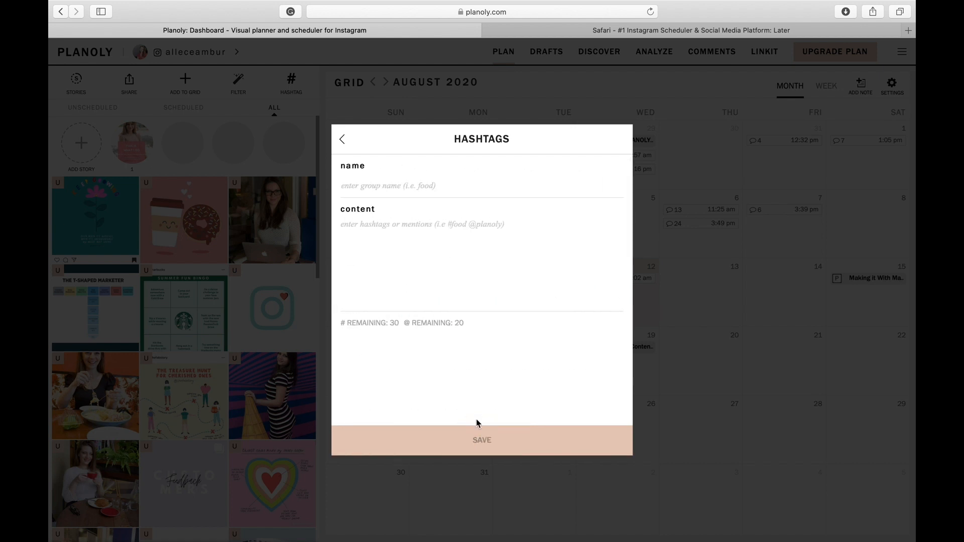
click(387, 225)
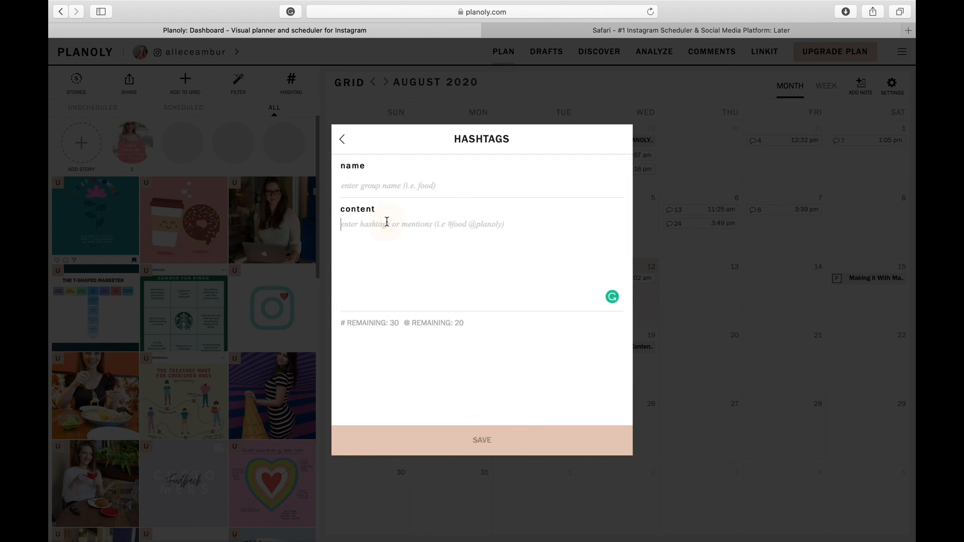
text(#)
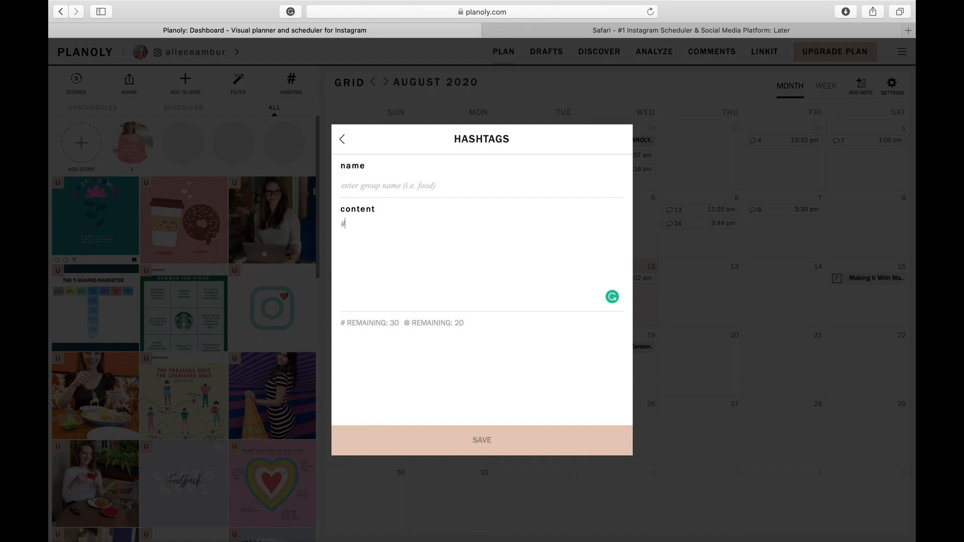
text(hashtags)
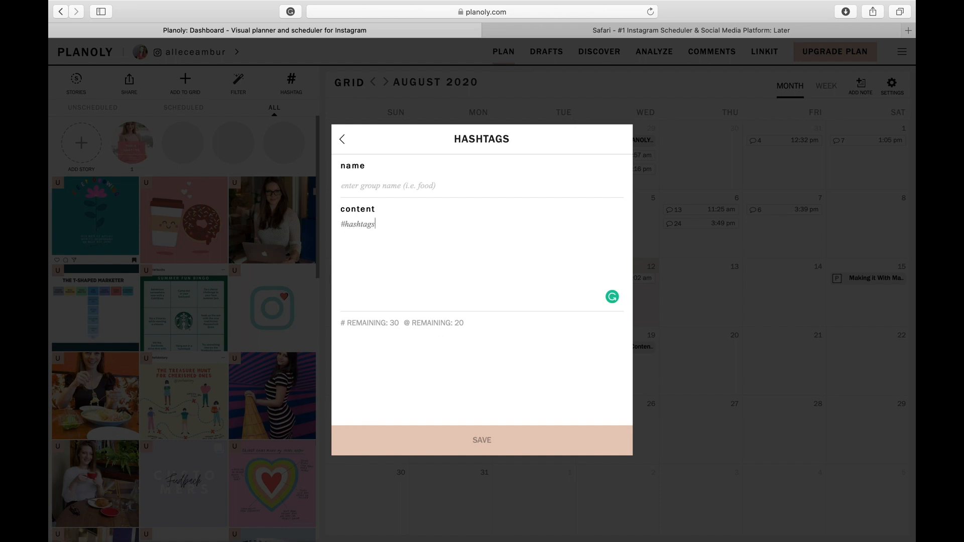
text(#love)
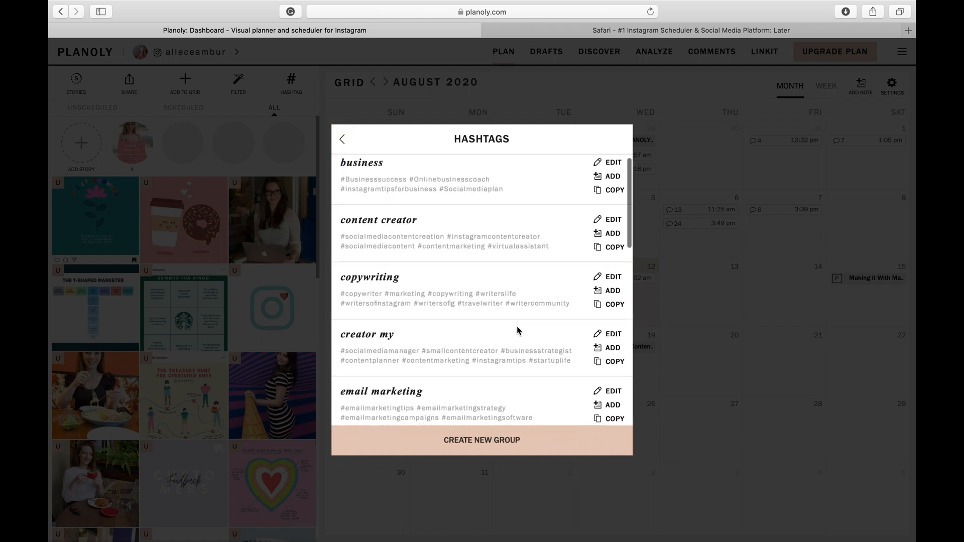
mouse_move(612, 177)
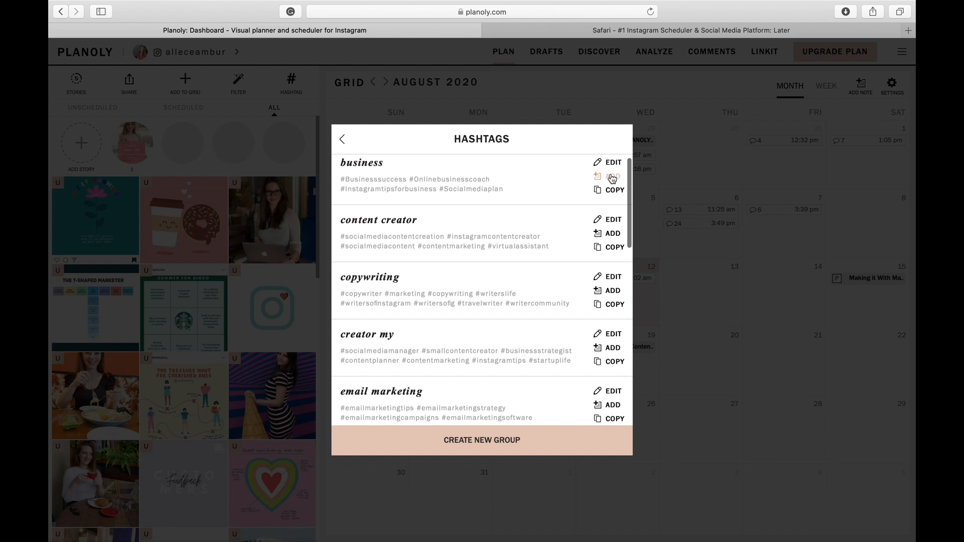
Step: Insert the business hashtag group into the Aug 14, 4:00 pm post's caption
click(595, 176)
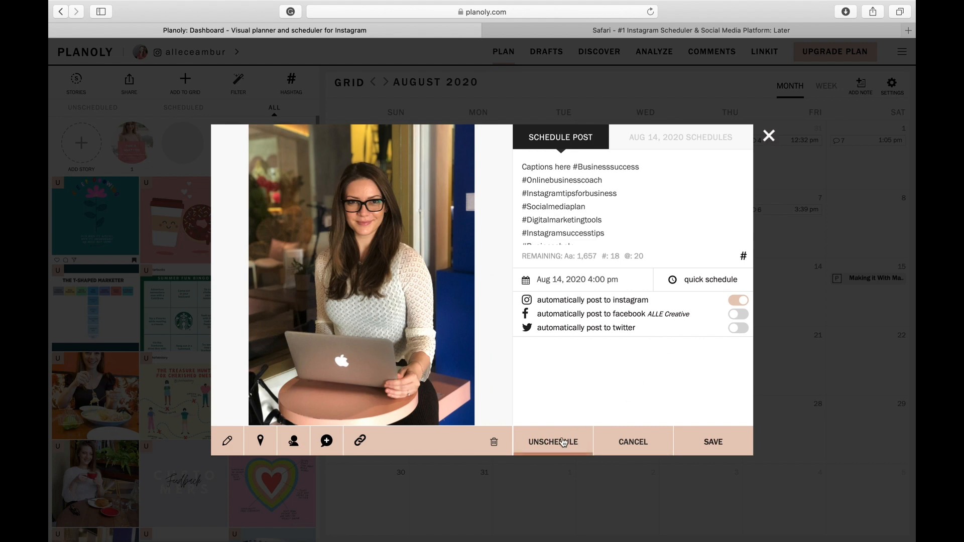
Step: Try adding a story from the computer, cancel the upload, and return to the feed grid planner
click(767, 136)
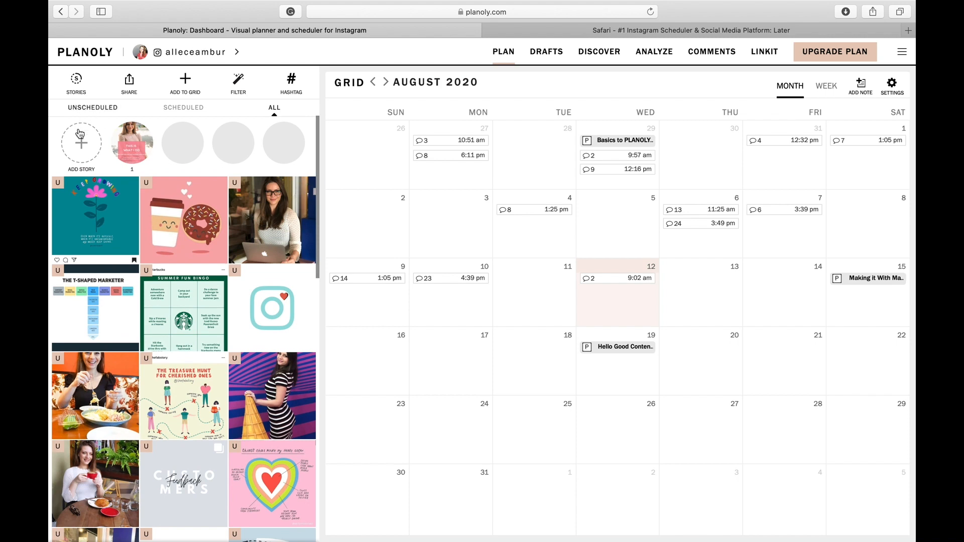
click(81, 142)
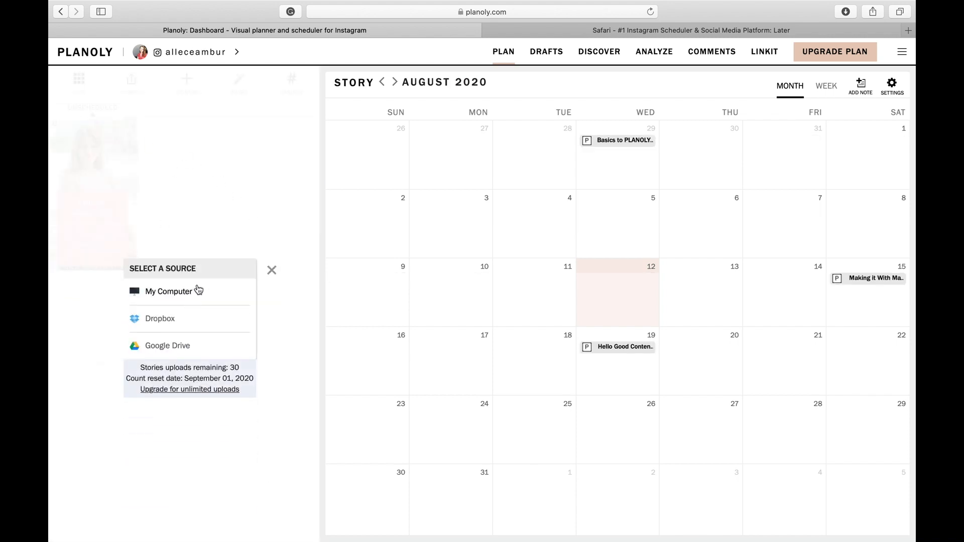
click(169, 292)
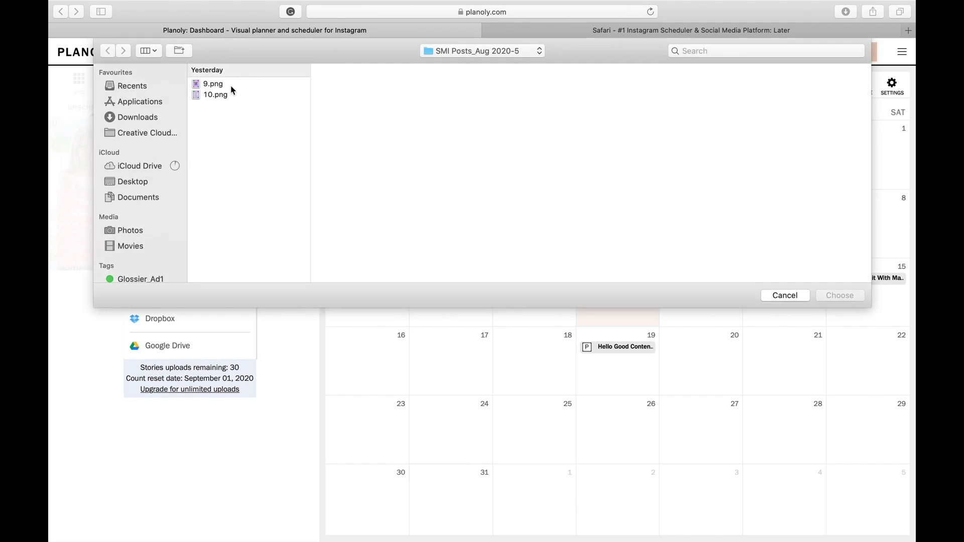
click(785, 295)
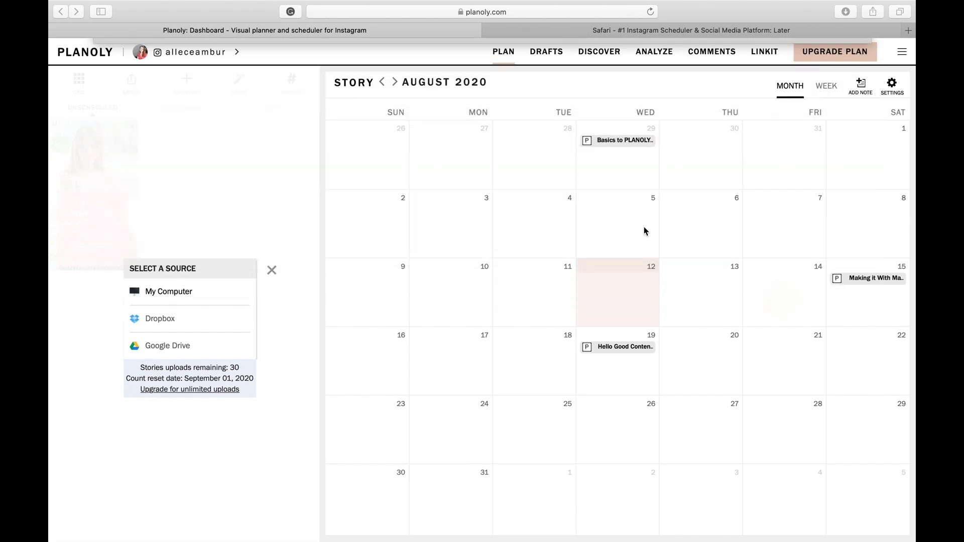
click(271, 270)
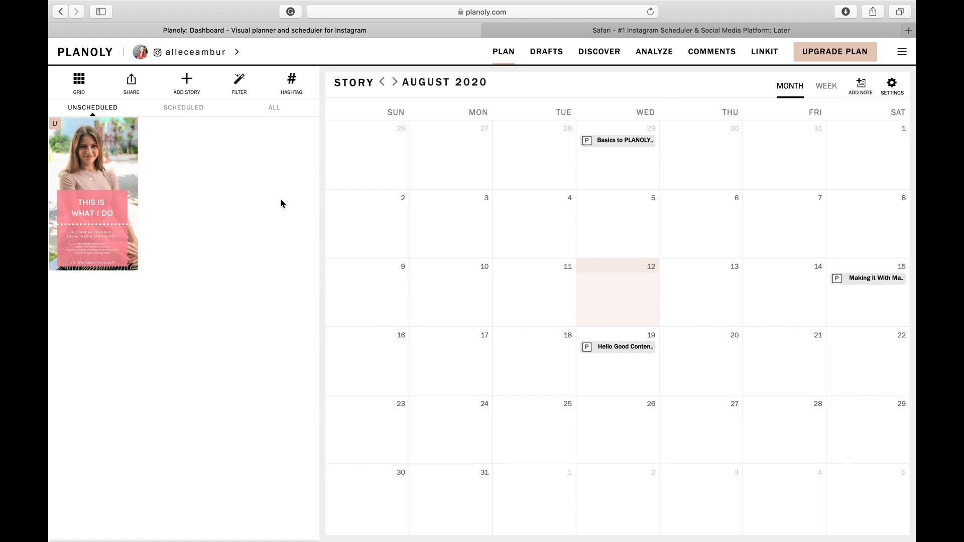
click(78, 80)
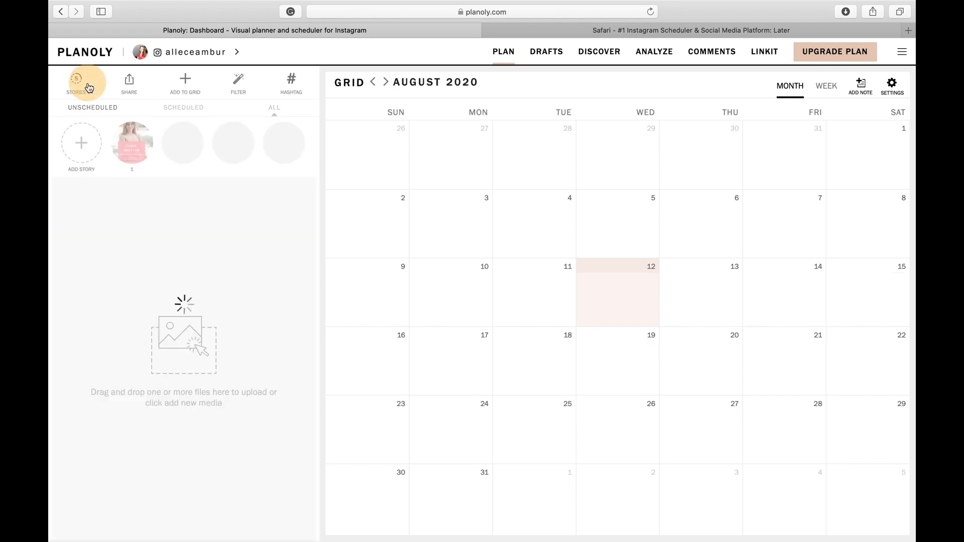
Step: Pick two Instagram Stories Ideas images for grid upload, then close without adding them
click(274, 107)
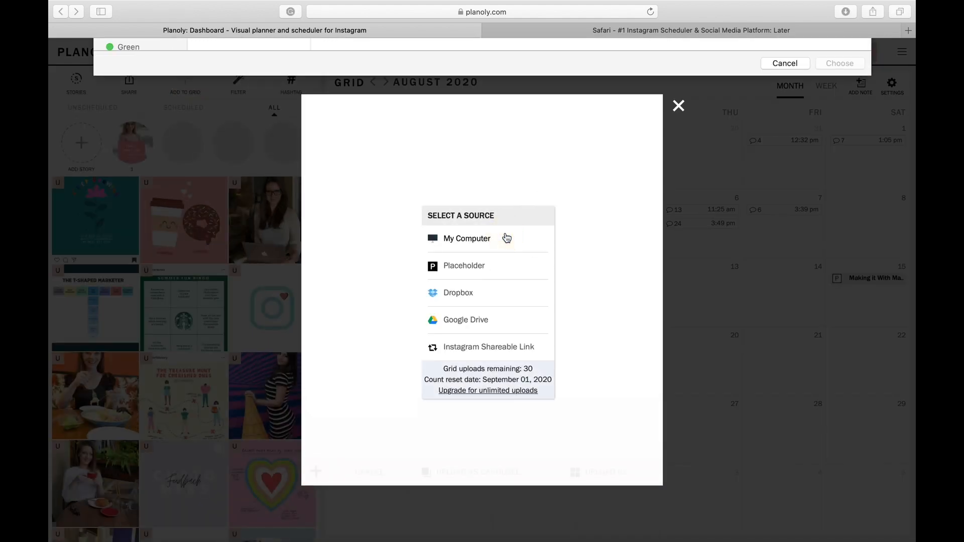
click(466, 239)
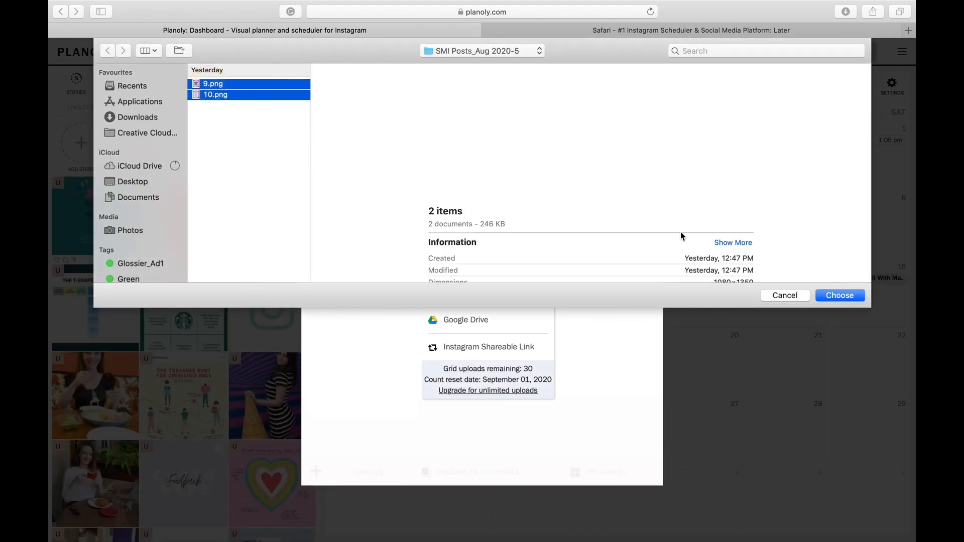
click(839, 295)
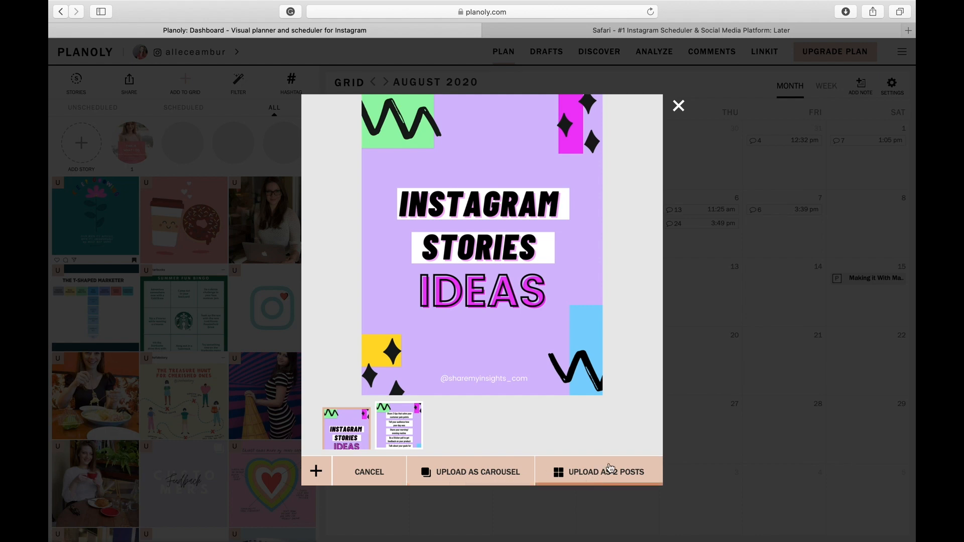
mouse_move(678, 110)
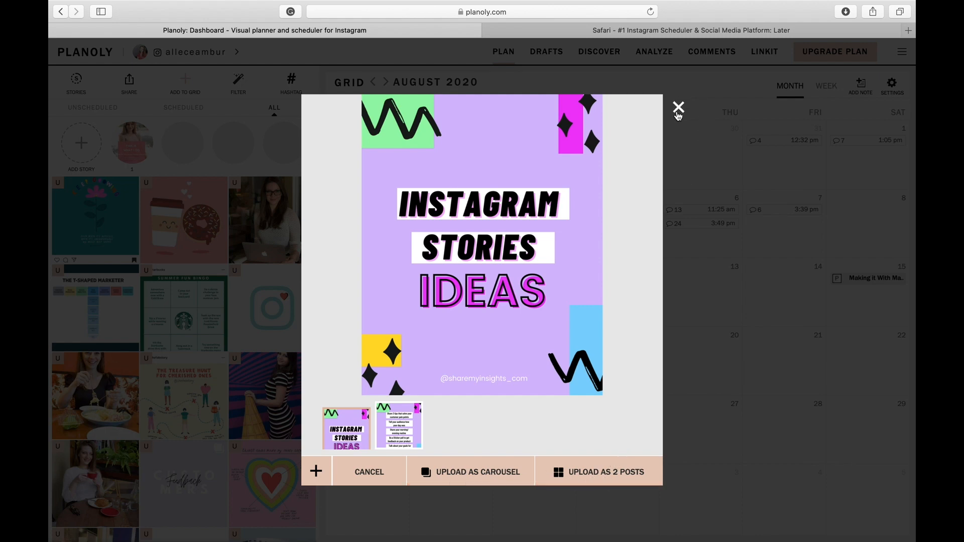
click(678, 108)
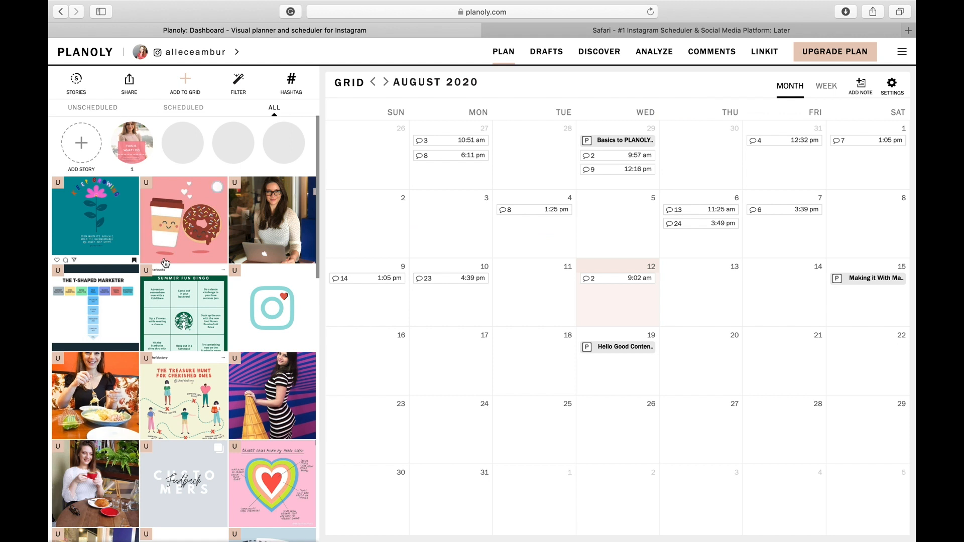
mouse_move(245, 165)
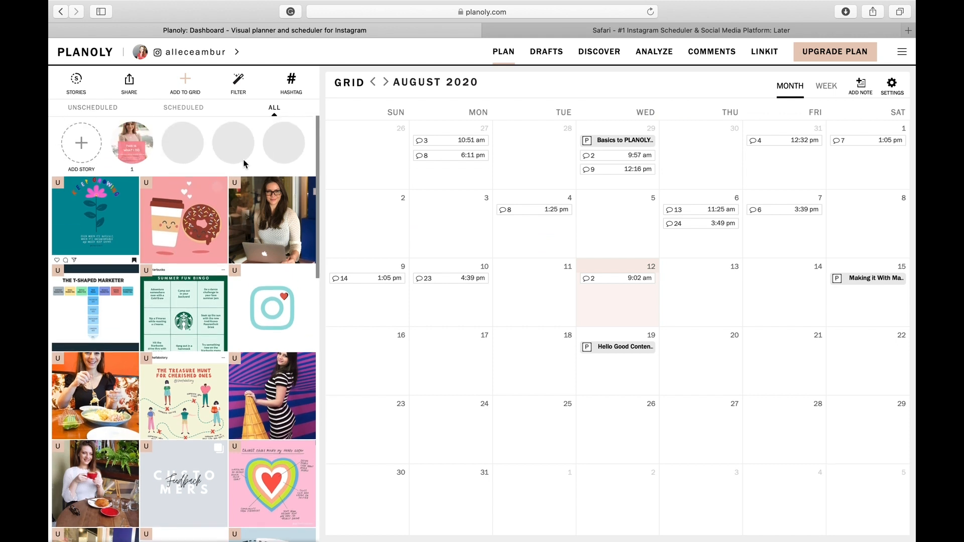
mouse_move(309, 168)
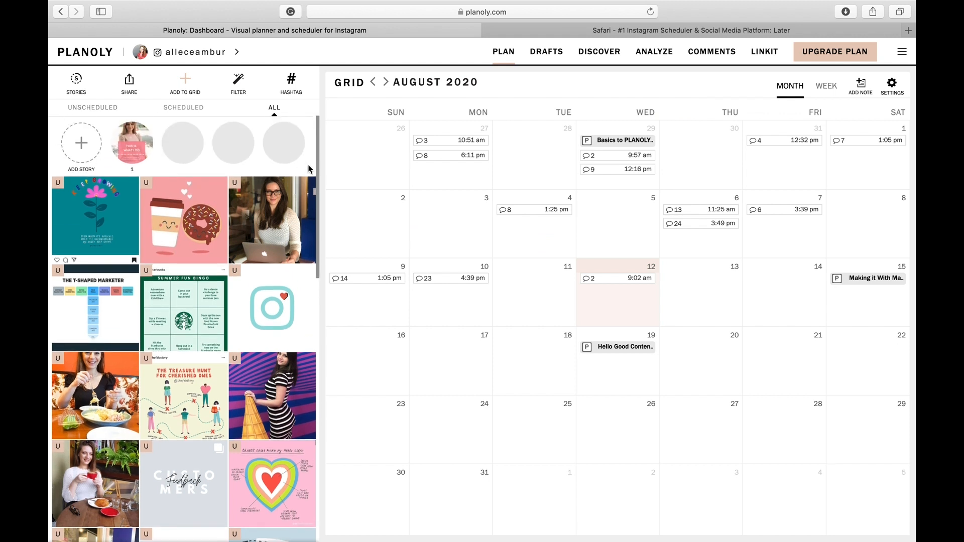
mouse_move(247, 171)
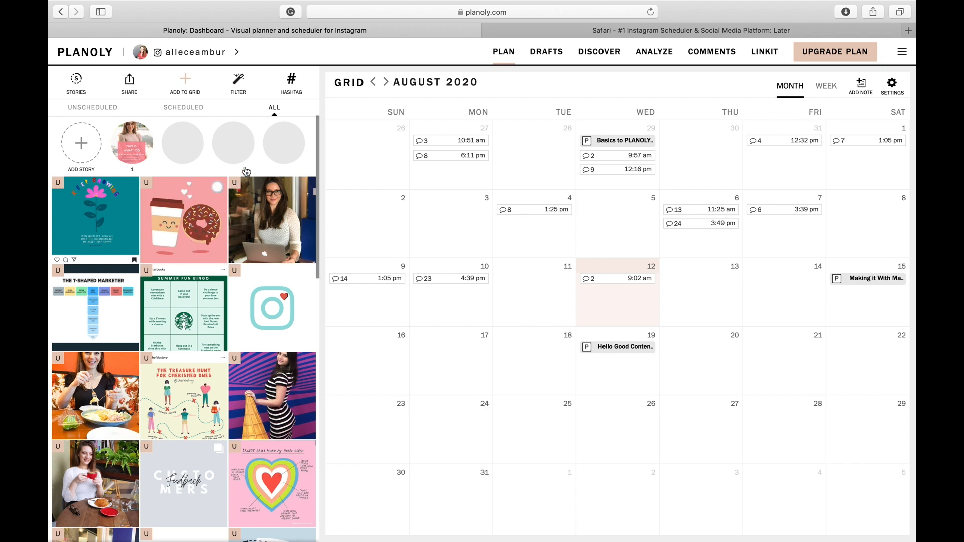
mouse_move(218, 188)
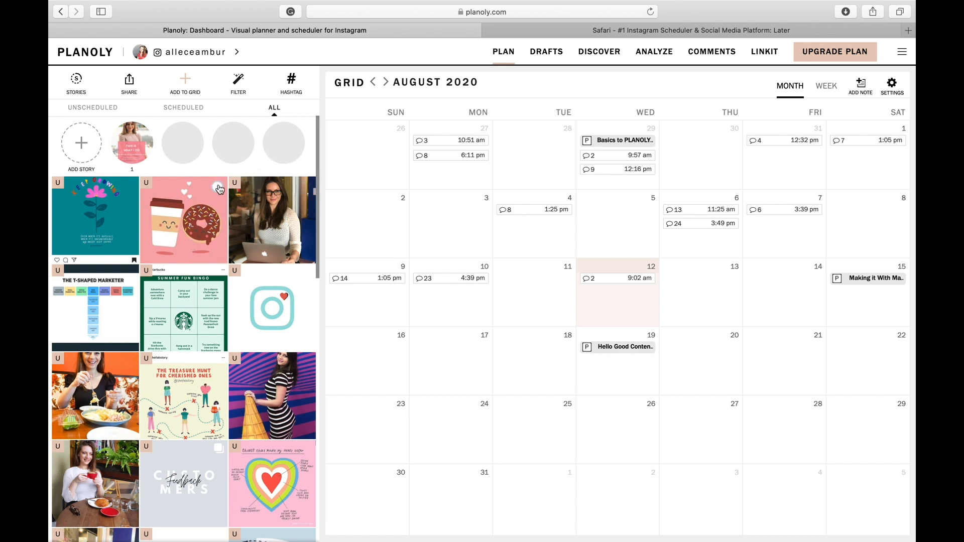
mouse_move(268, 145)
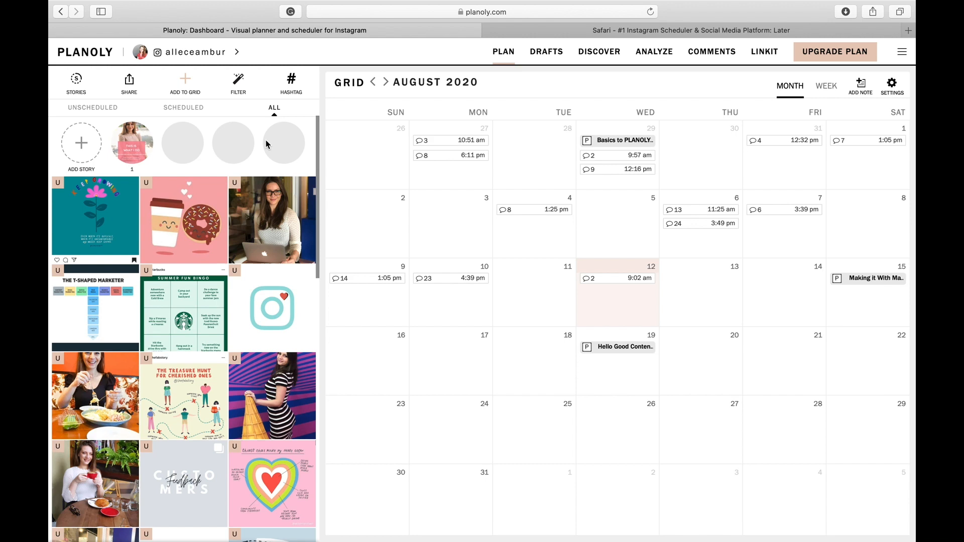
mouse_move(547, 59)
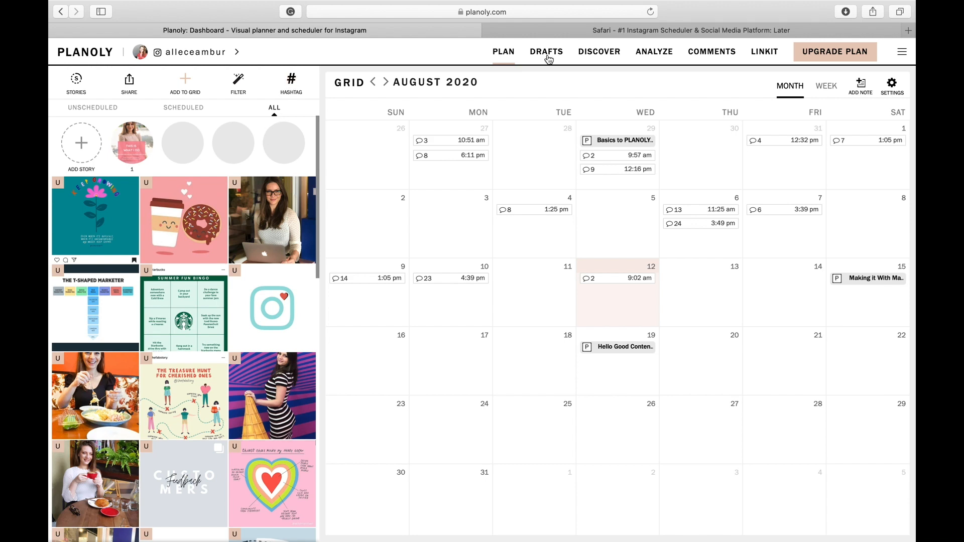
Step: Search Discover hashtags for 'social media', then 'dogs', and select the golden retriever puppy photo
click(599, 52)
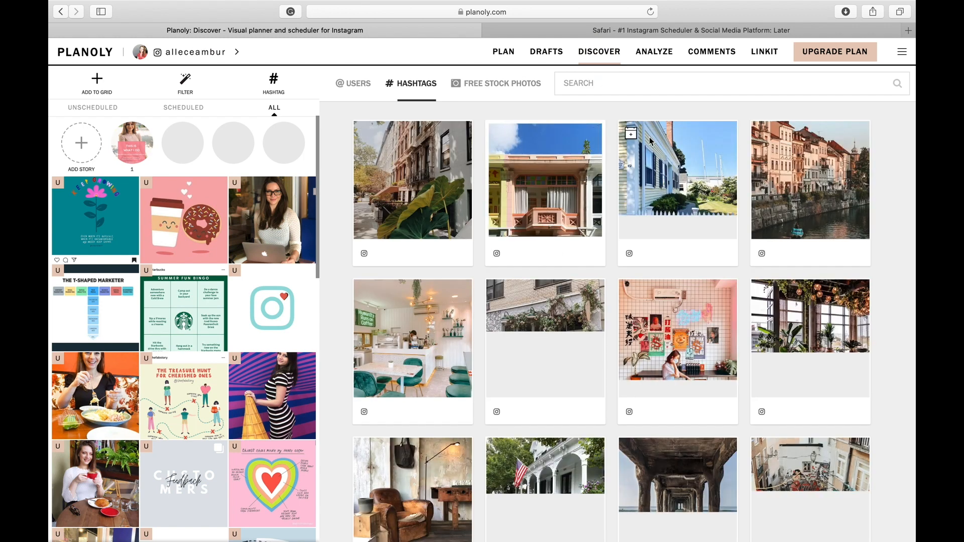
text(s)
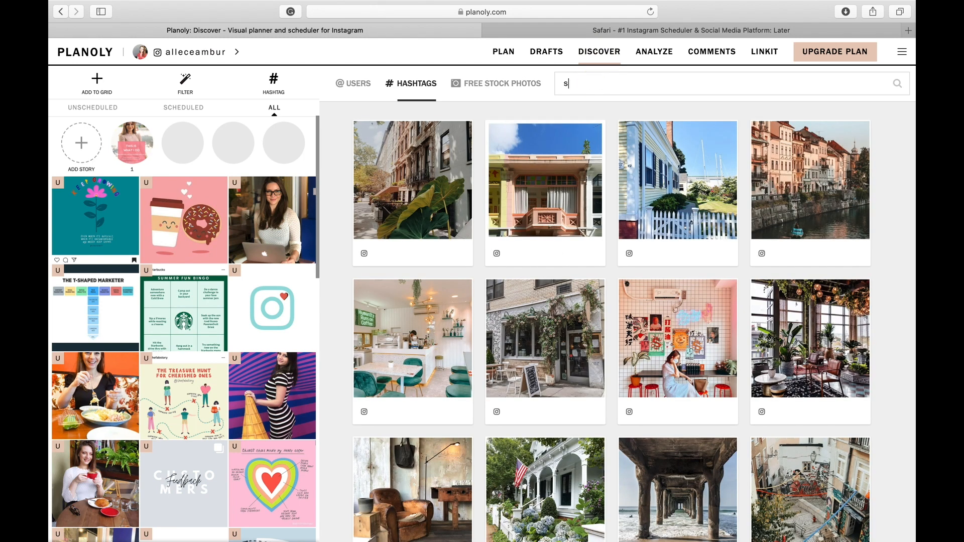
text(ocial media)
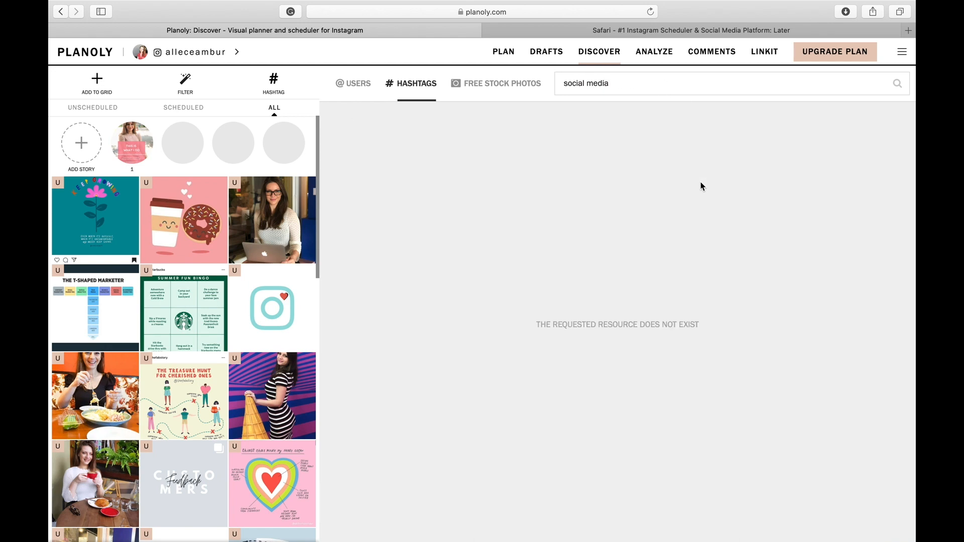
double_click(585, 83)
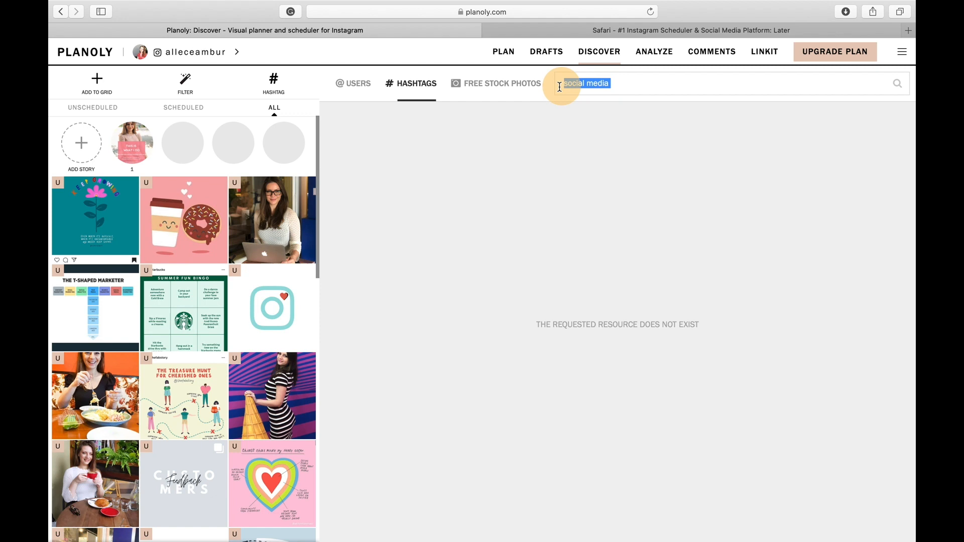
text(dogs)
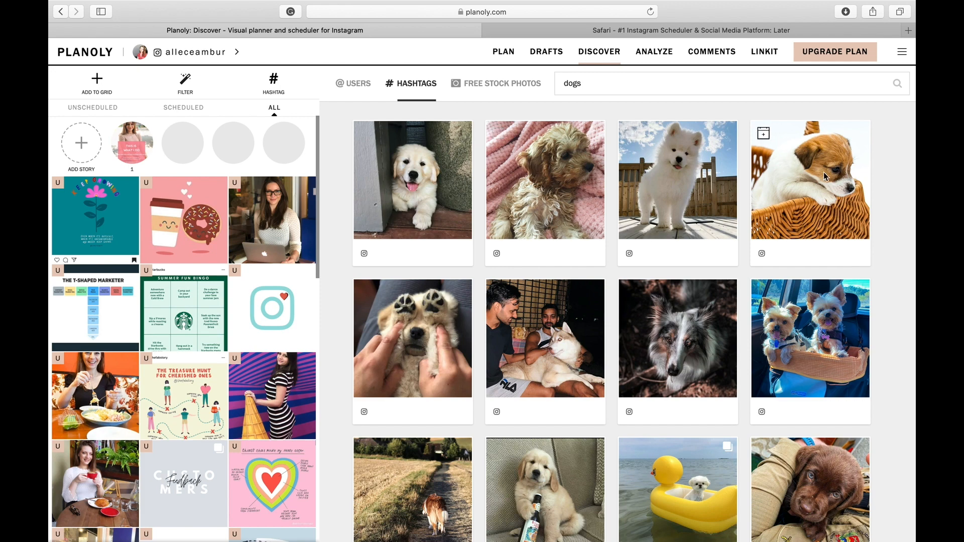
mouse_move(647, 390)
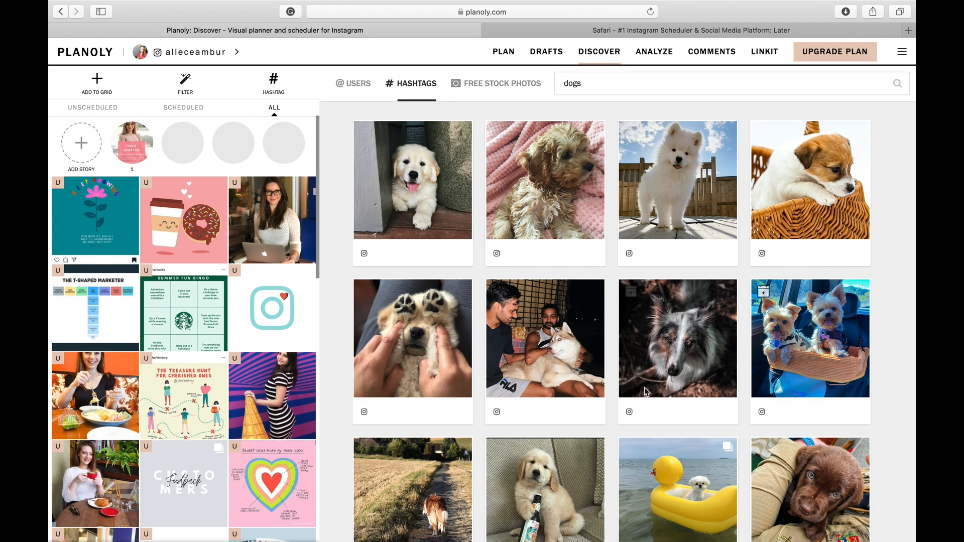
click(411, 185)
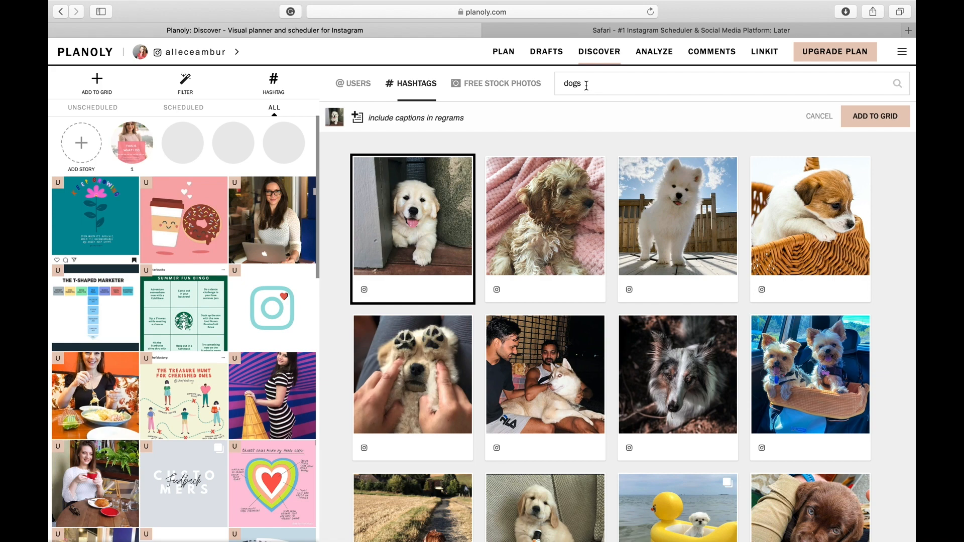
Step: Check Free Stock Photos results, return to Hashtags, and open the Analyze dashboard
click(507, 86)
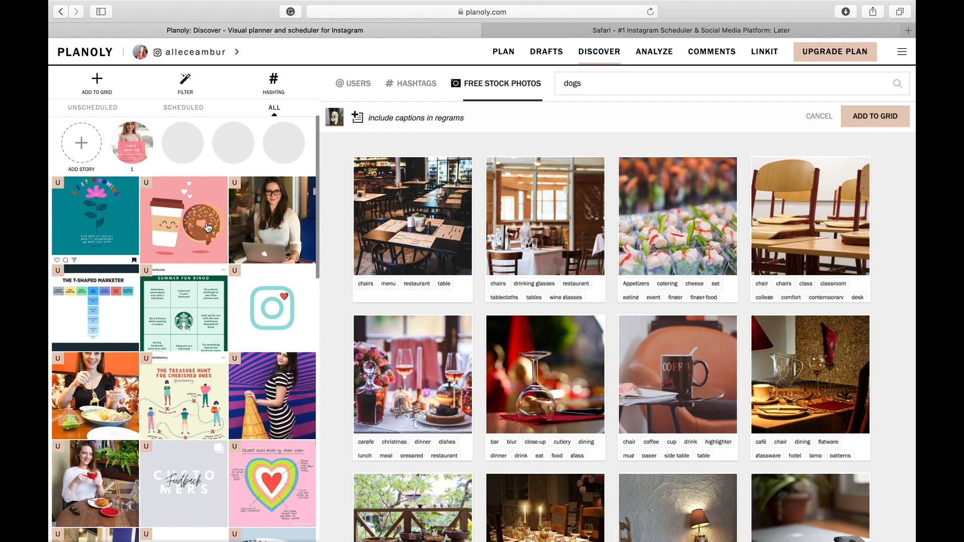
mouse_move(397, 89)
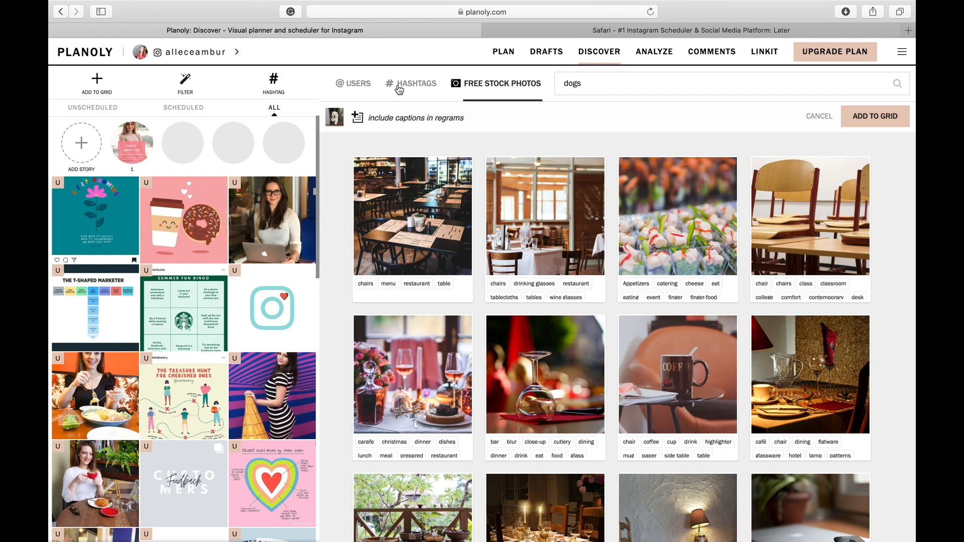
click(415, 83)
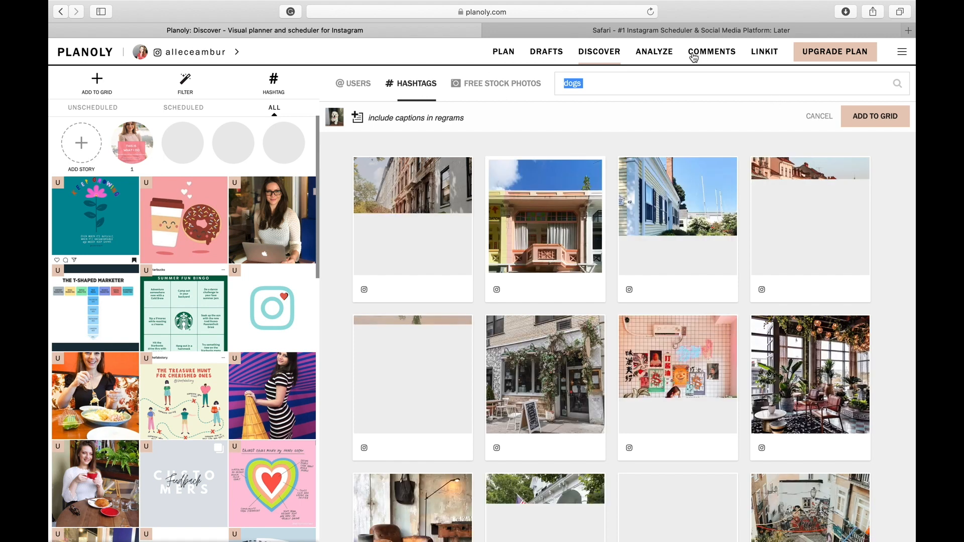
click(655, 51)
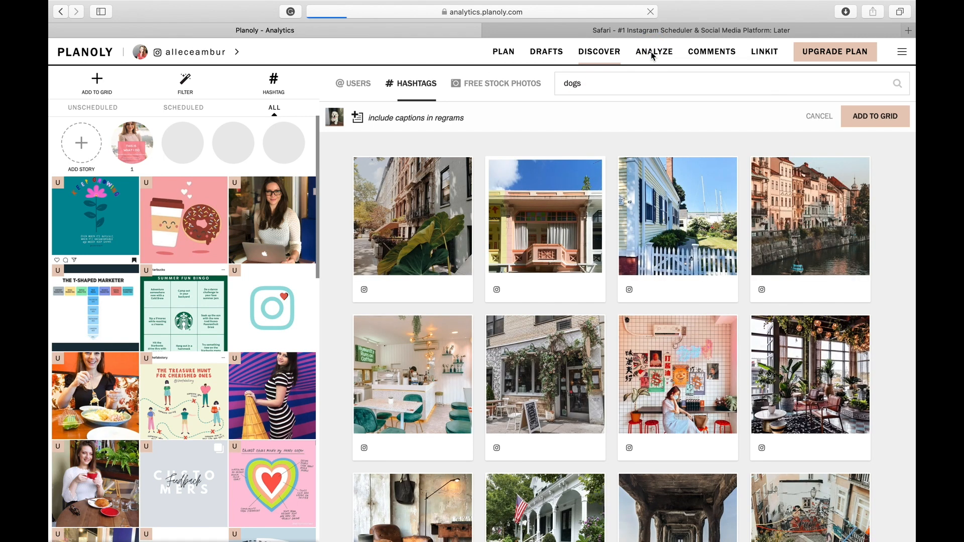
click(655, 51)
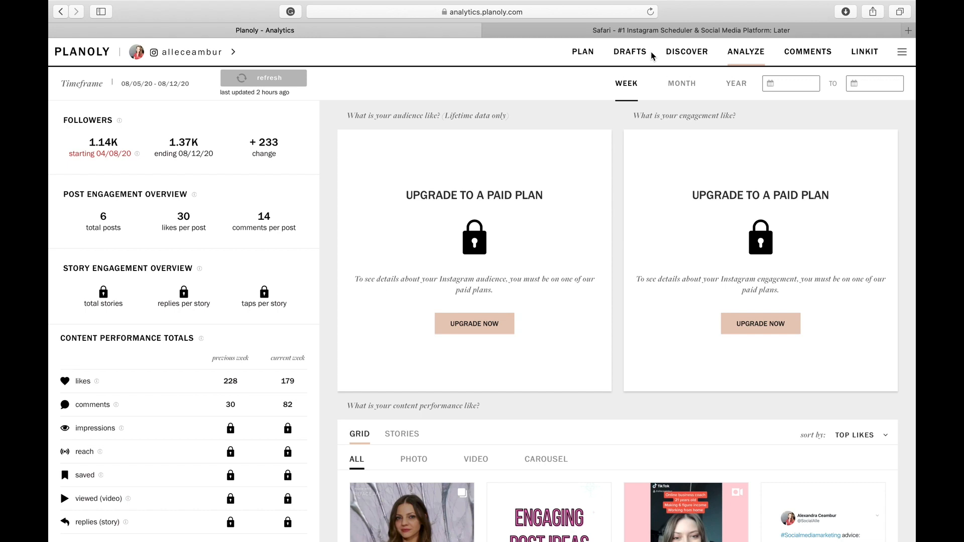
scroll(down, 3)
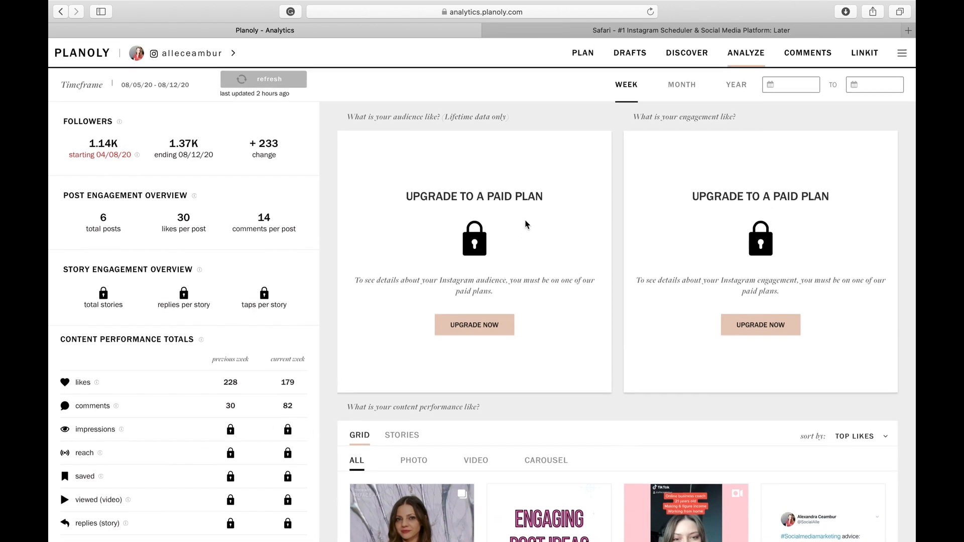
mouse_move(834, 262)
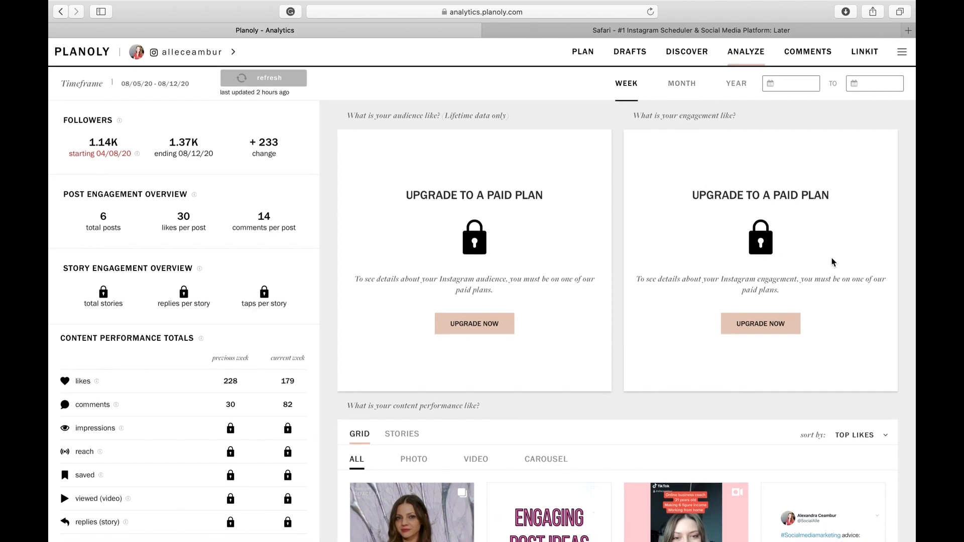
mouse_move(809, 58)
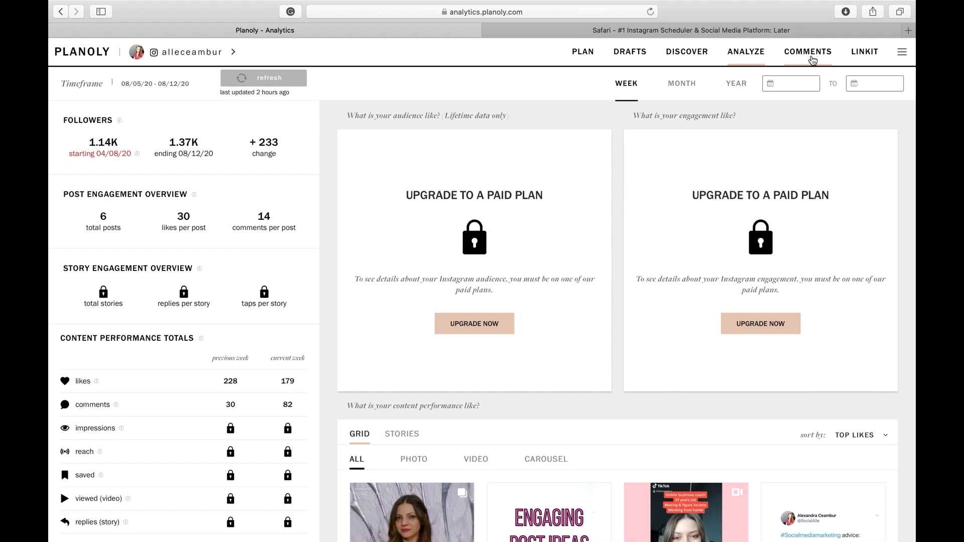
mouse_move(474, 317)
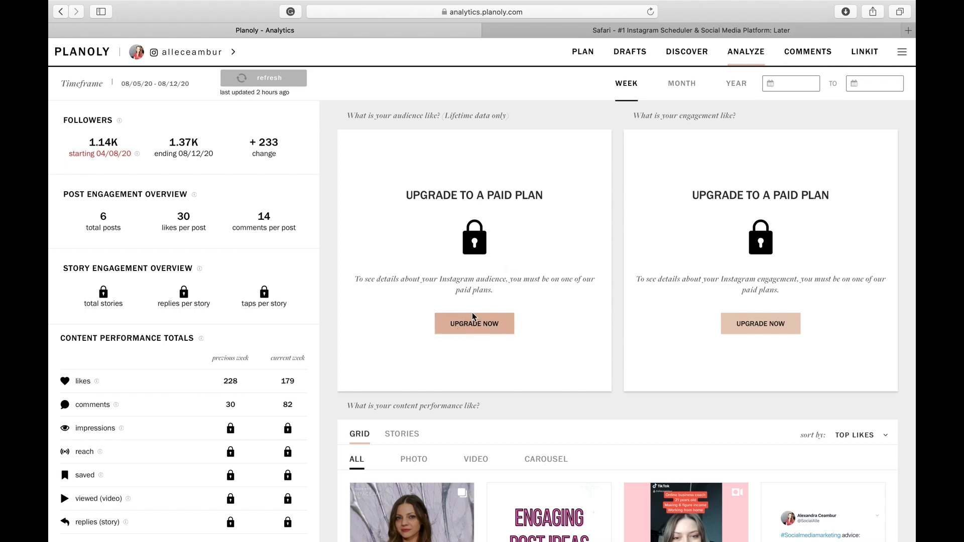
click(474, 323)
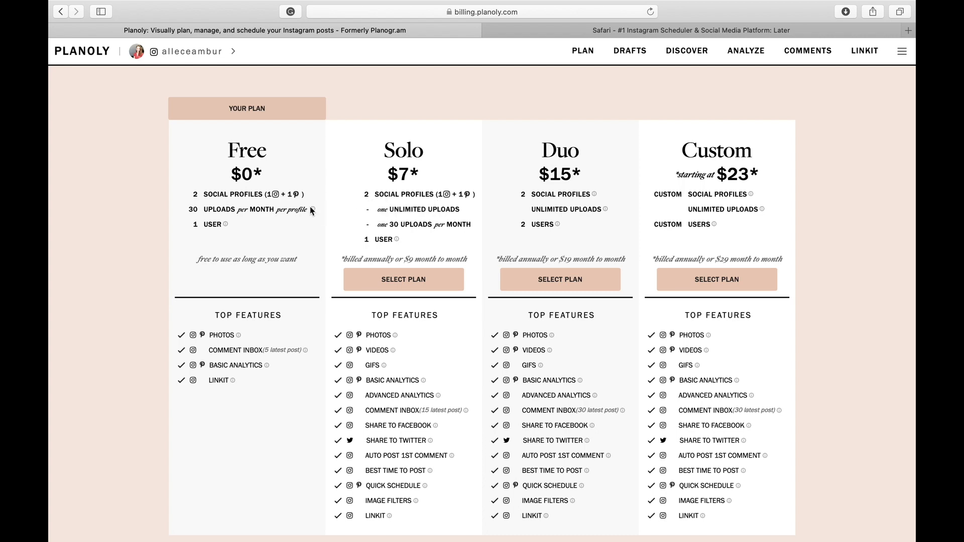
Step: Scroll through Planoly's Free, Solo $7, Duo $15 and Custom $23 plan comparison
scroll(down, 3)
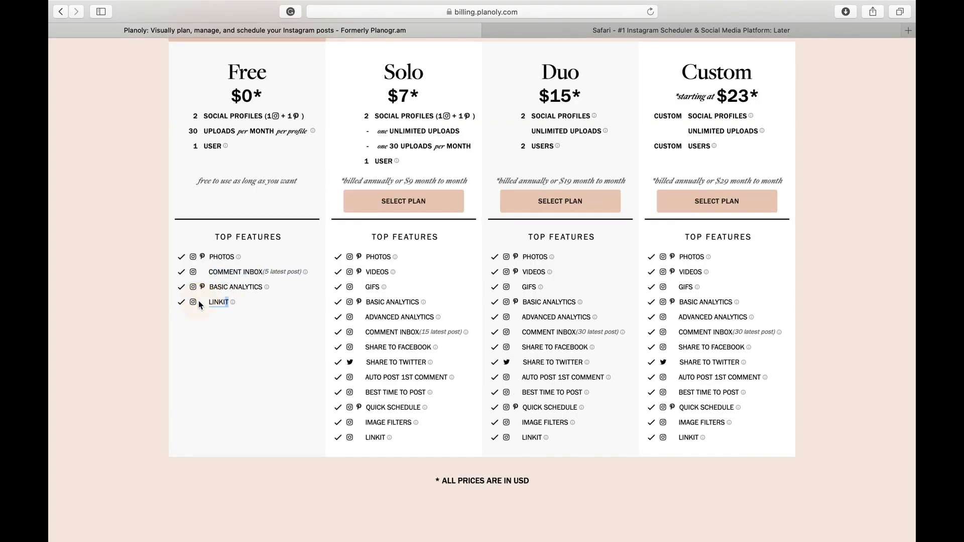
mouse_move(233, 302)
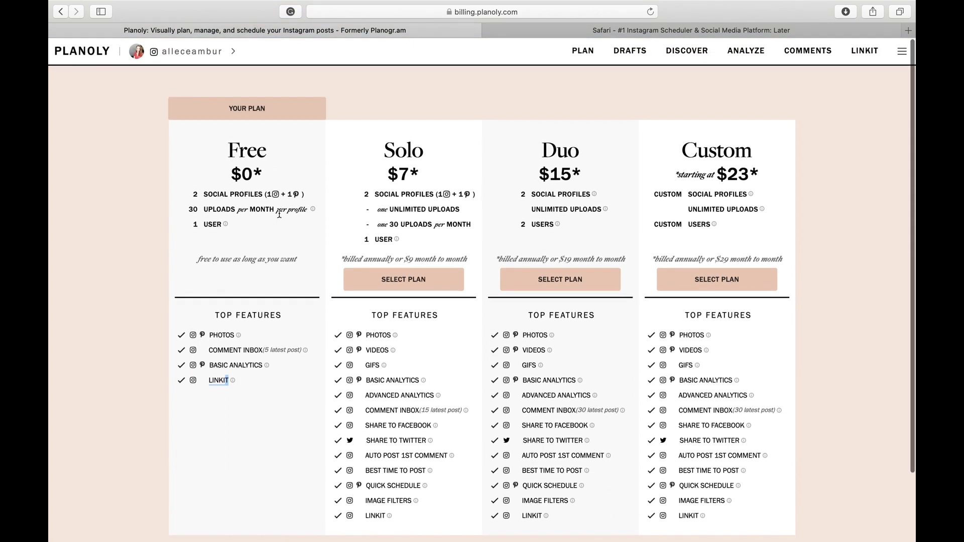
mouse_move(431, 177)
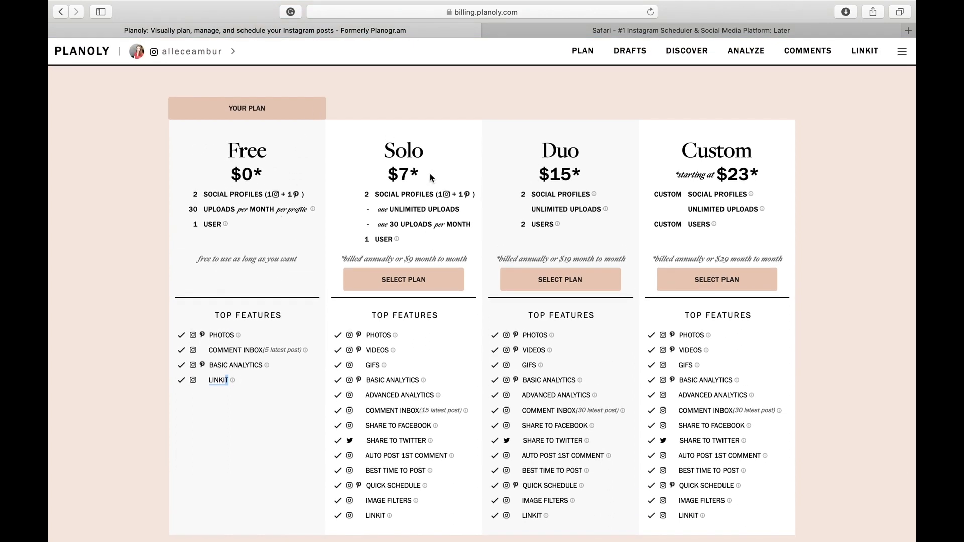
mouse_move(294, 231)
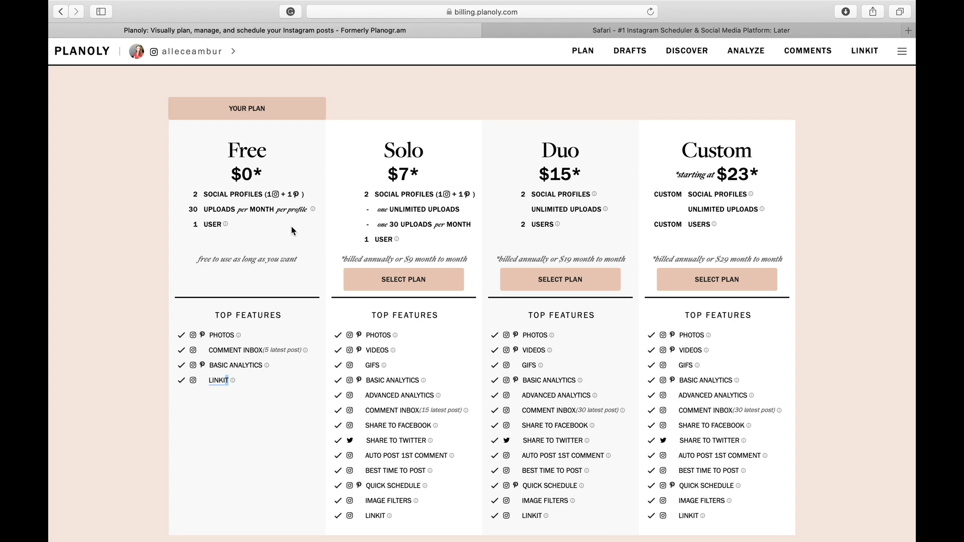
scroll(down, 3)
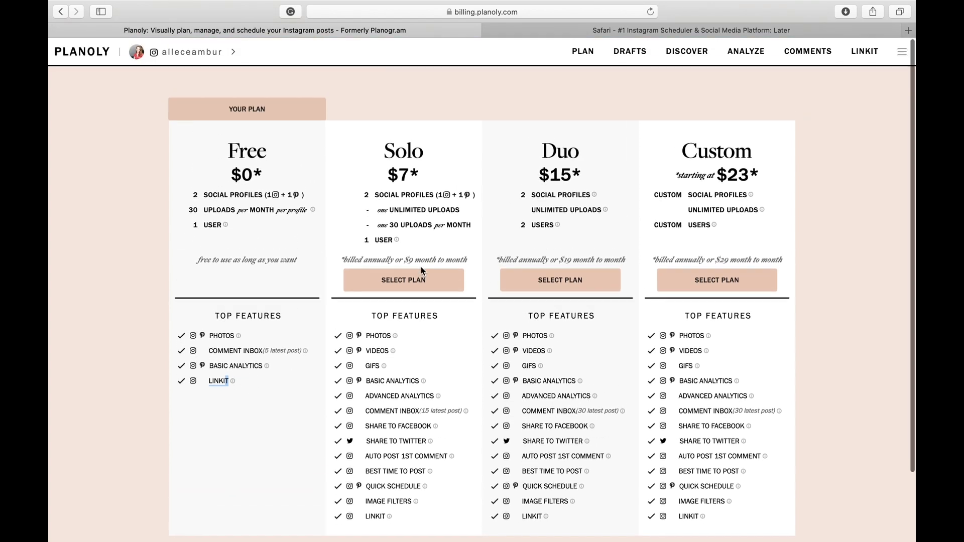
scroll(down, 3)
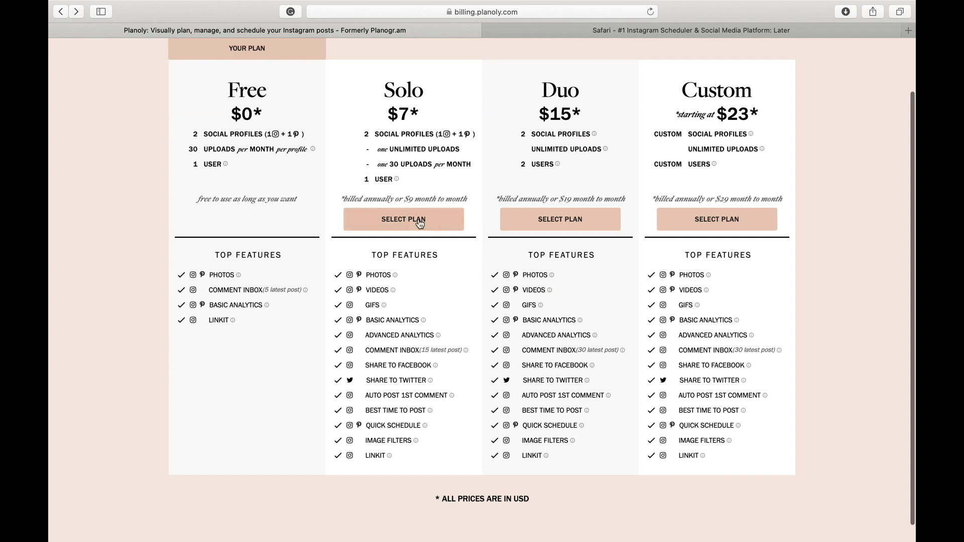
mouse_move(446, 193)
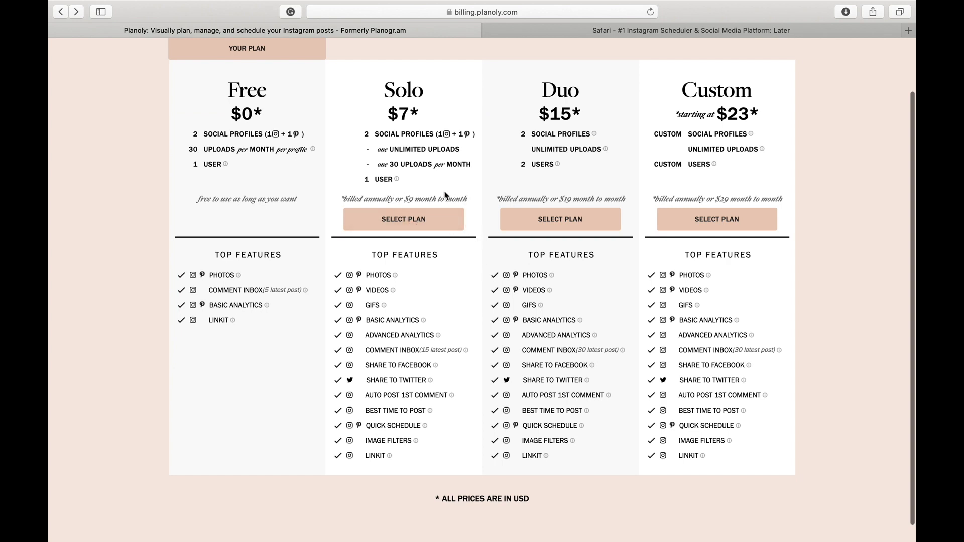
mouse_move(387, 148)
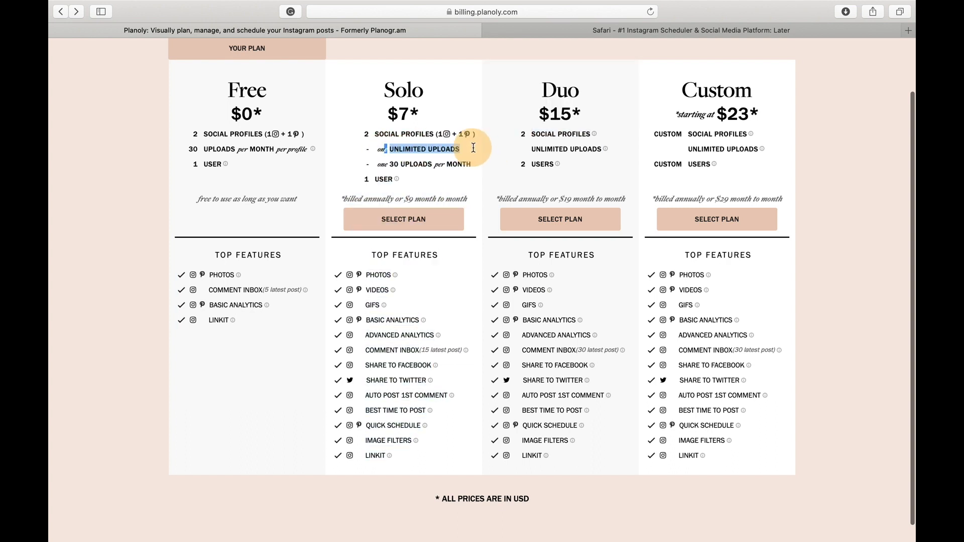
Step: Start purchasing the Custom plan and raise Total Social Profiles from 3 to 6
click(717, 219)
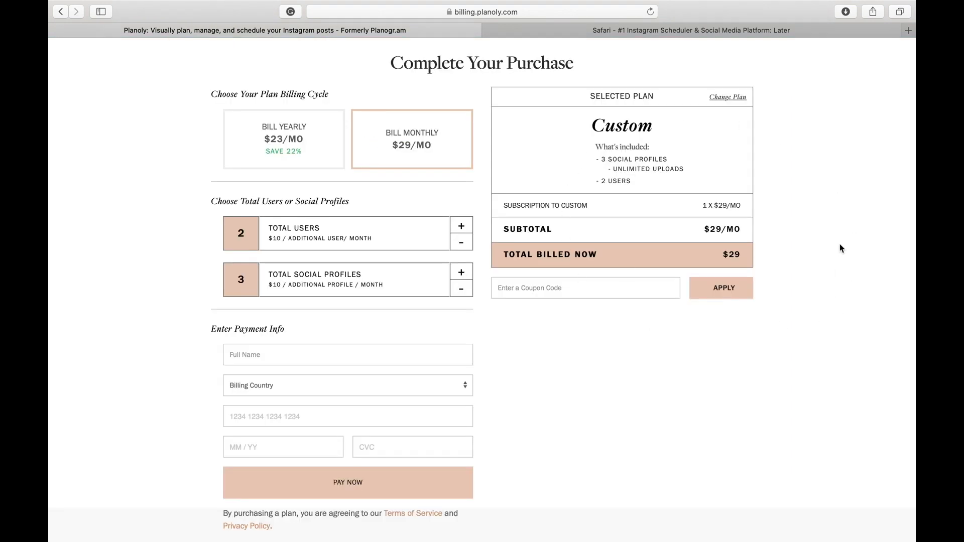
mouse_move(729, 197)
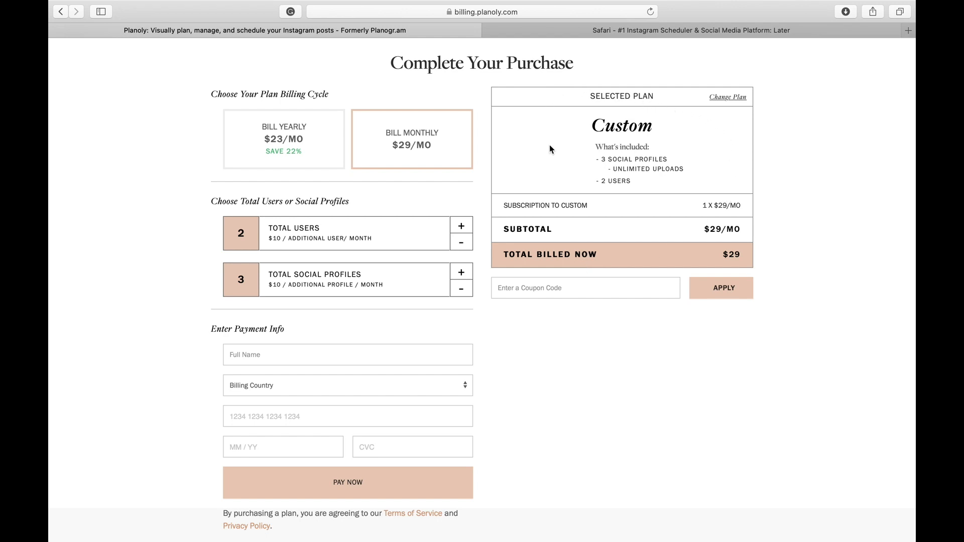
mouse_move(394, 220)
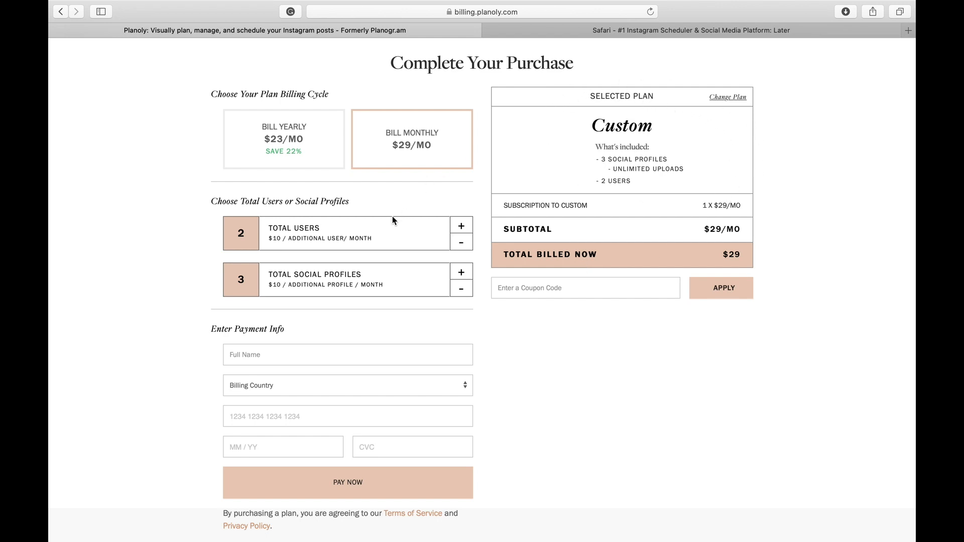
mouse_move(462, 243)
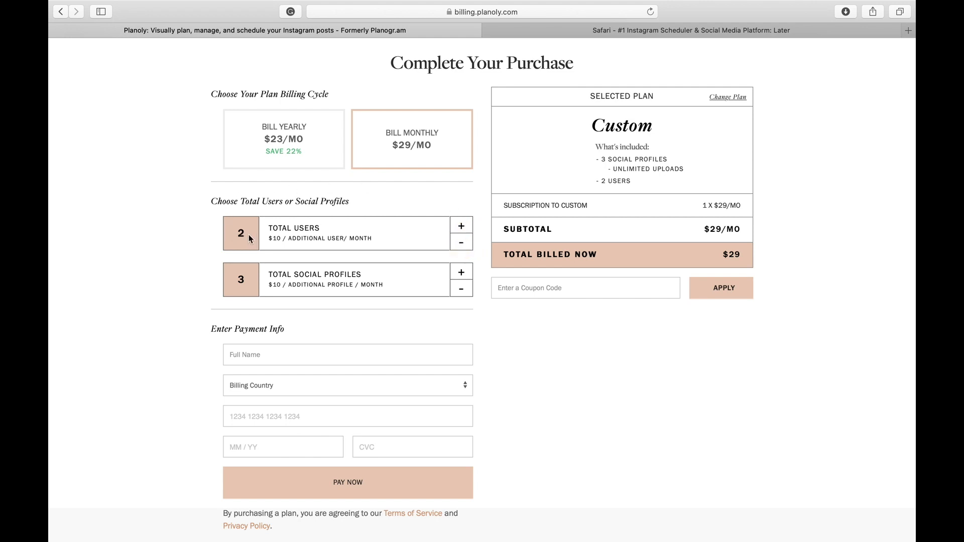
mouse_move(324, 299)
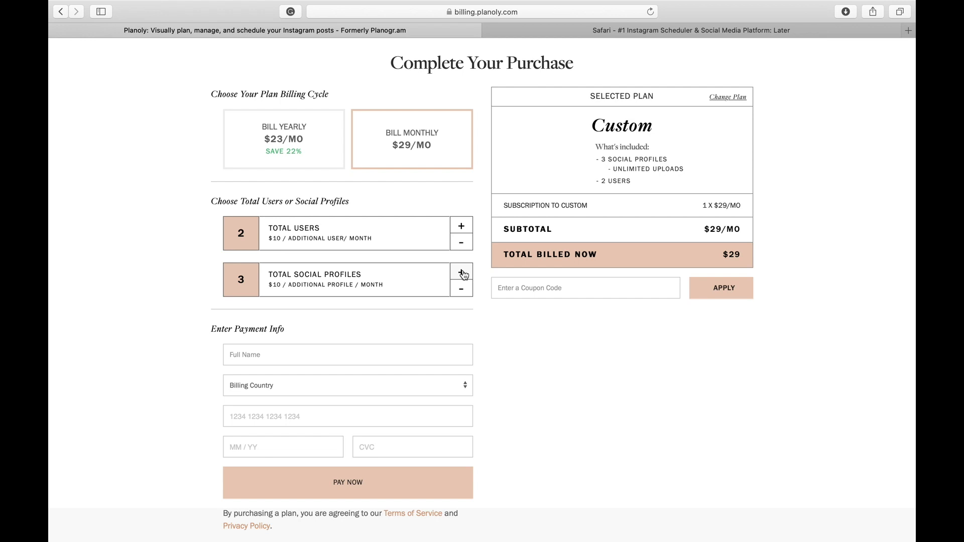
click(462, 271)
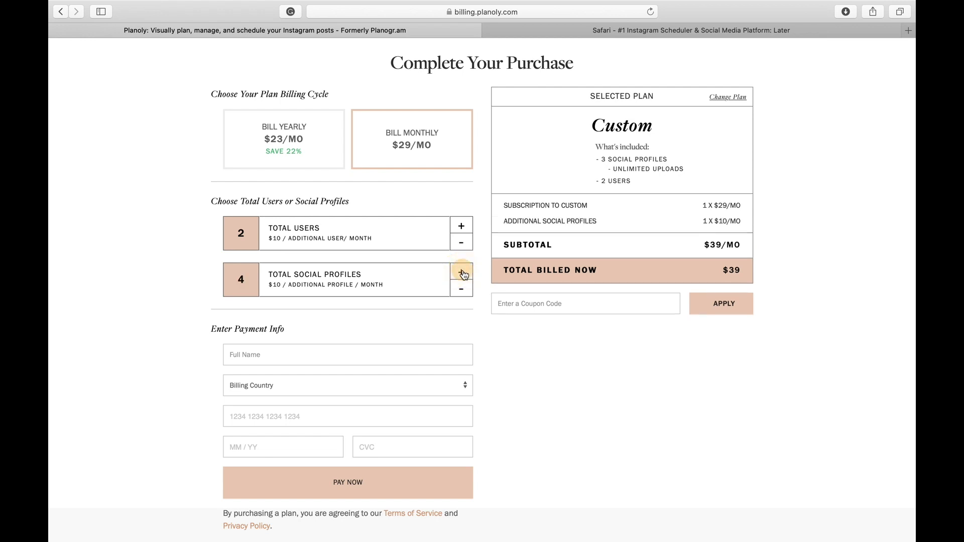
click(461, 271)
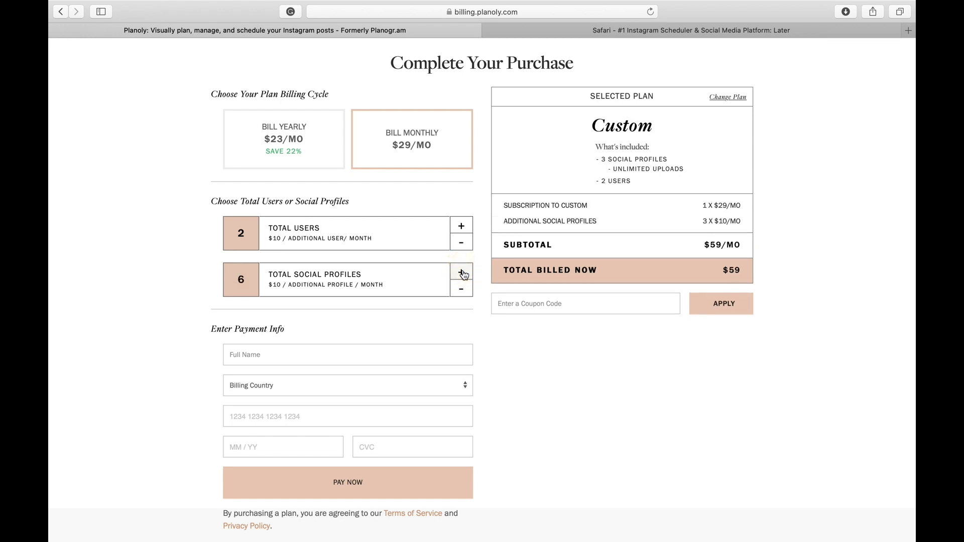
mouse_move(264, 288)
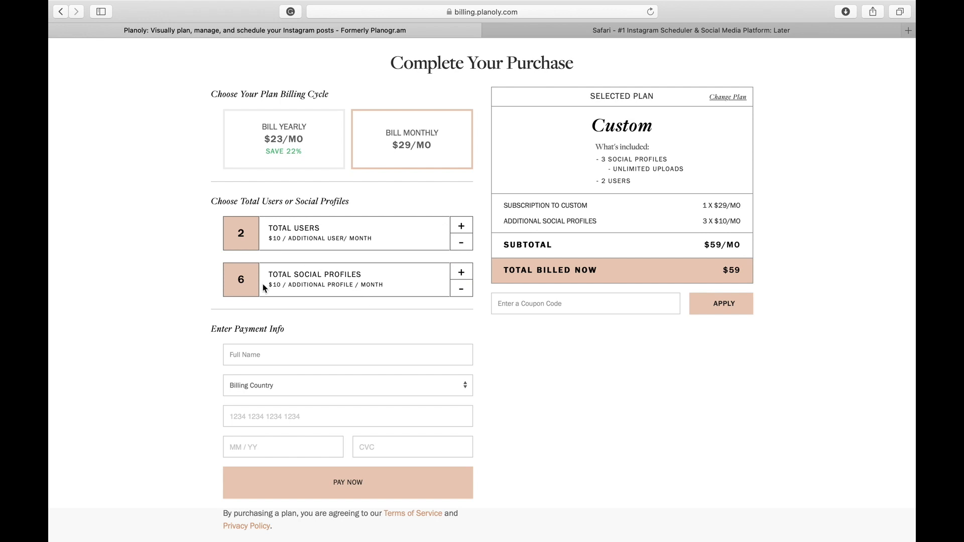
mouse_move(267, 285)
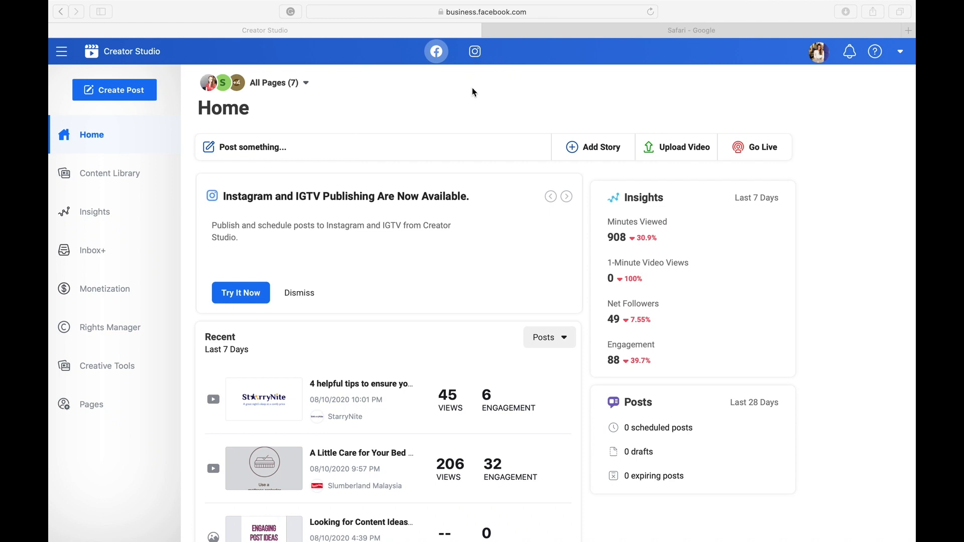
mouse_move(470, 58)
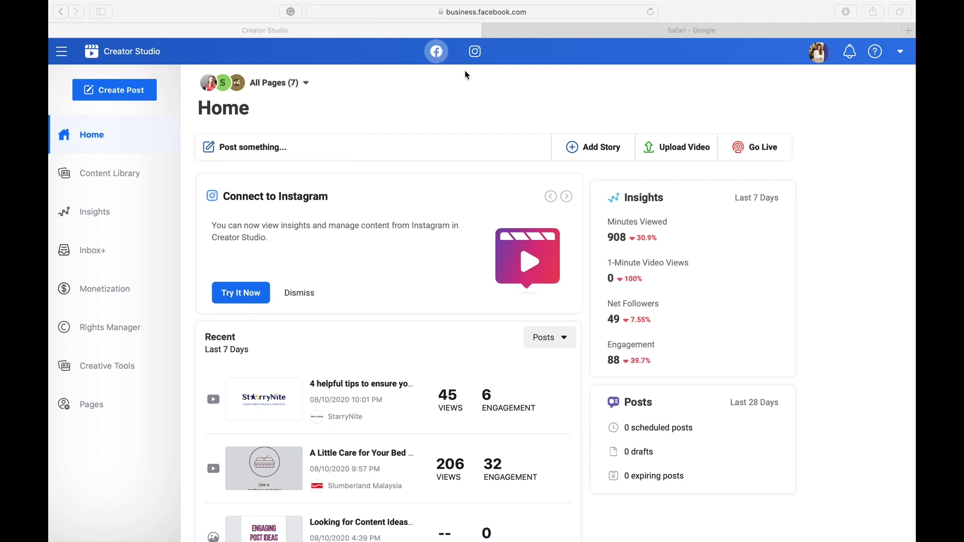
mouse_move(476, 52)
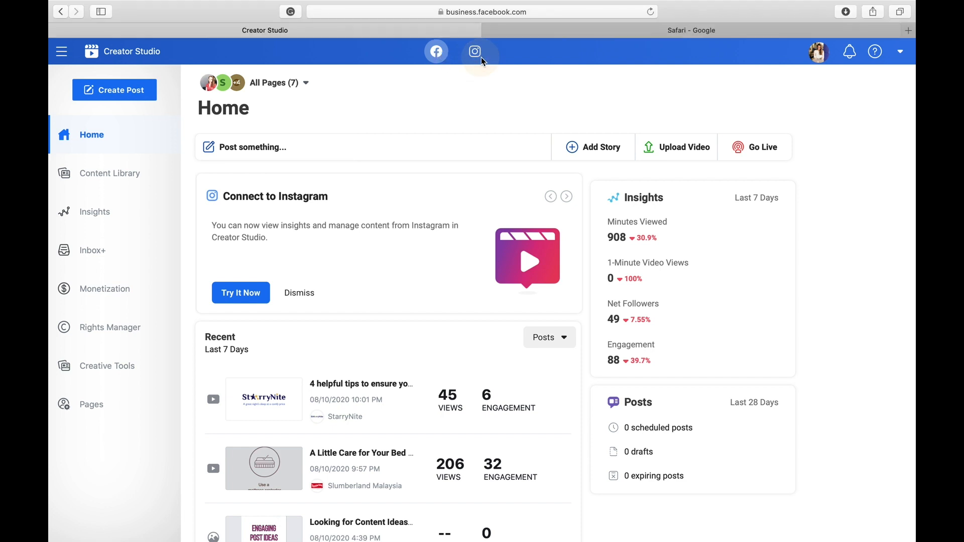
Step: Switch Creator Studio to Instagram, start an IGTV post, then close its panel
click(474, 51)
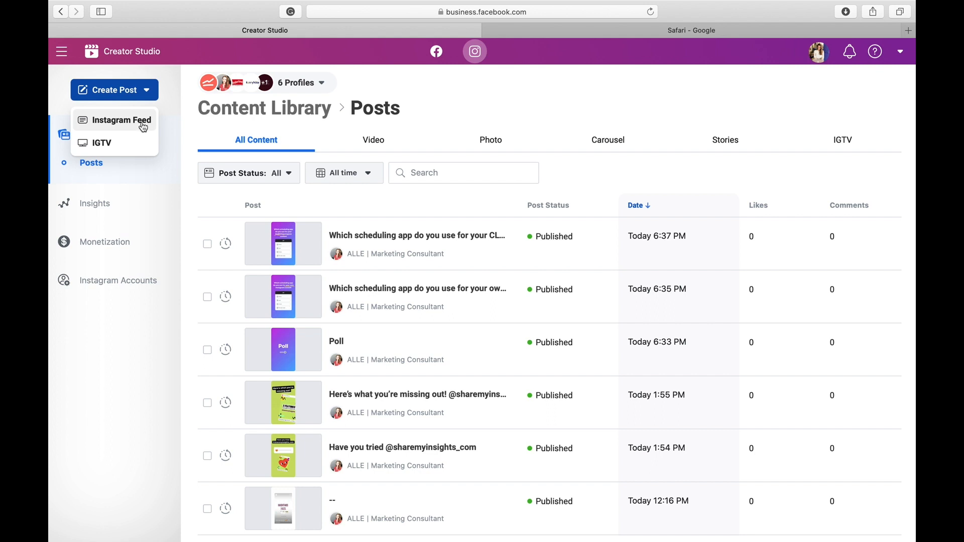
mouse_move(103, 123)
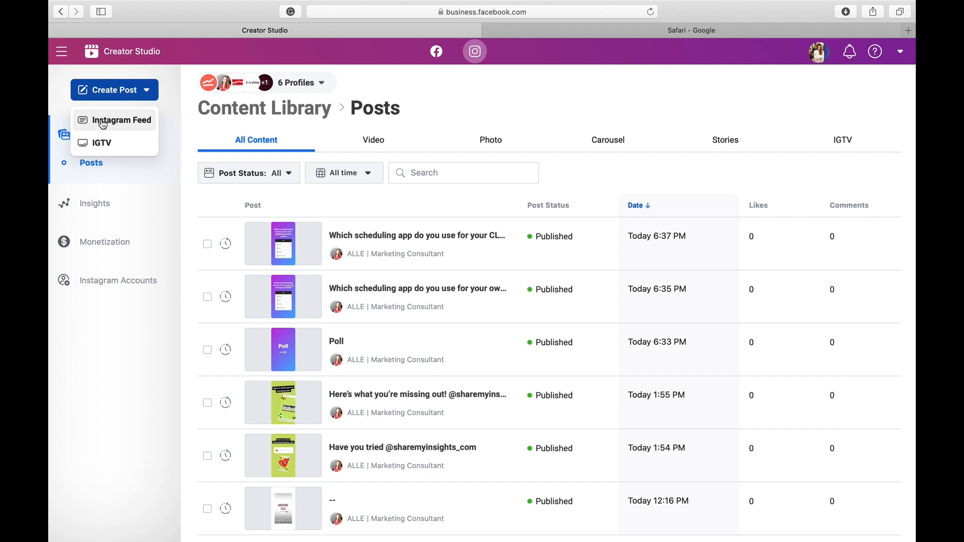
mouse_move(101, 147)
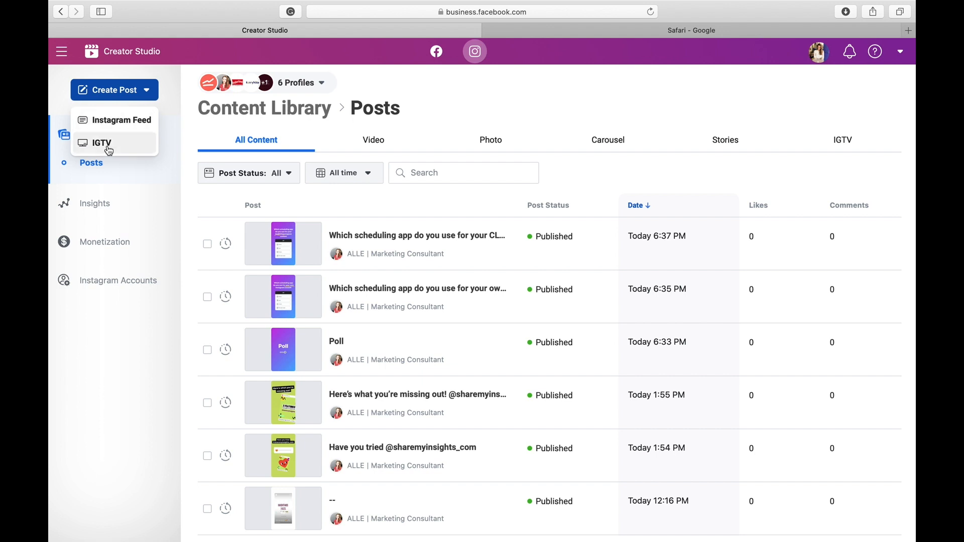
click(101, 142)
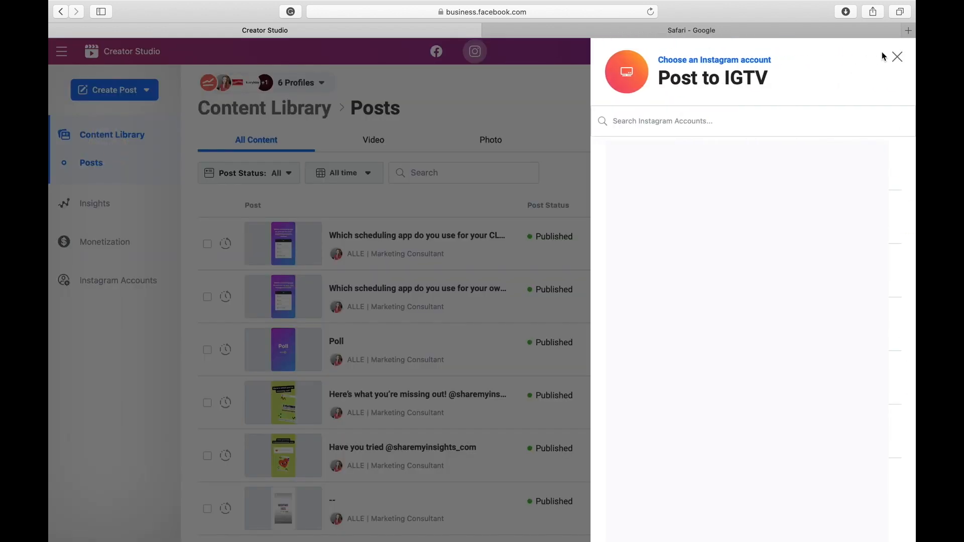
click(901, 57)
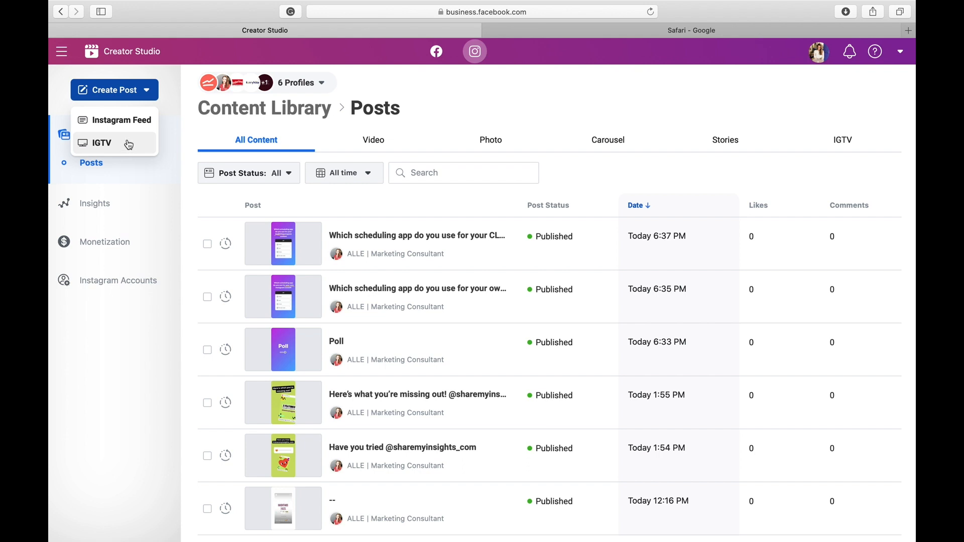
mouse_move(181, 79)
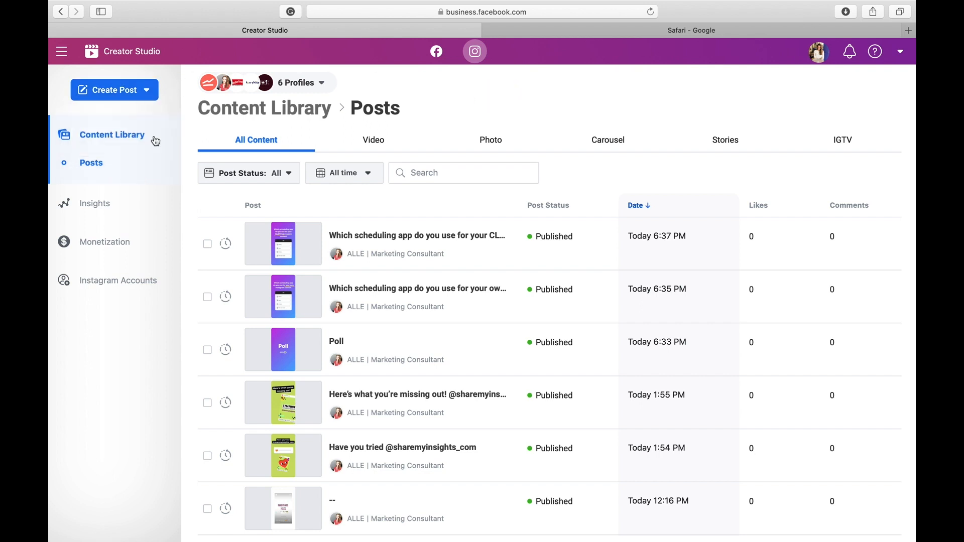
mouse_move(96, 207)
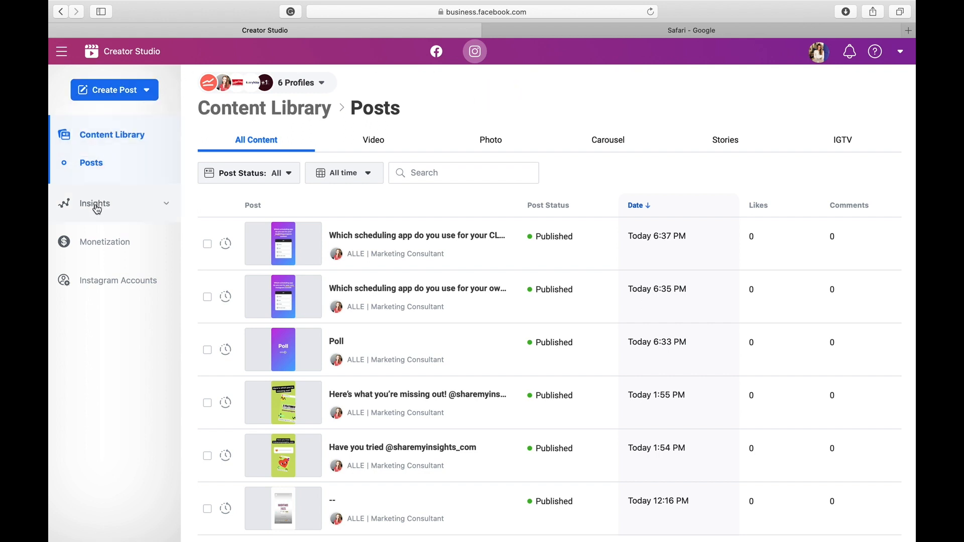
Step: View Instagram Activity insights for another account and scroll through its Aug 5–11 charts
click(95, 203)
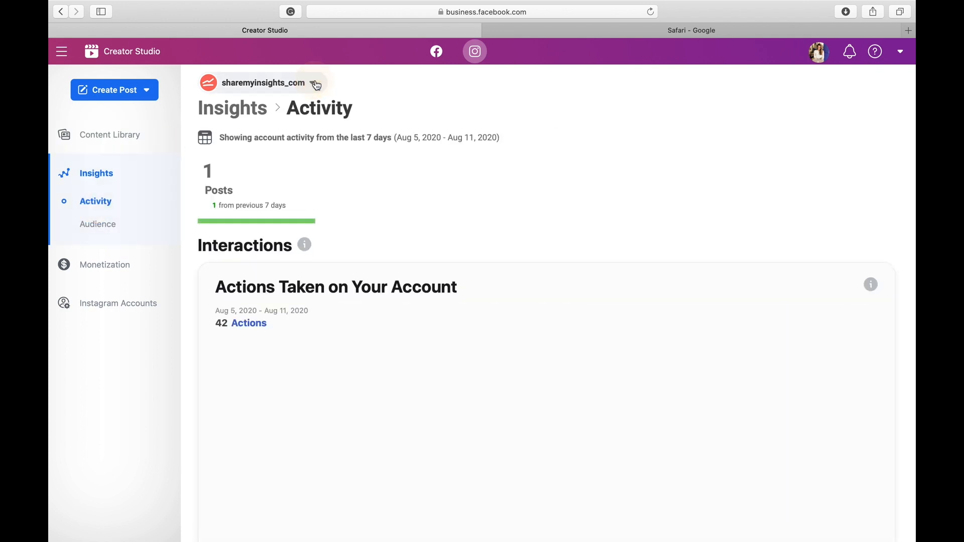
click(313, 83)
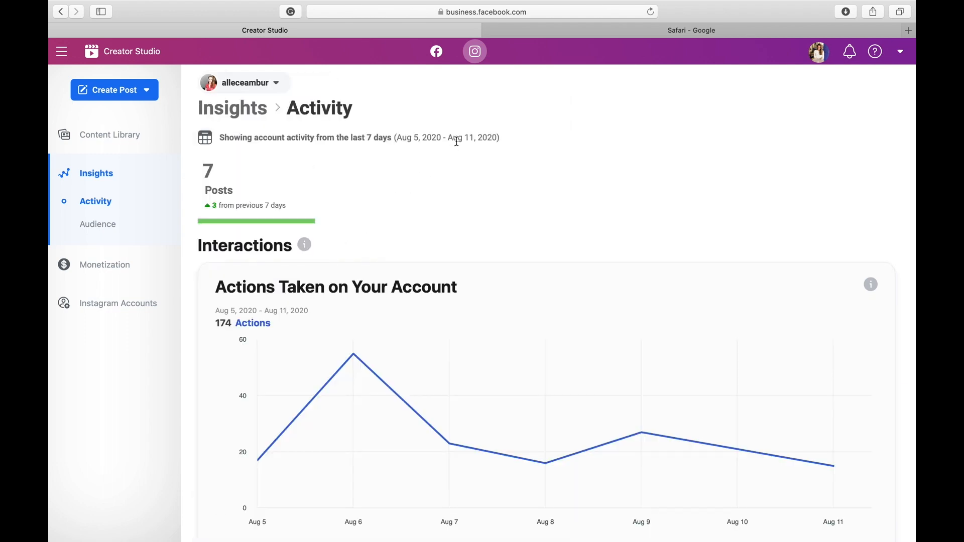
scroll(down, 3)
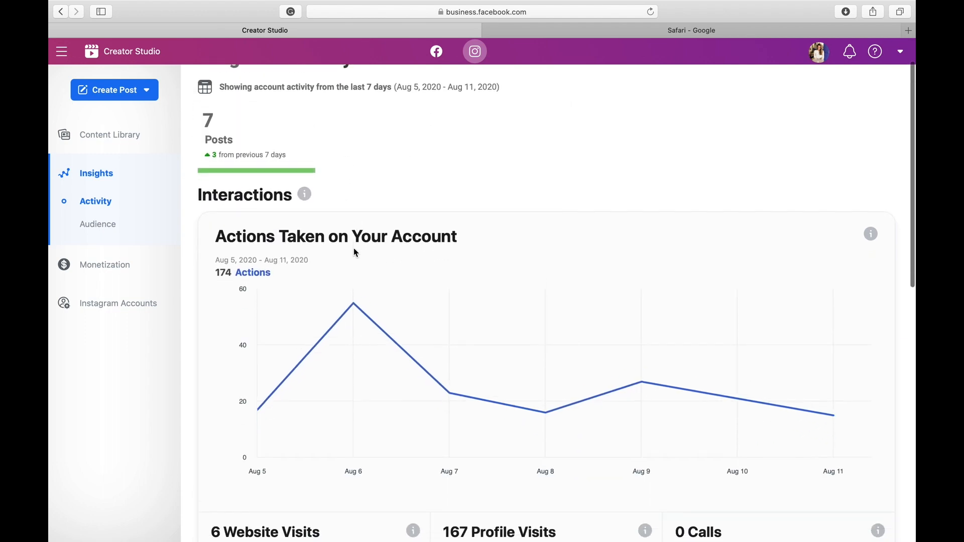
scroll(down, 3)
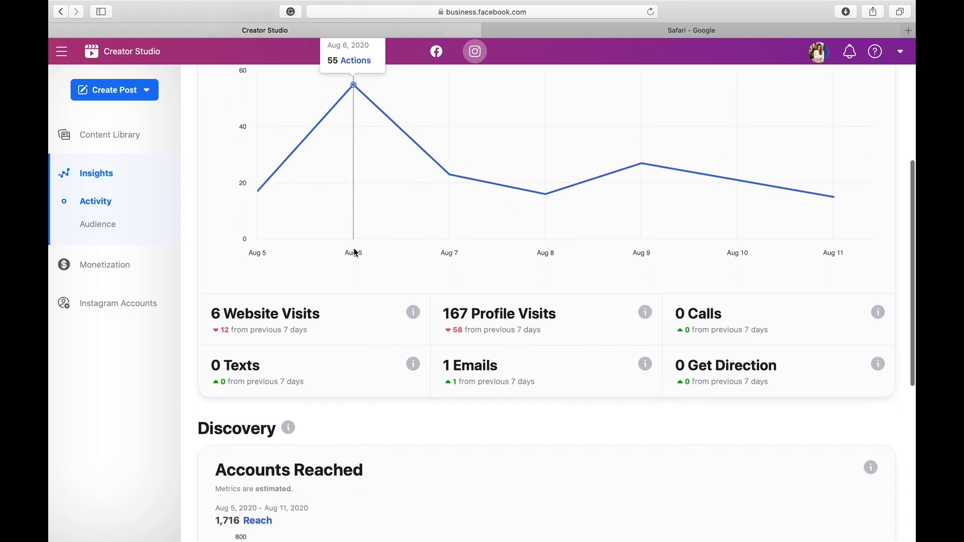
mouse_move(550, 208)
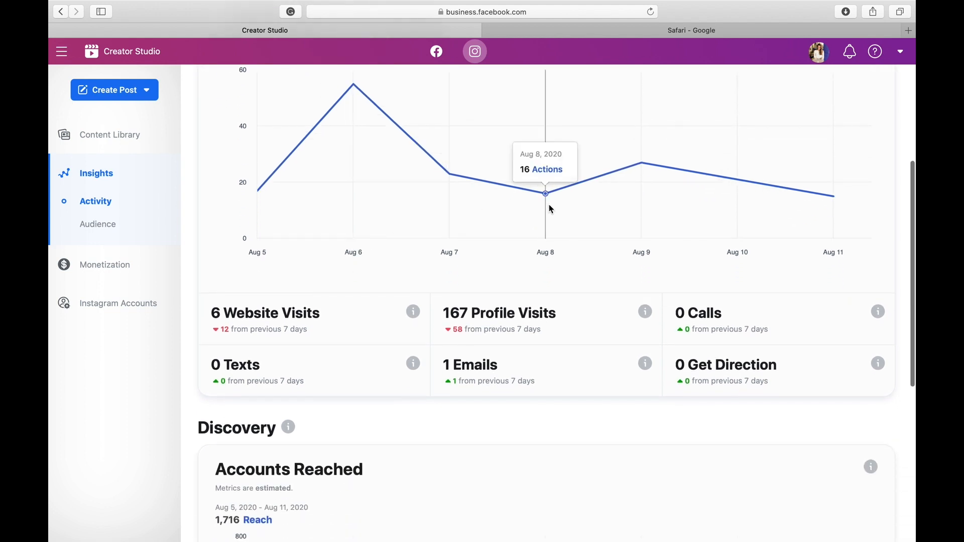
mouse_move(651, 166)
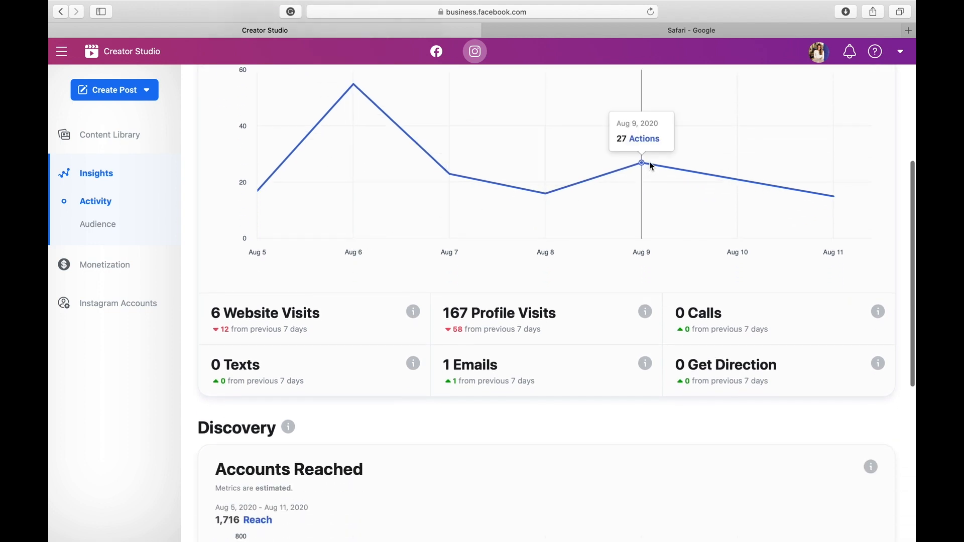
mouse_move(737, 179)
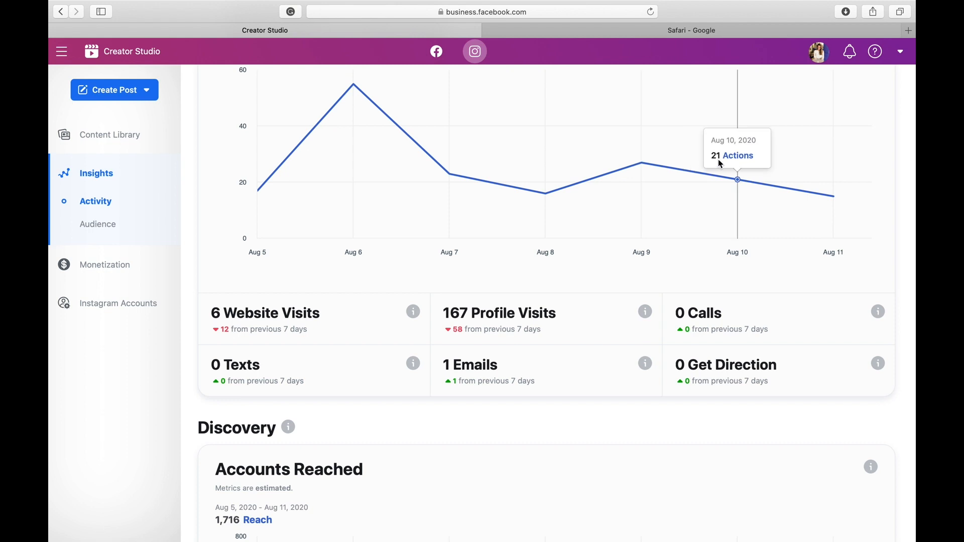
mouse_move(821, 197)
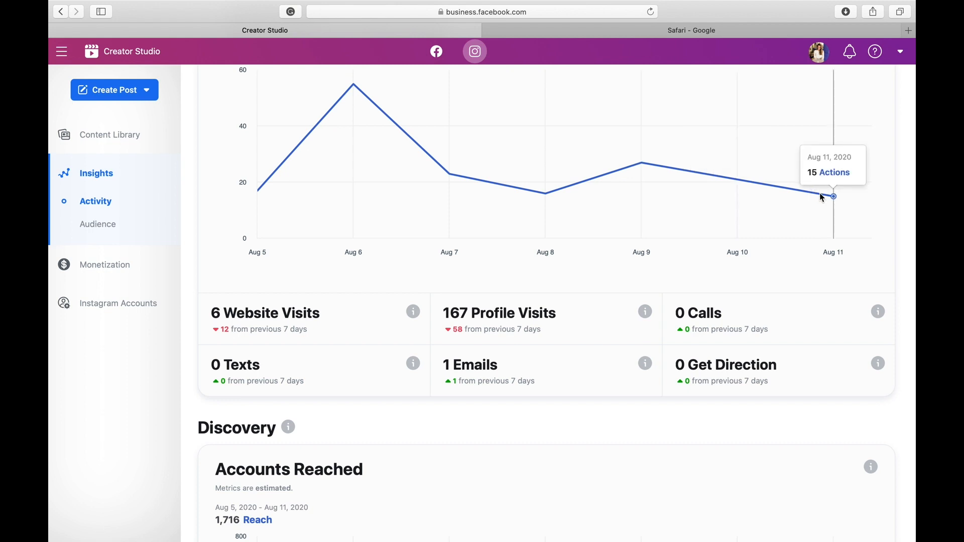
scroll(down, 3)
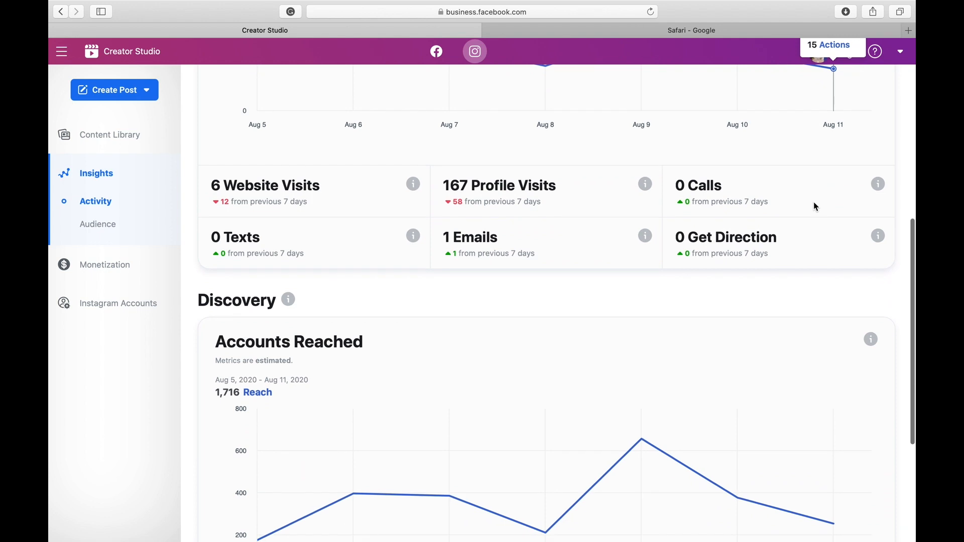
scroll(up, 3)
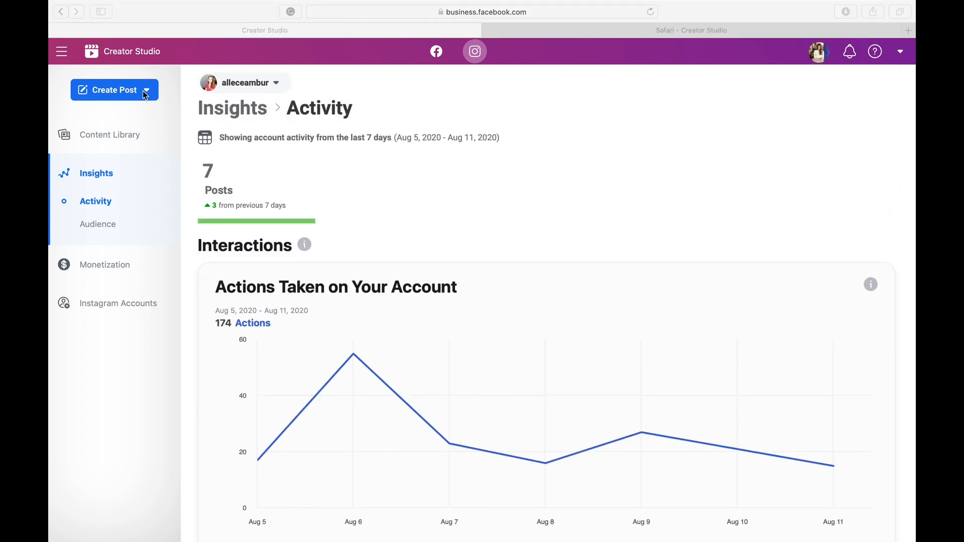